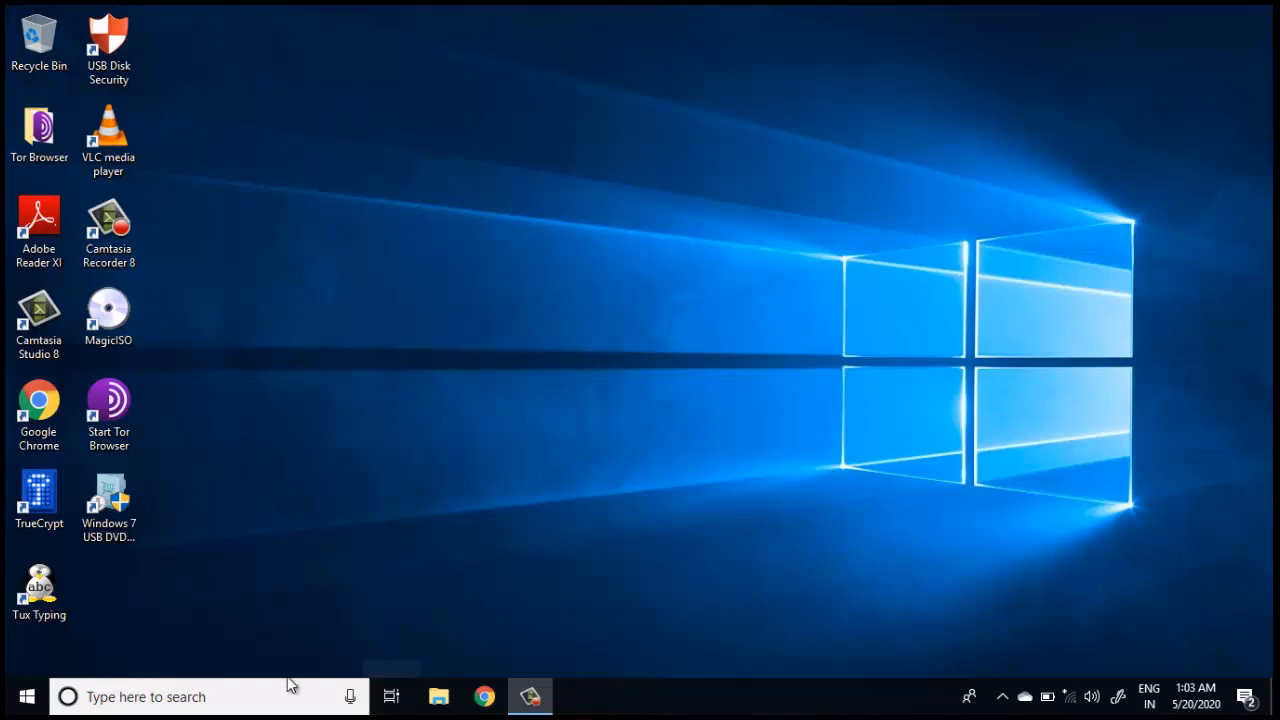
Launch Device Manager via search 'de' and locate Wacom Tablet under Human Interface Devices.
text(de)
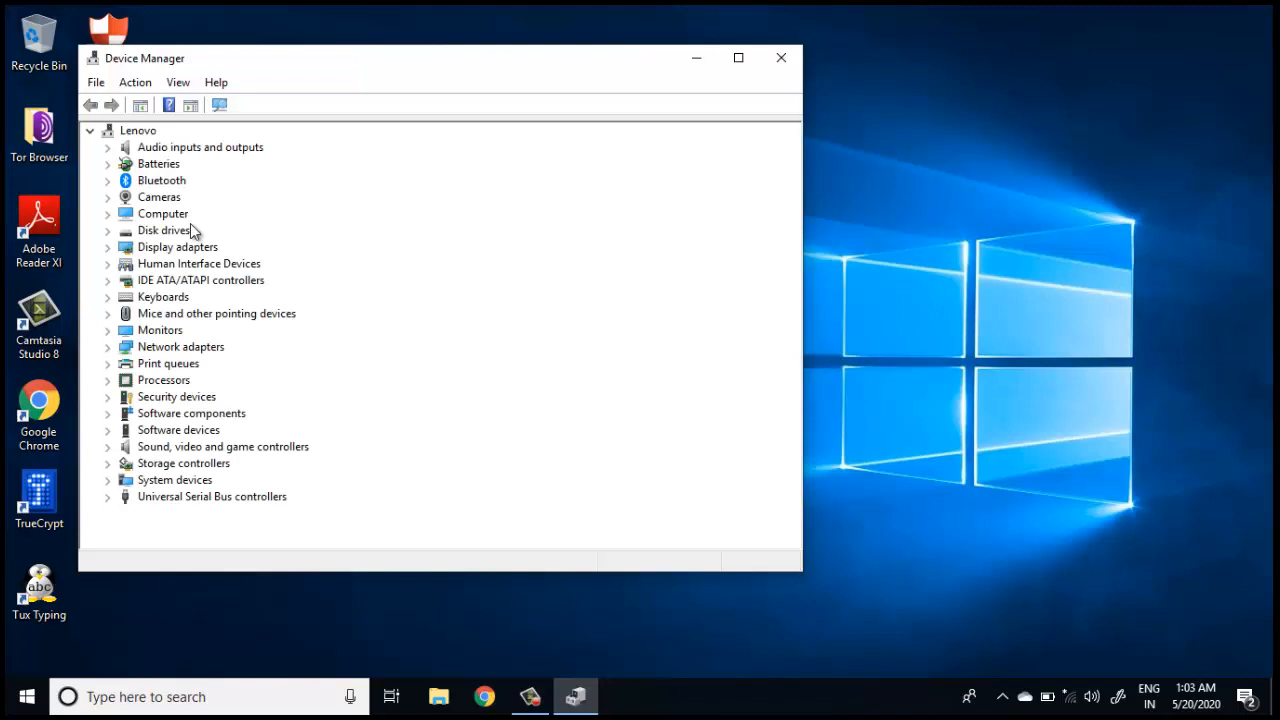
click(108, 264)
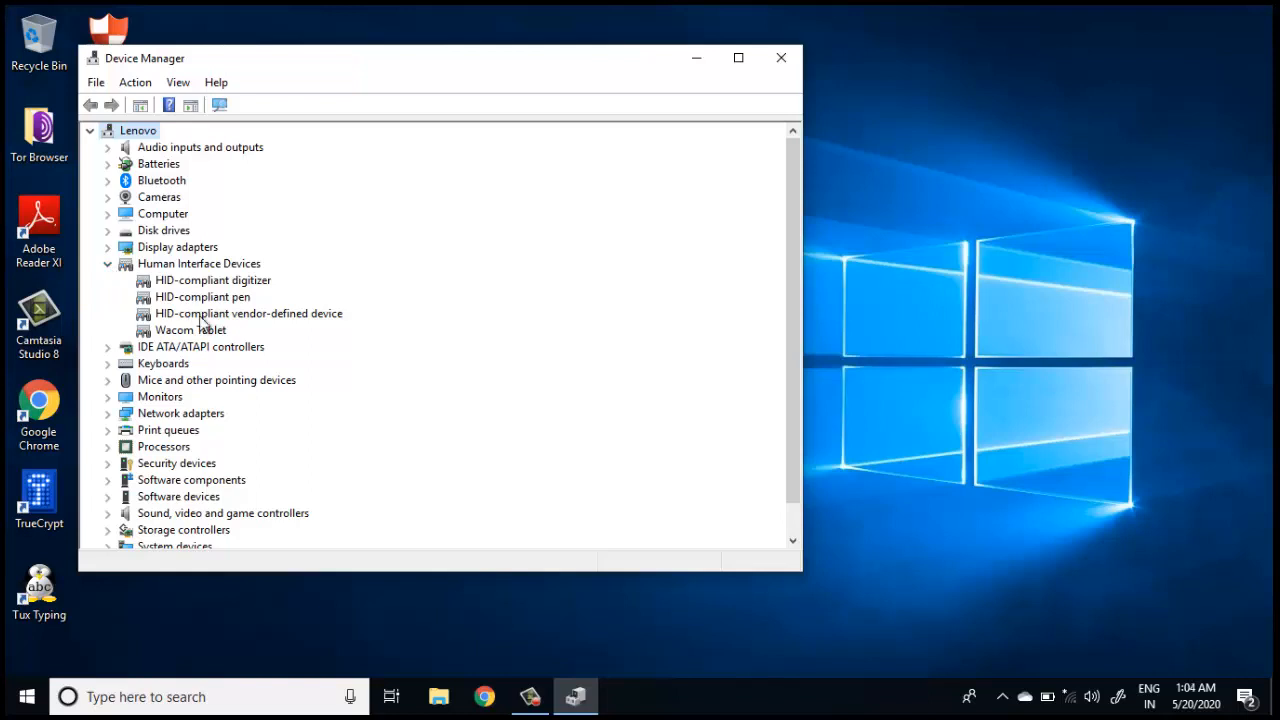
click(190, 330)
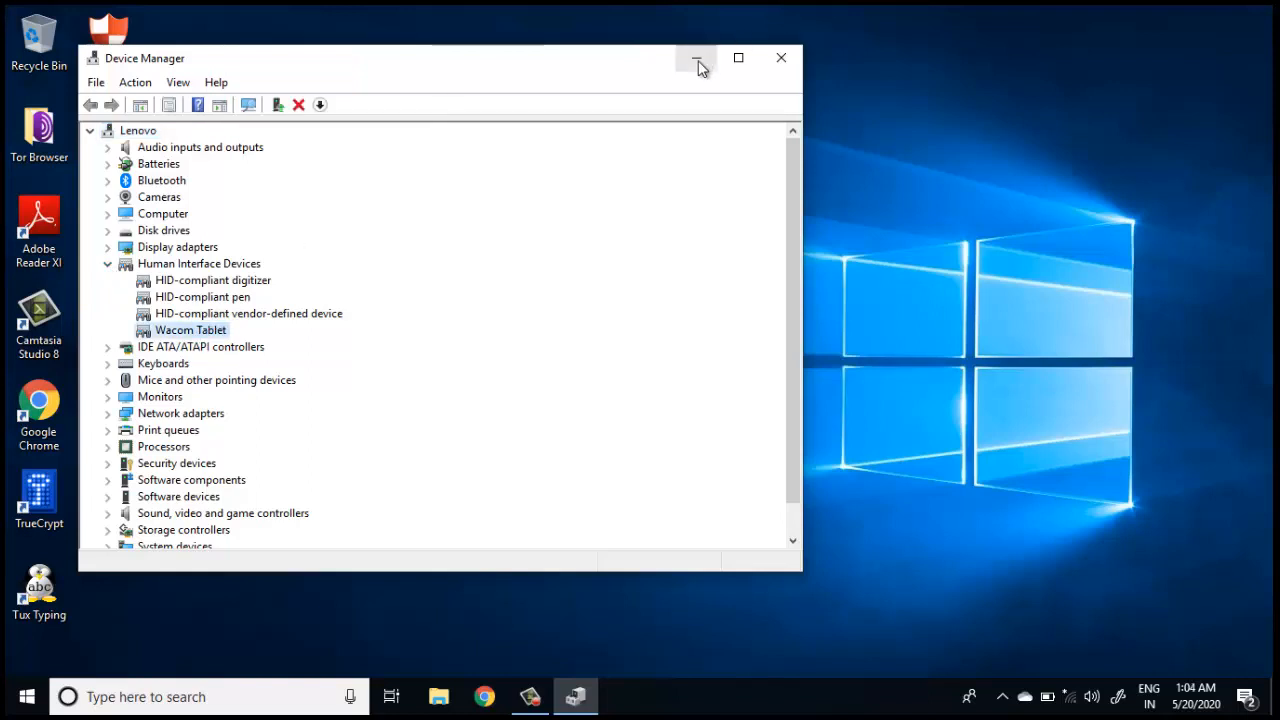
mouse_move(696, 58)
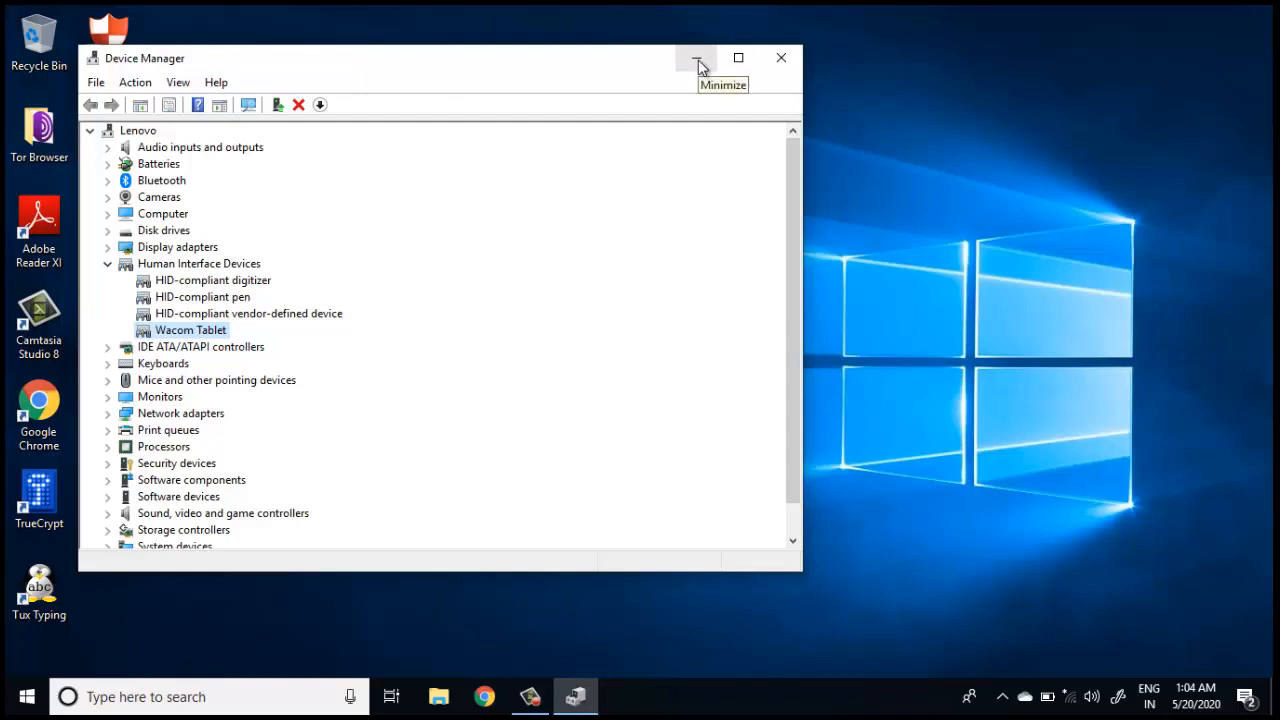
Minimize Device Manager to leave the desktop clear.
click(694, 56)
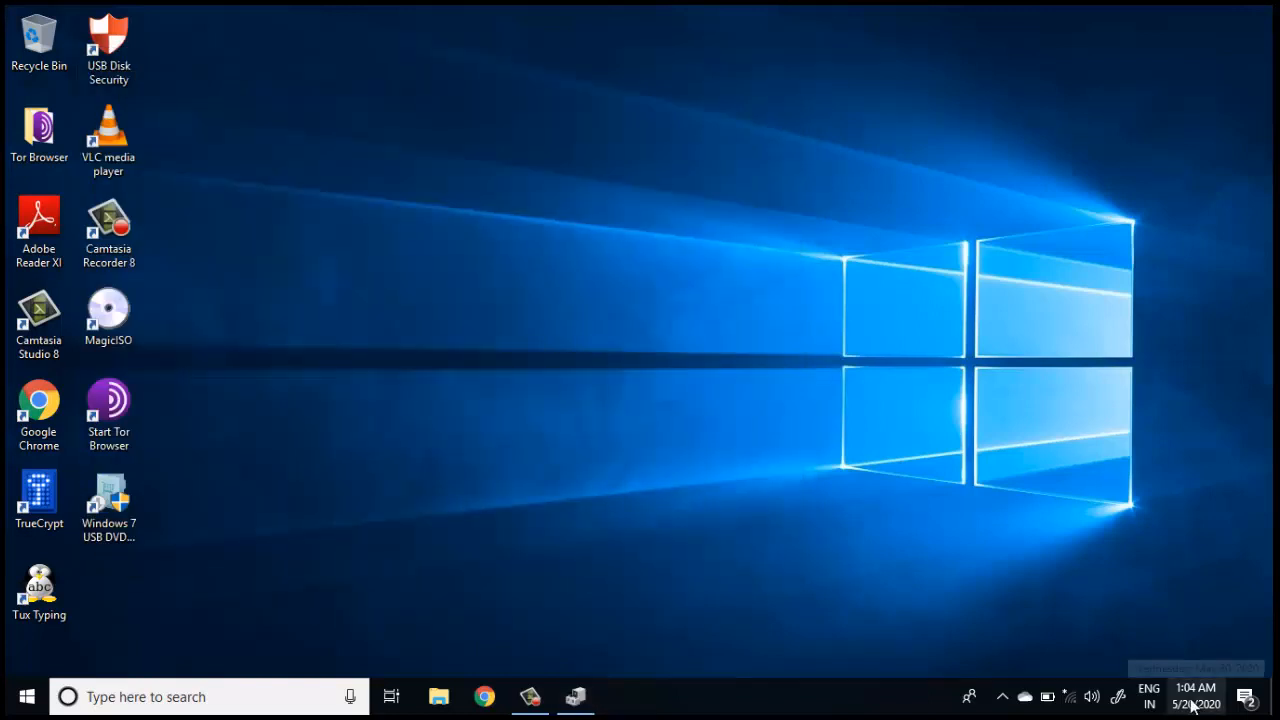
mouse_move(1128, 652)
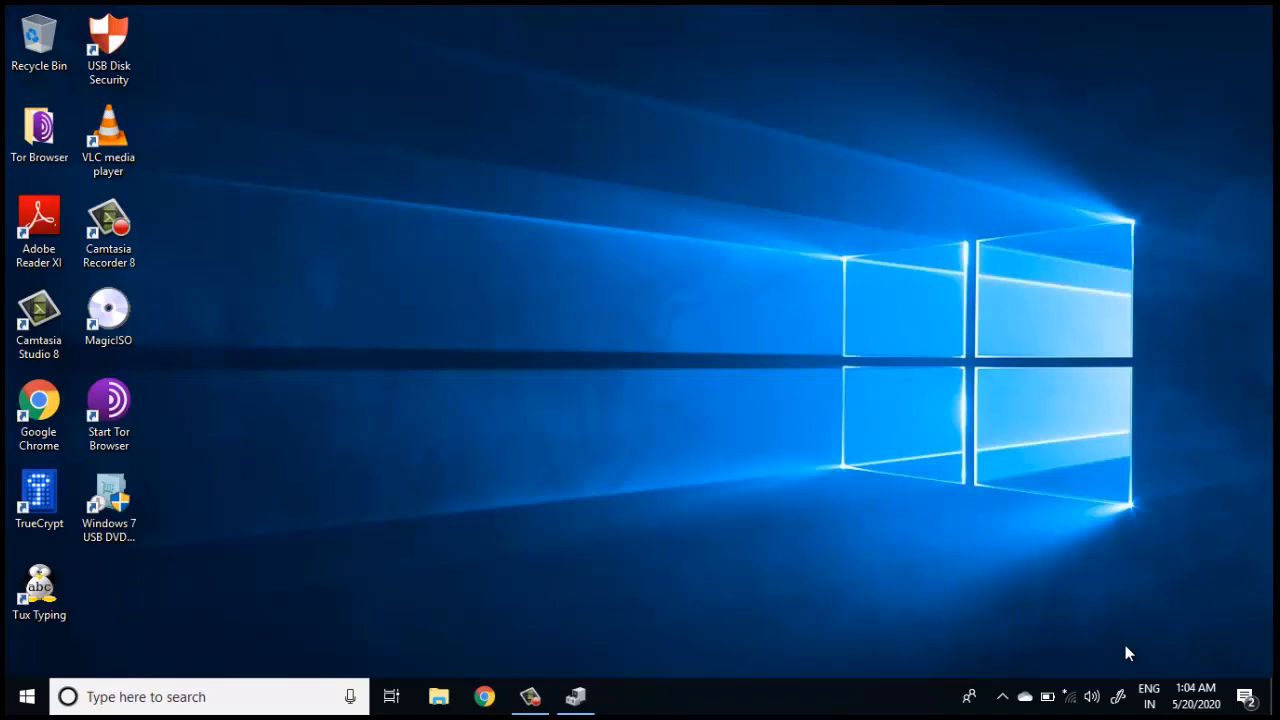
mouse_move(1128, 704)
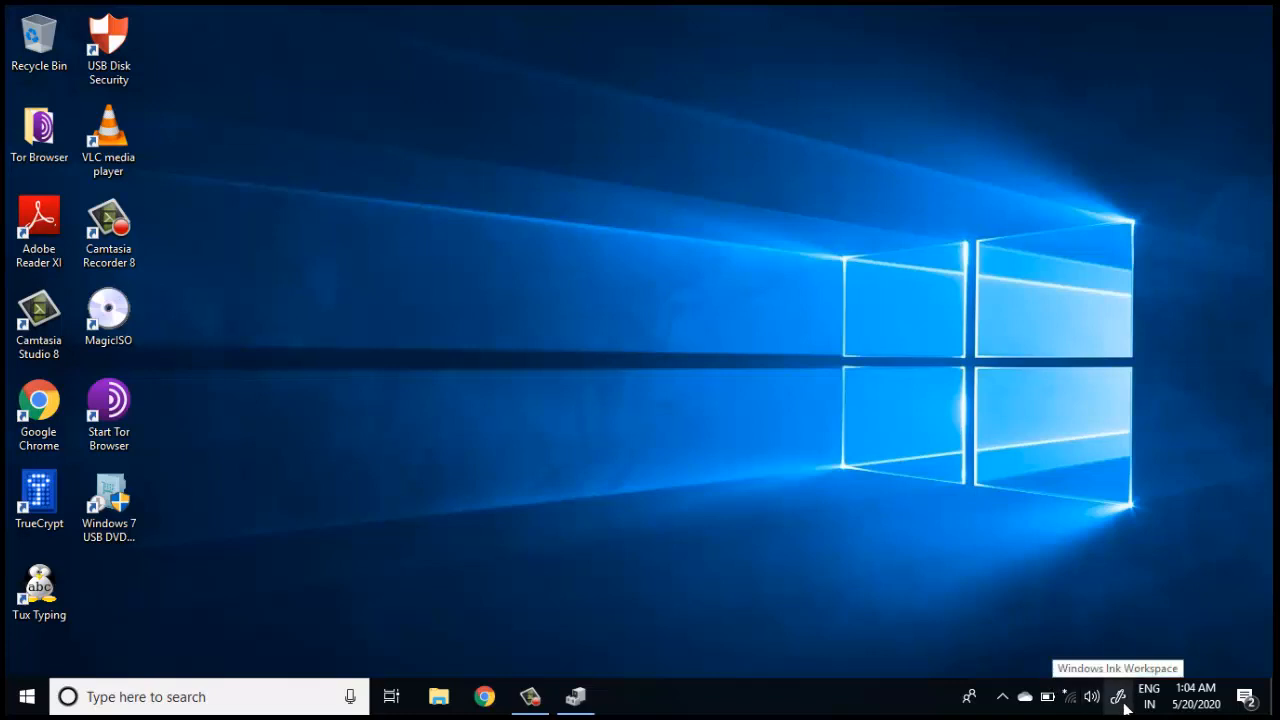
mouse_move(1136, 700)
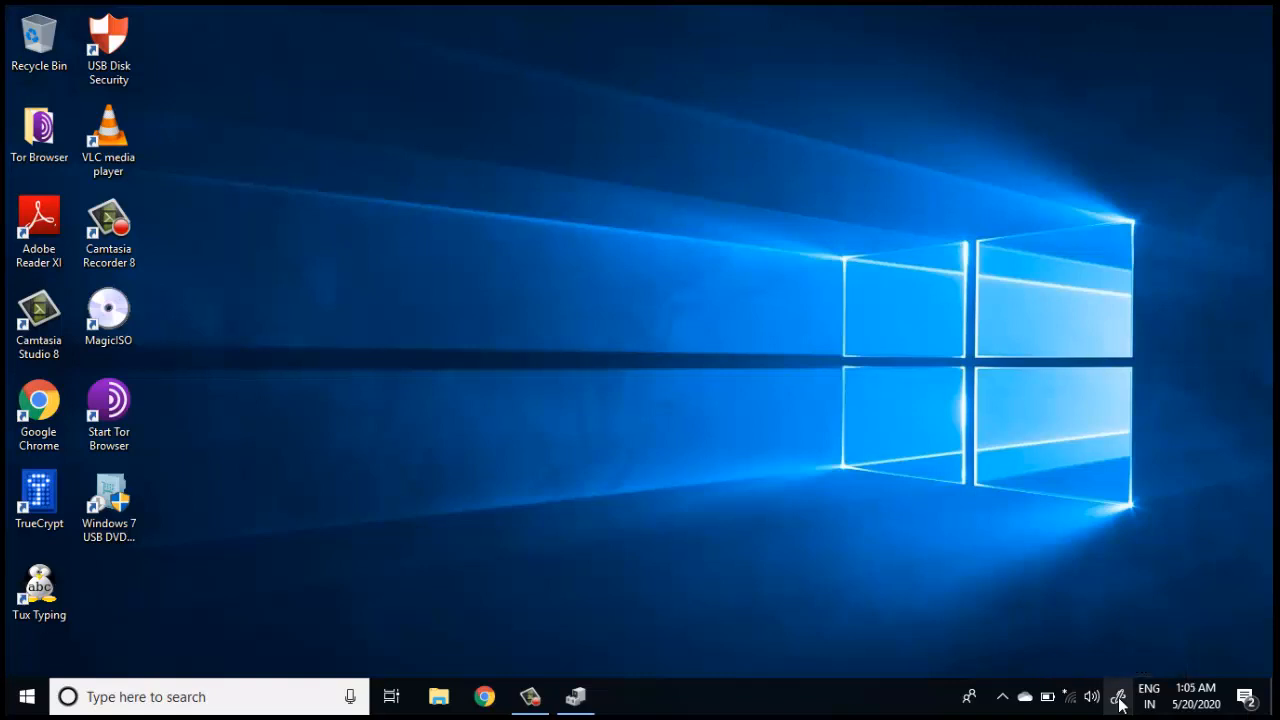
Bring up the Windows Ink Workspace panel from the tray icon.
click(1130, 692)
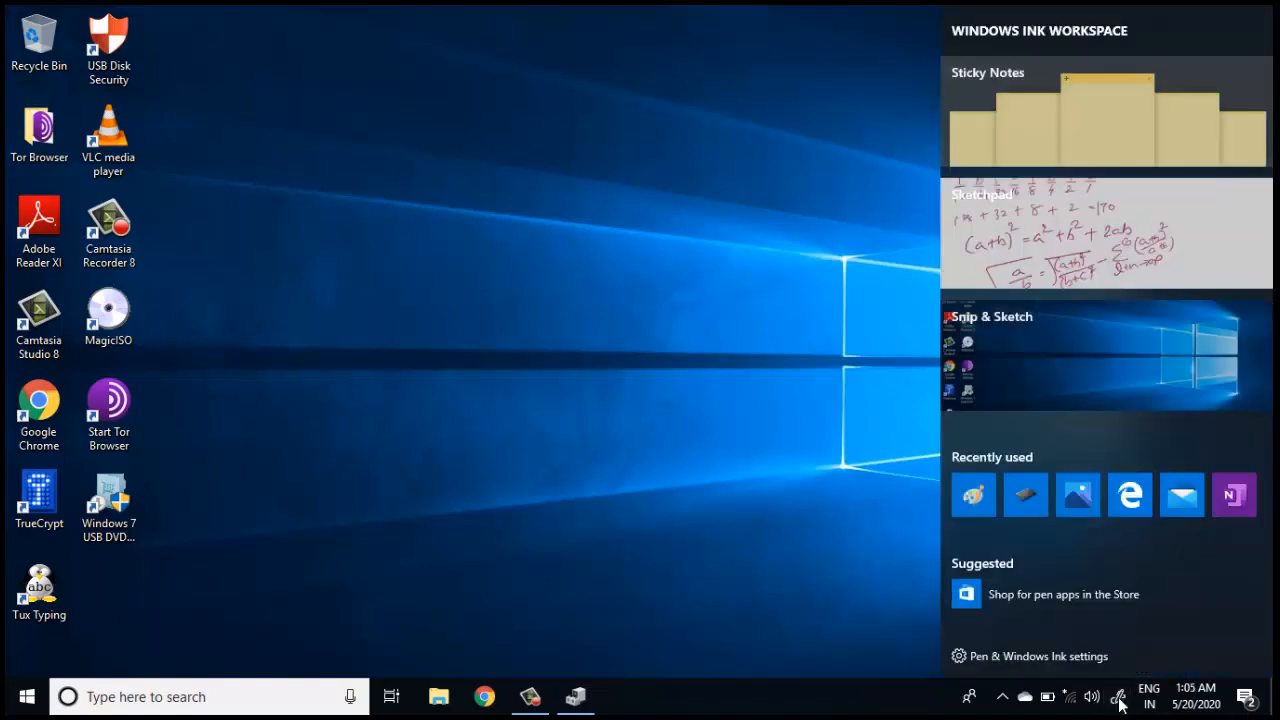
mouse_move(1044, 240)
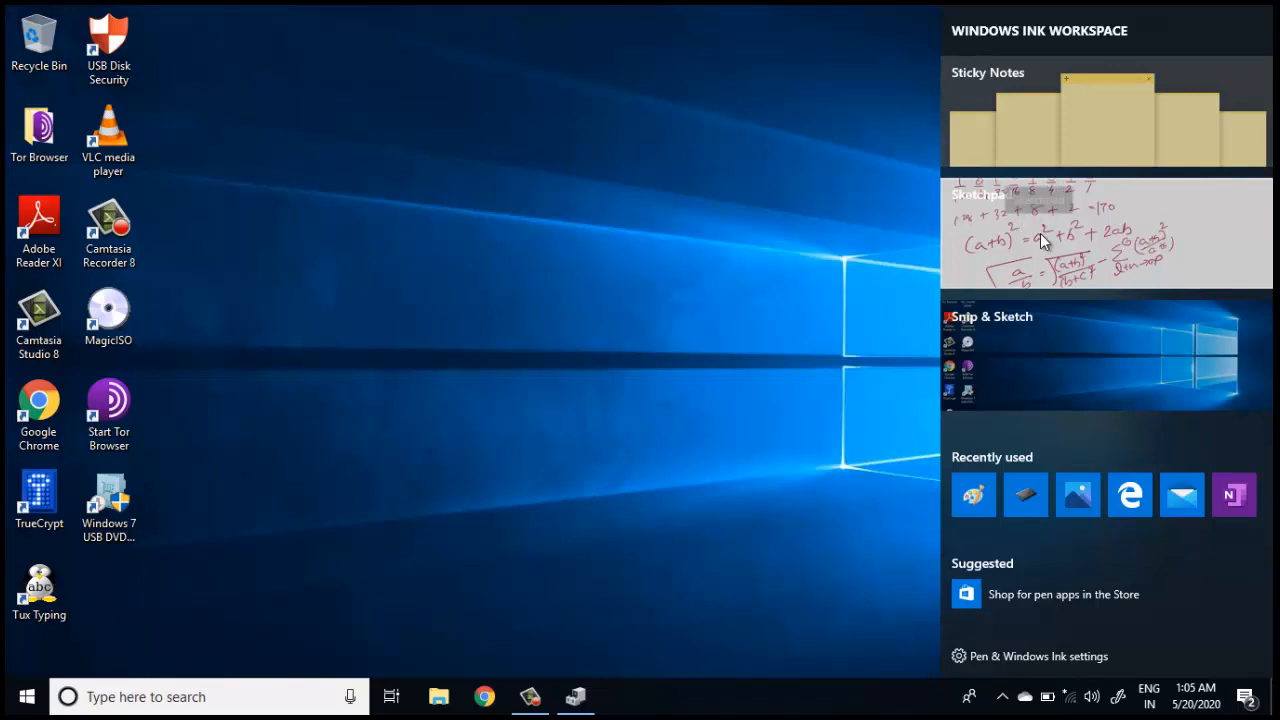
mouse_move(1076, 268)
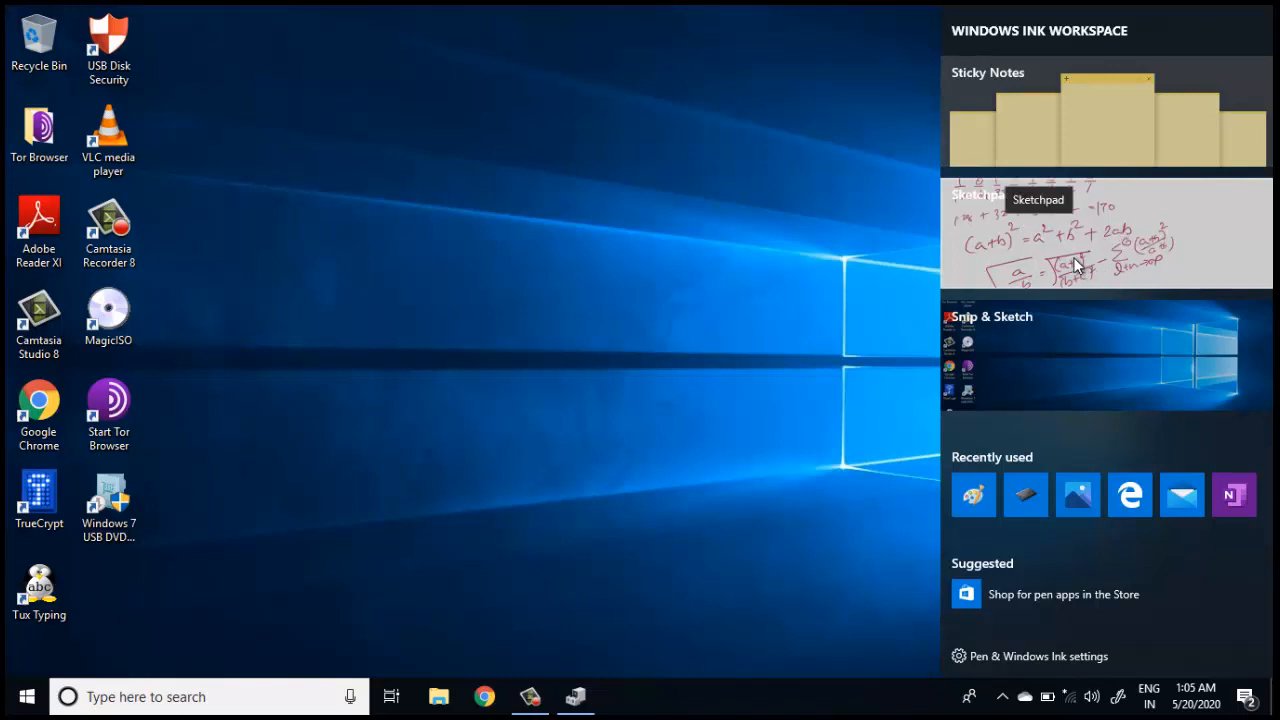
mouse_move(1110, 258)
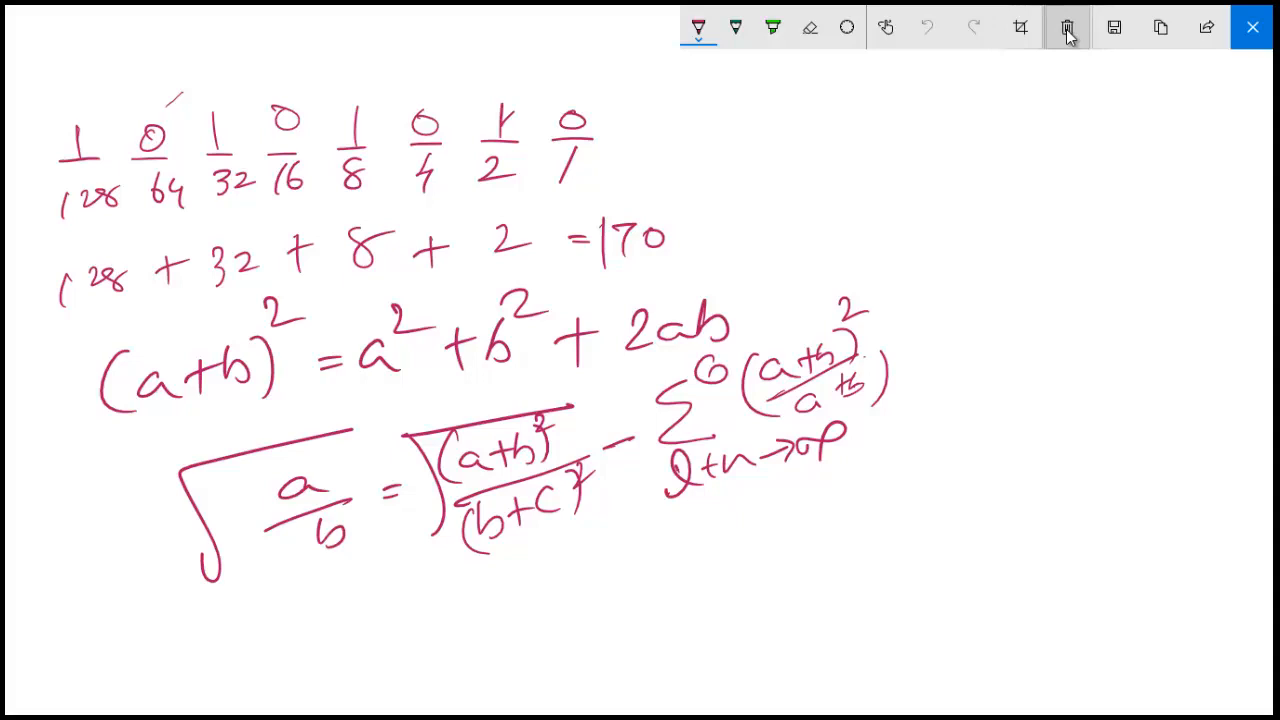
Clear the canvas and raise the ballpoint pen size to 12 for thicker crimson strokes.
click(1066, 28)
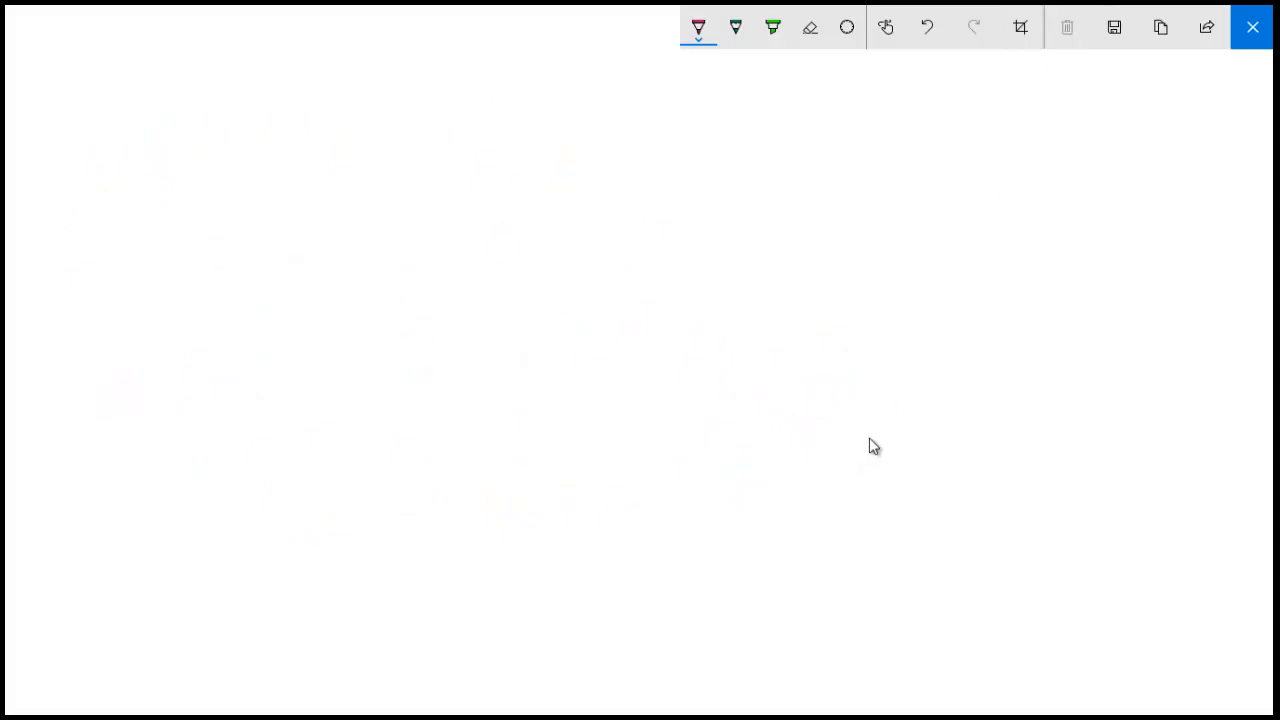
click(698, 28)
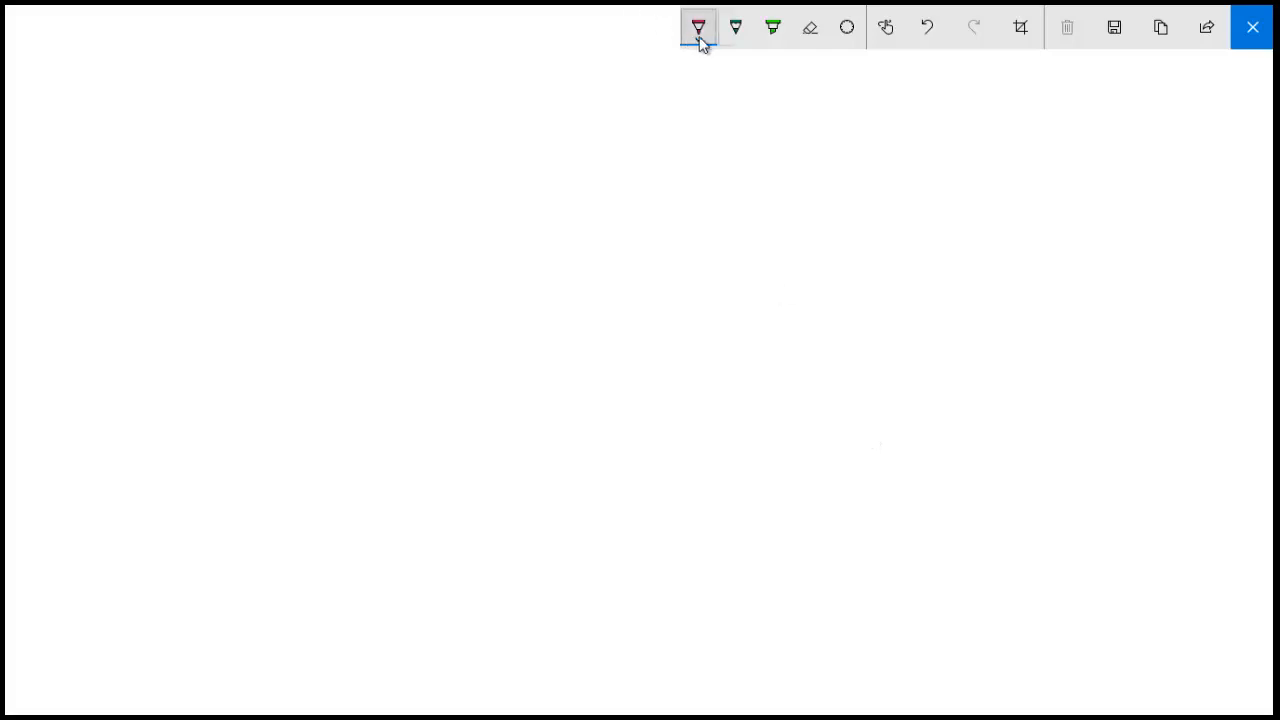
click(698, 26)
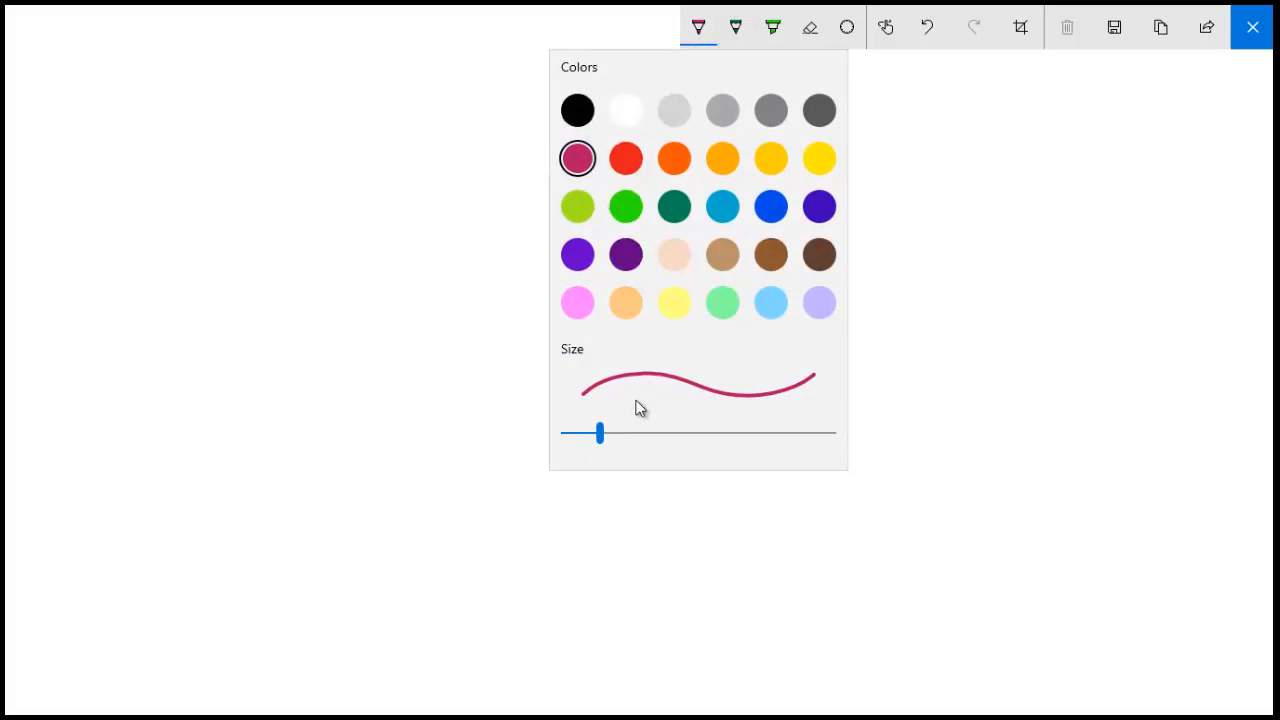
drag(600, 432, 688, 432)
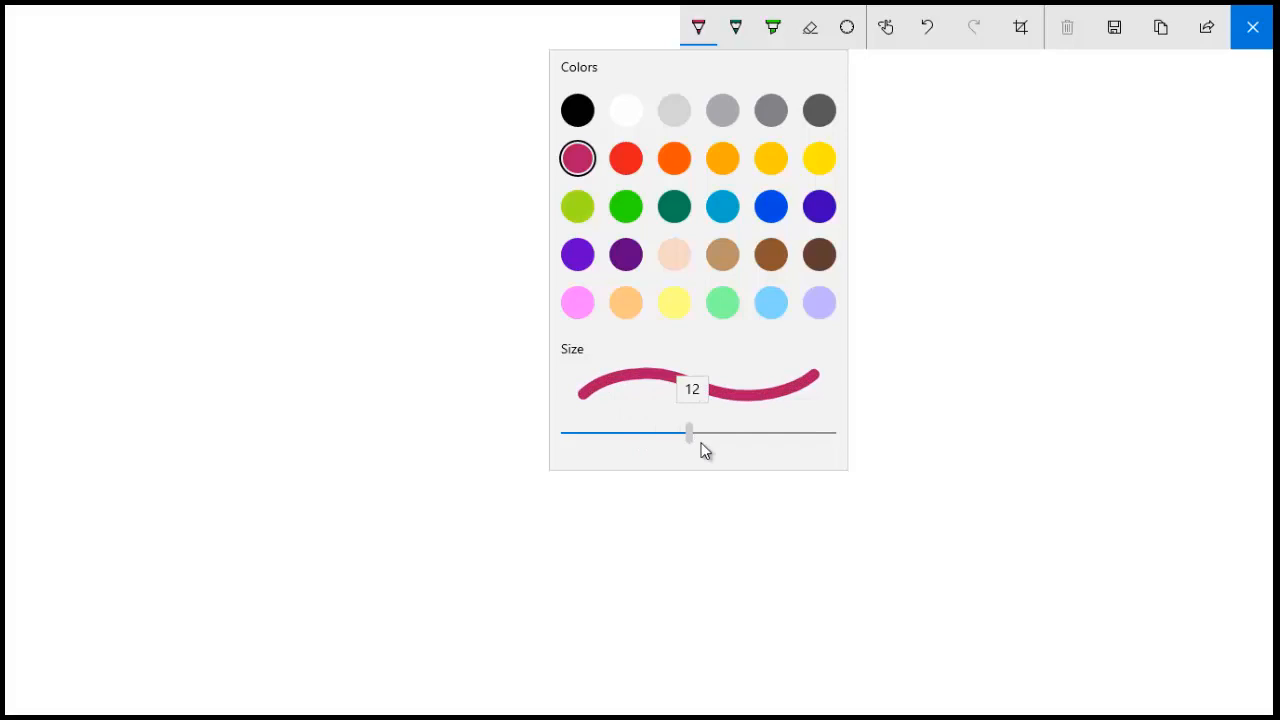
drag(688, 432, 832, 432)
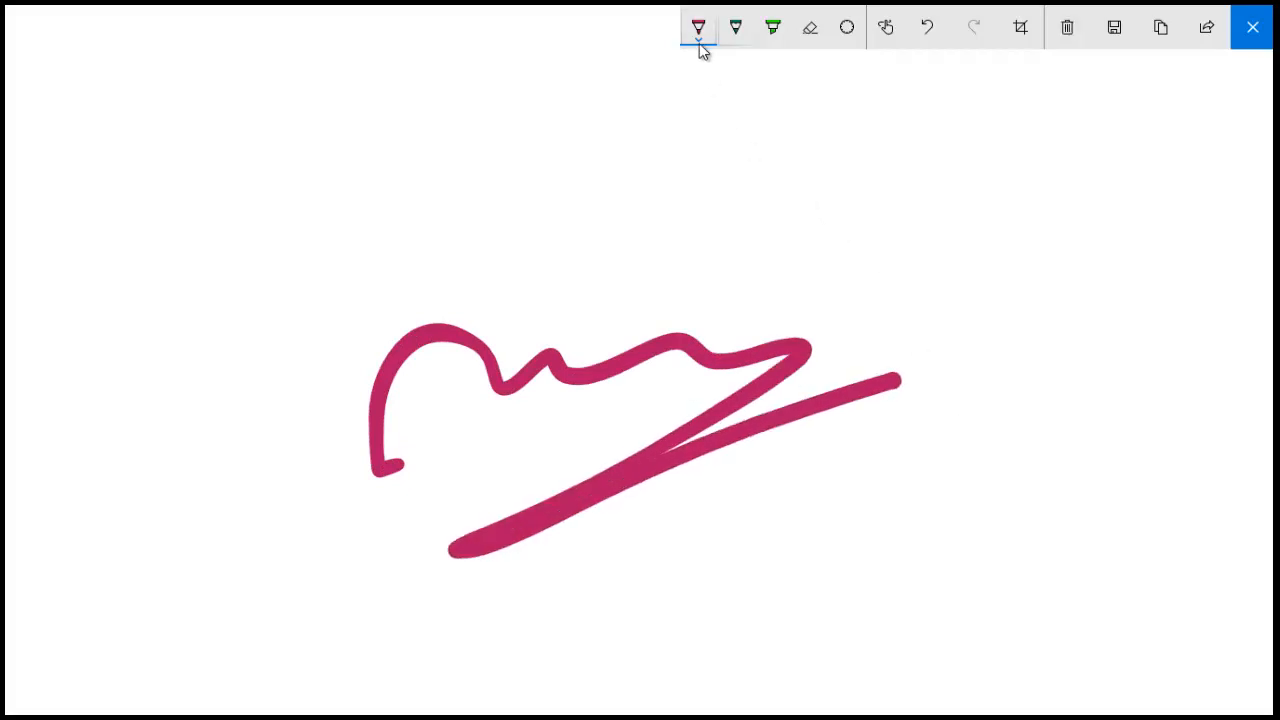
Push the ballpoint pen size to its maximum after a test stroke.
click(700, 28)
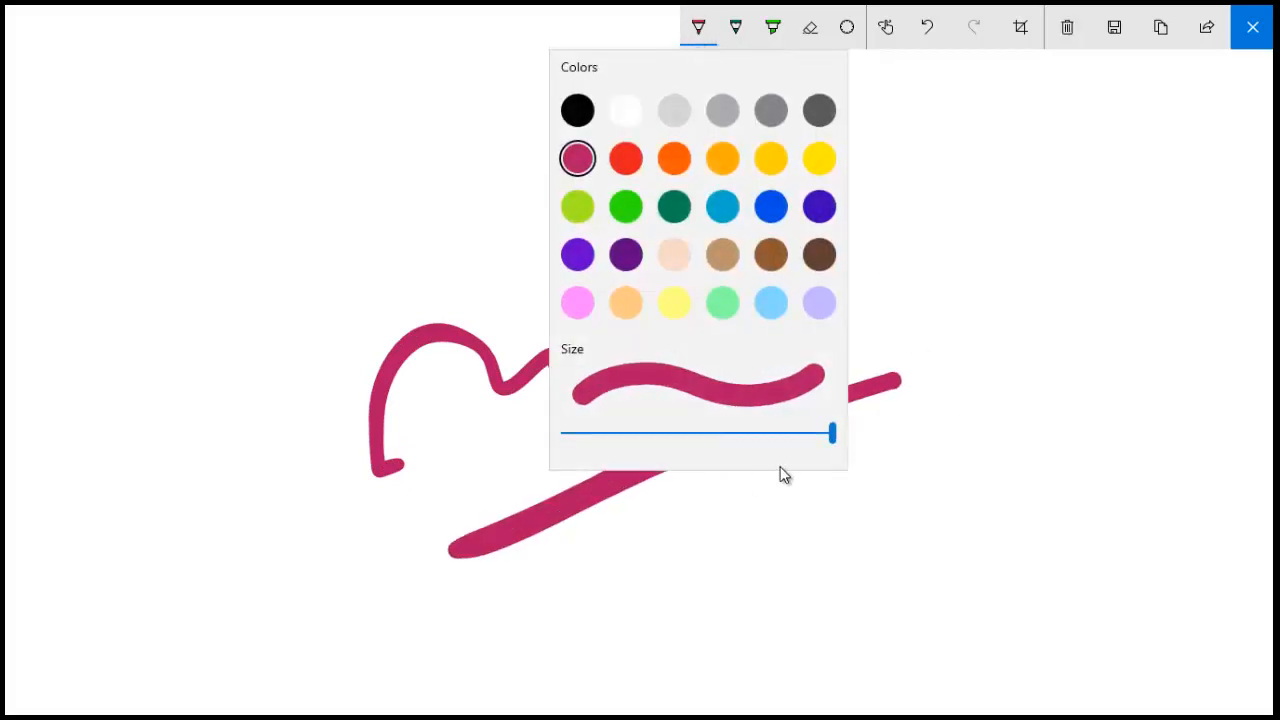
drag(830, 432, 564, 432)
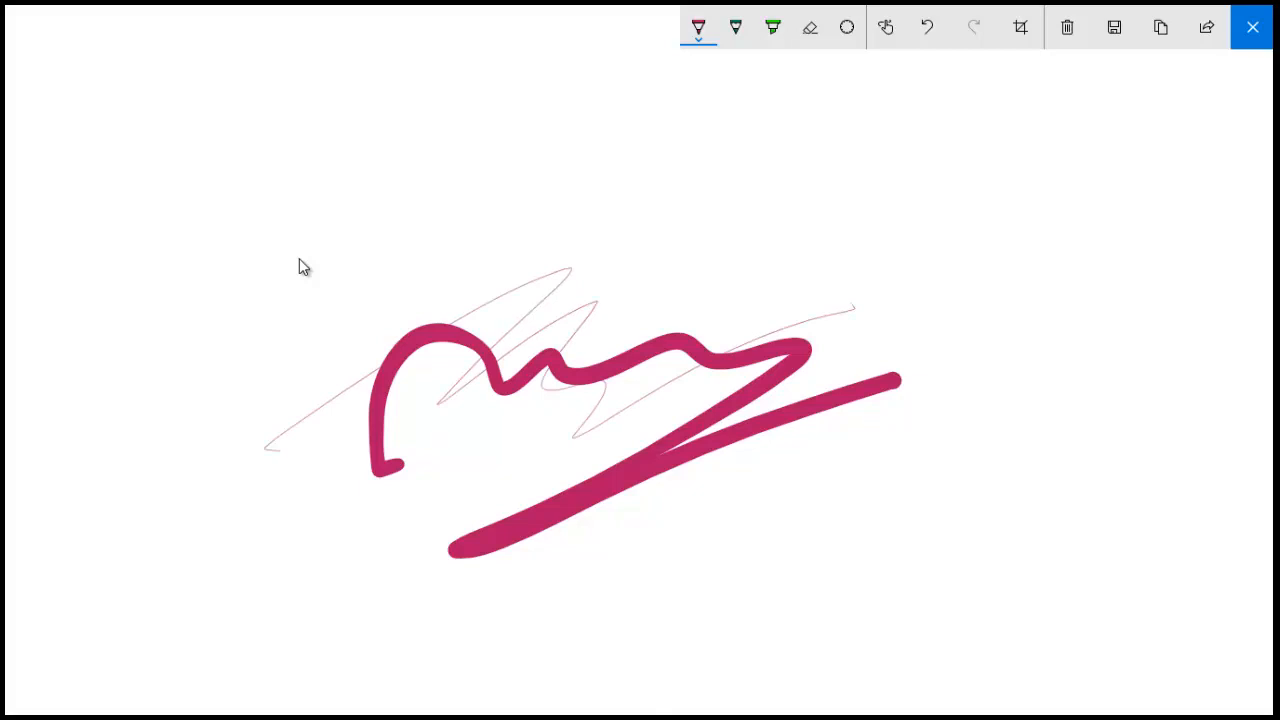
Shade greyish-green pencil scribbles over the crimson strokes, then pick the highlighter.
click(700, 28)
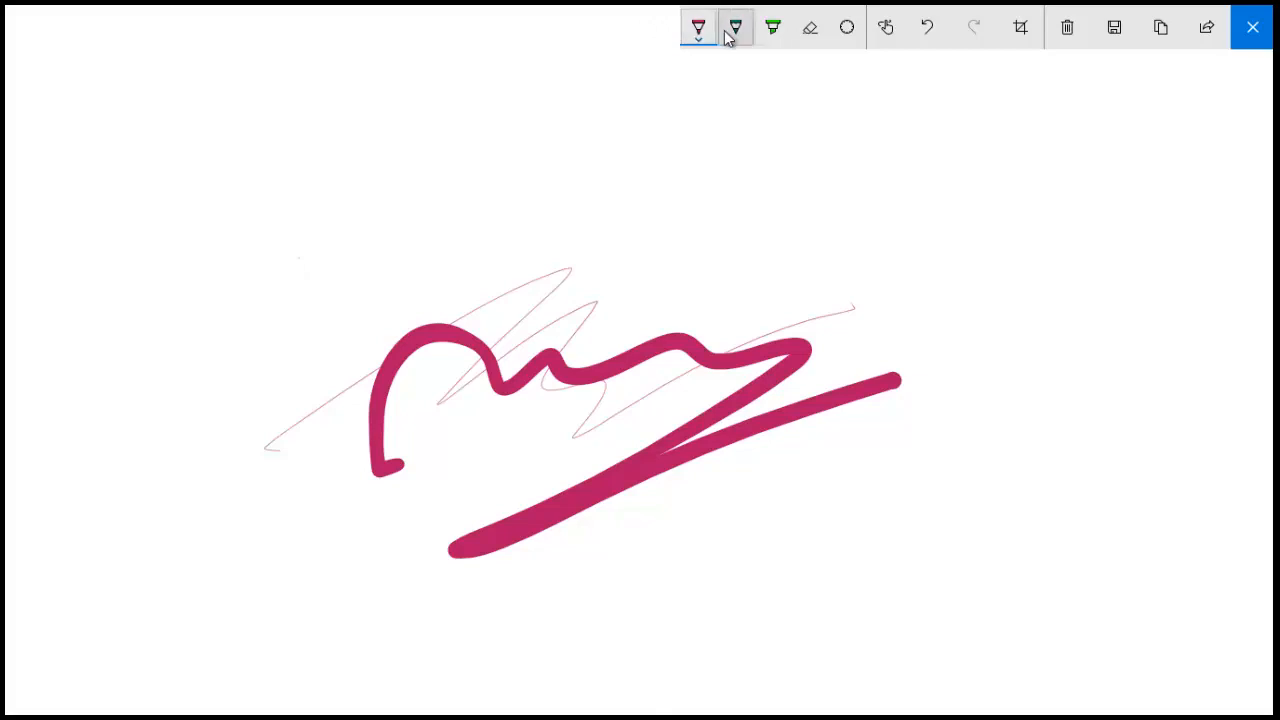
click(736, 28)
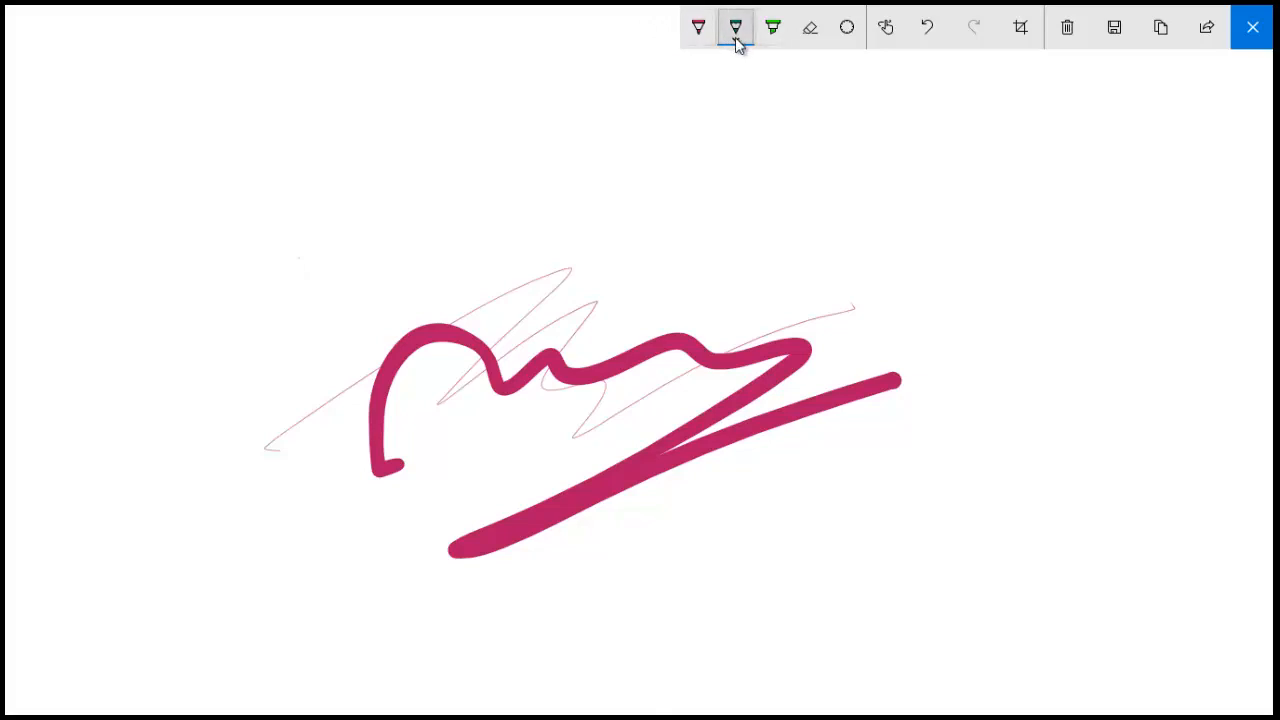
click(736, 28)
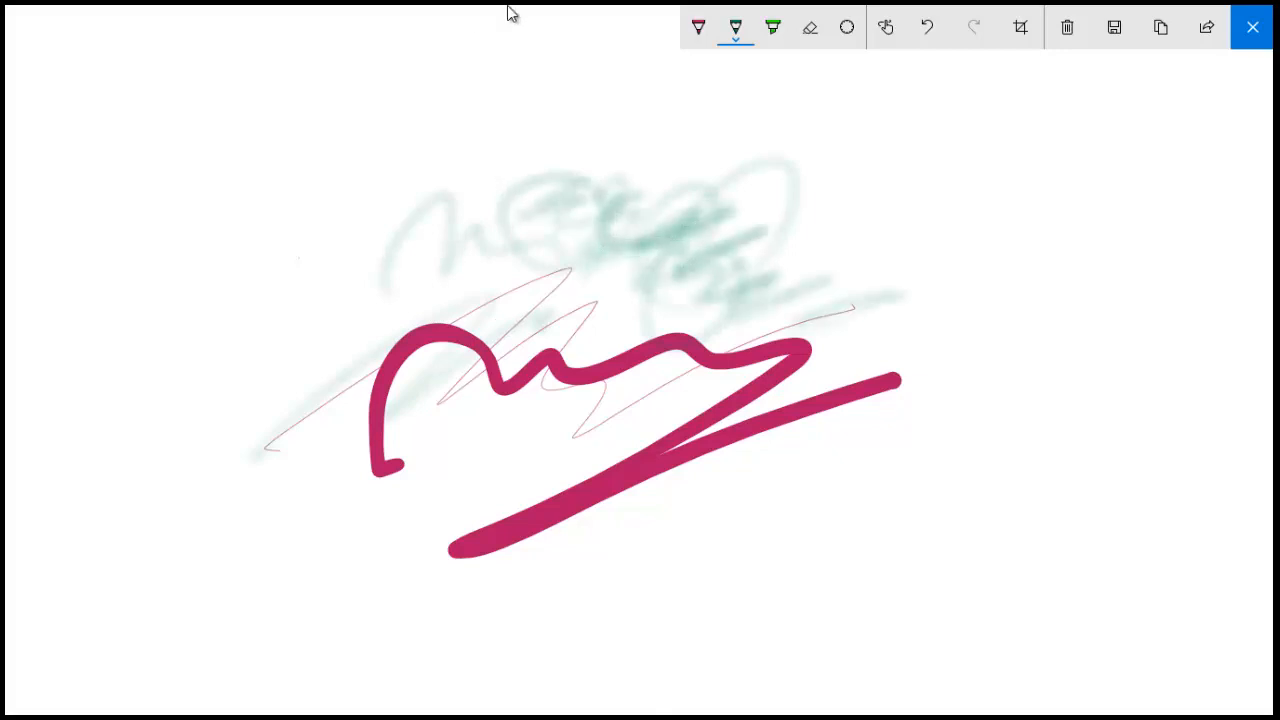
click(770, 28)
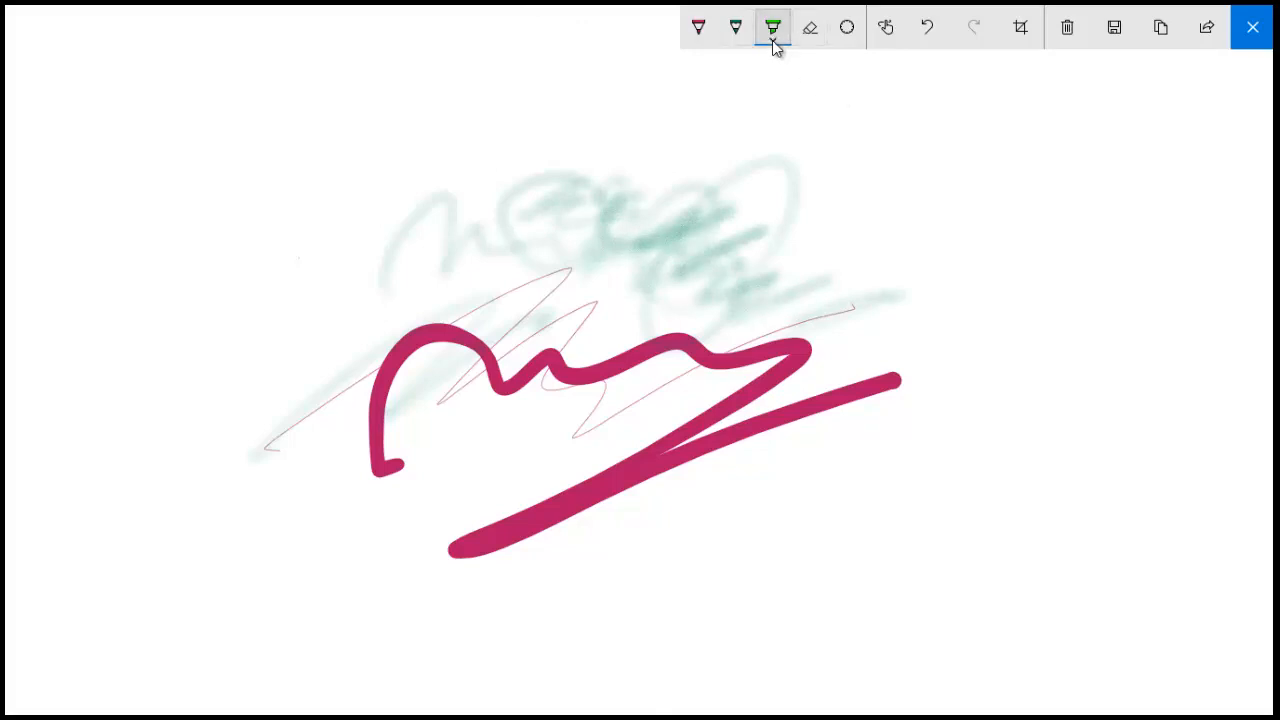
Layer green highlighter and thin dark scribbles over the canvas centre.
click(772, 24)
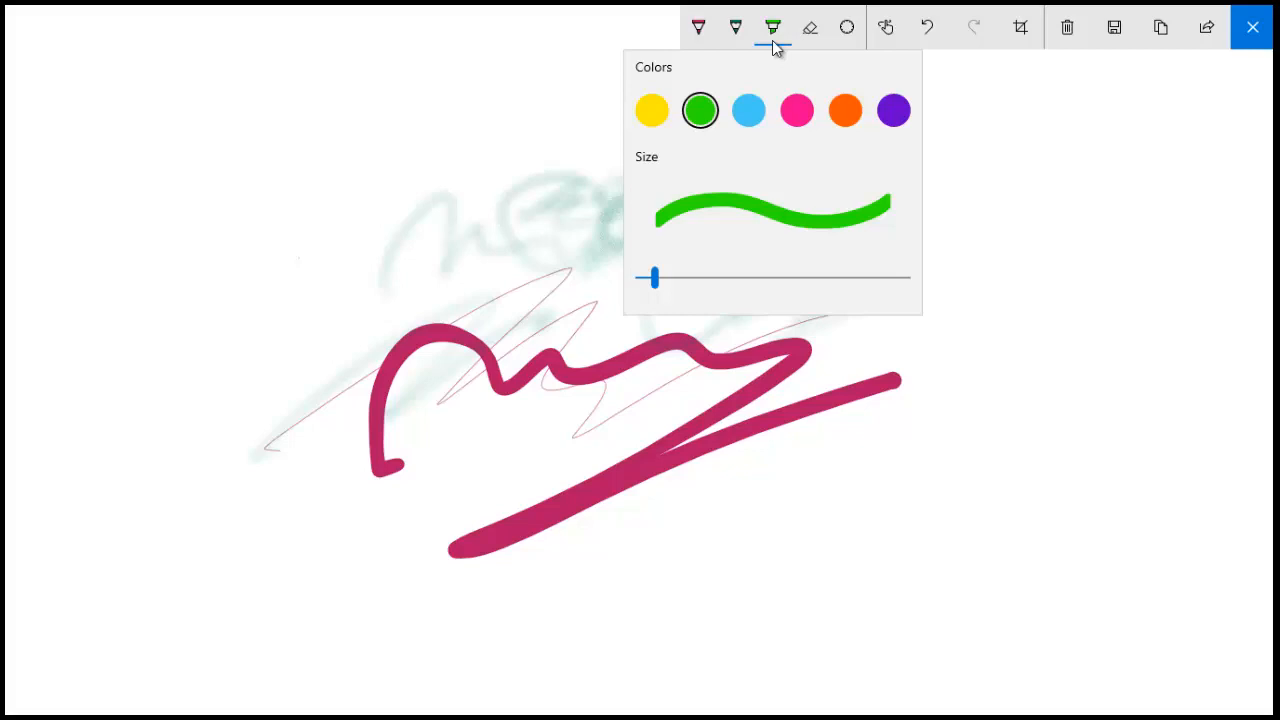
mouse_move(770, 10)
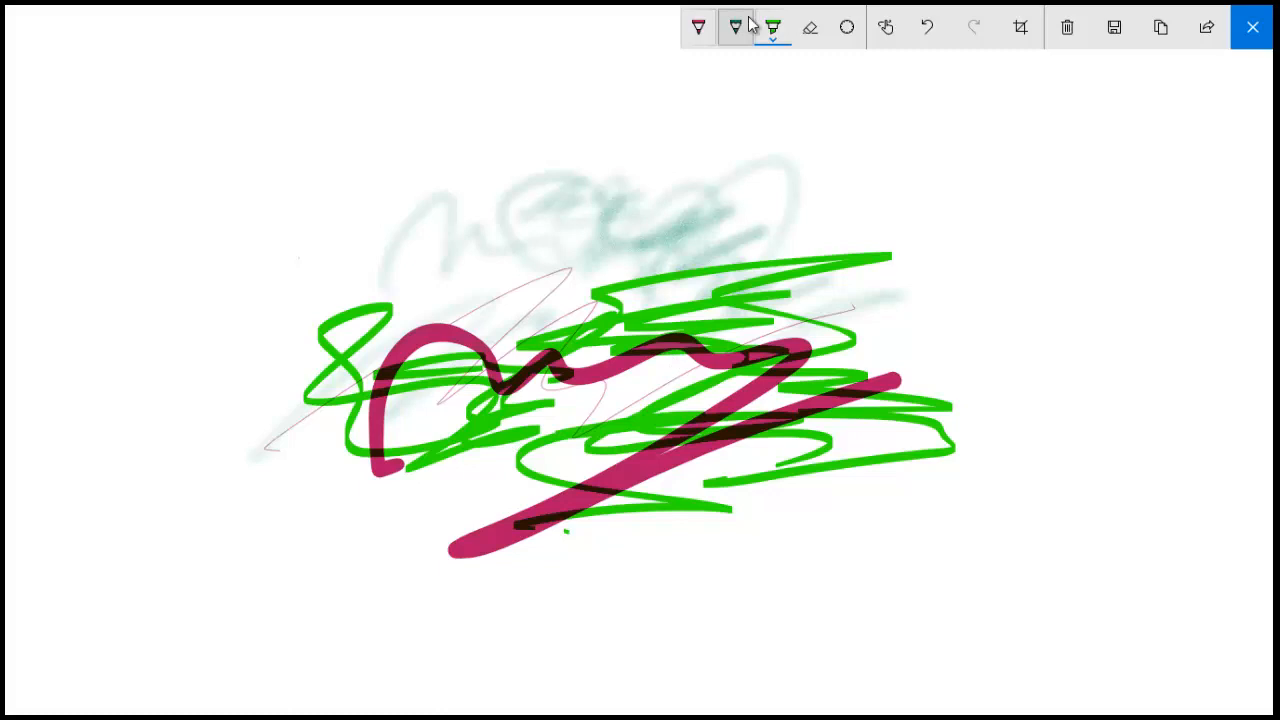
click(808, 28)
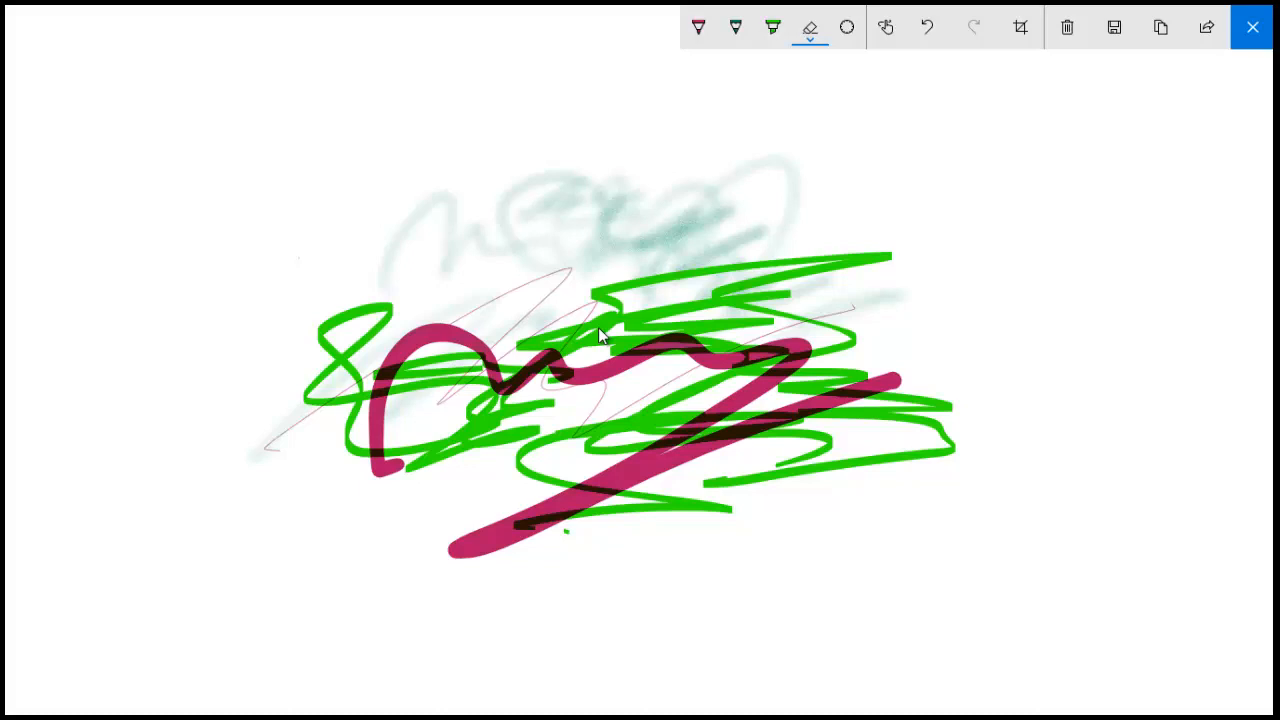
Erase all scribbles, swap the protractor guide for the ruler, then hide it.
click(1066, 28)
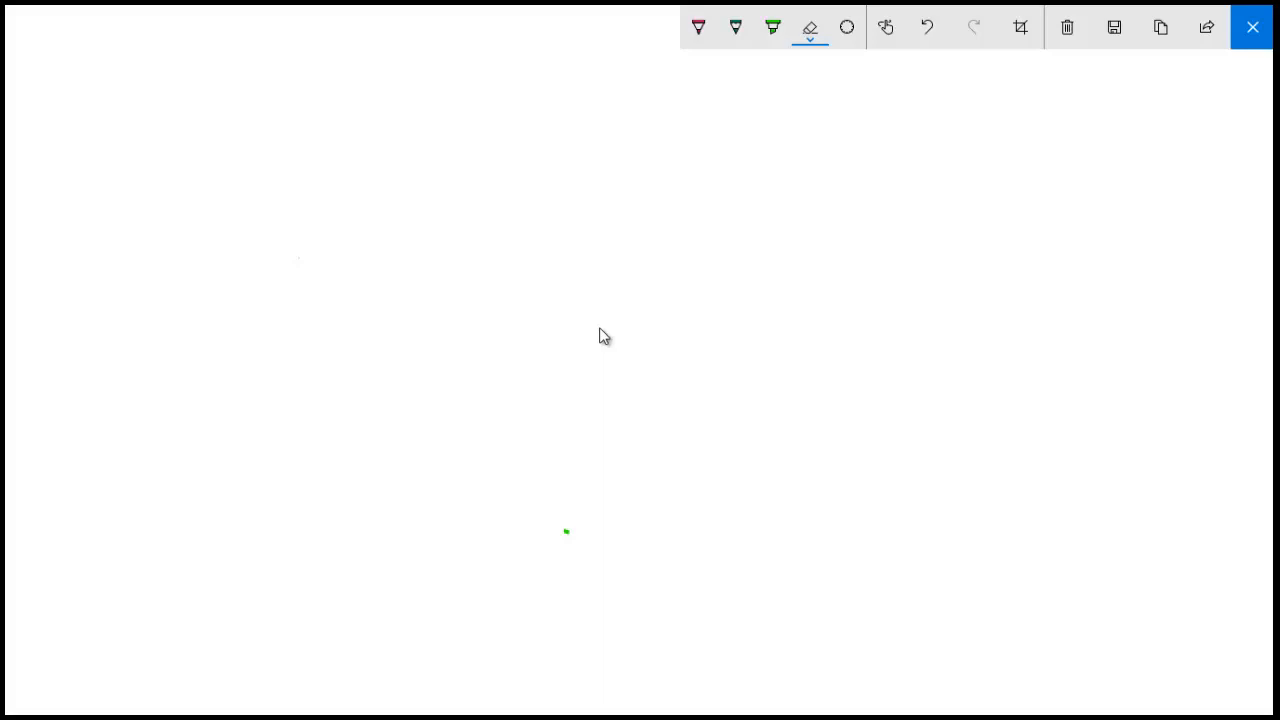
click(844, 28)
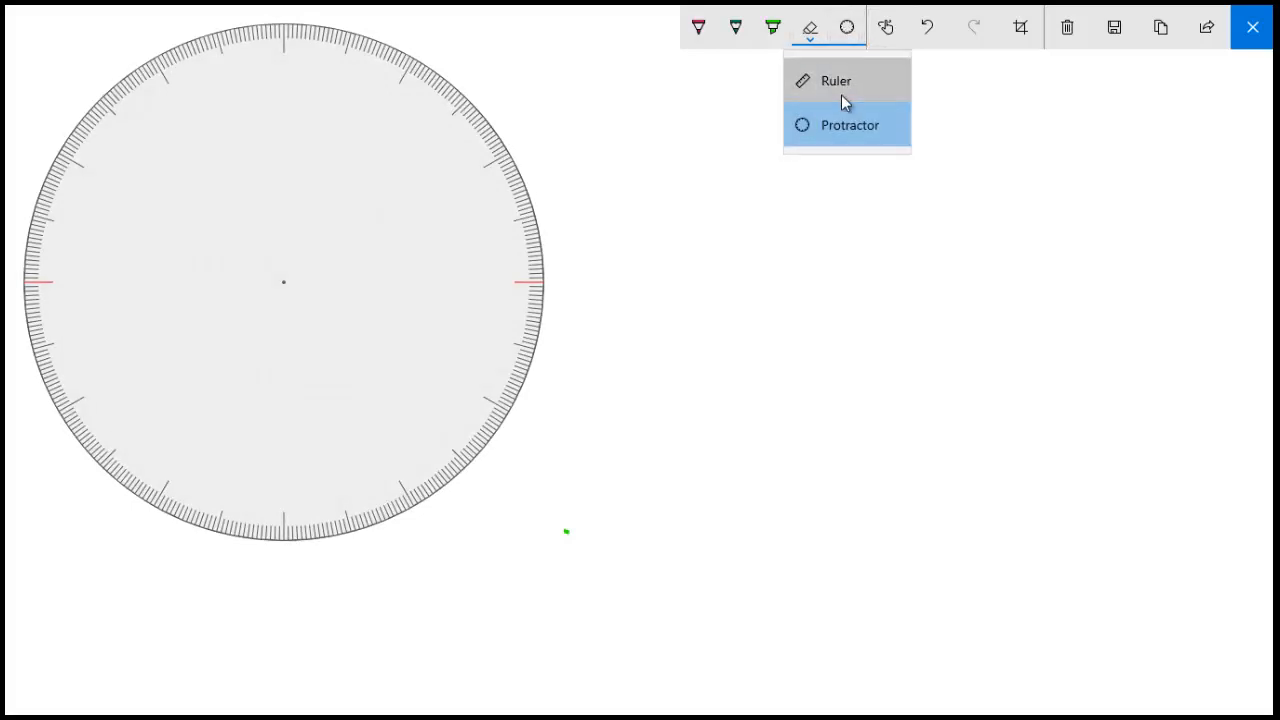
click(836, 80)
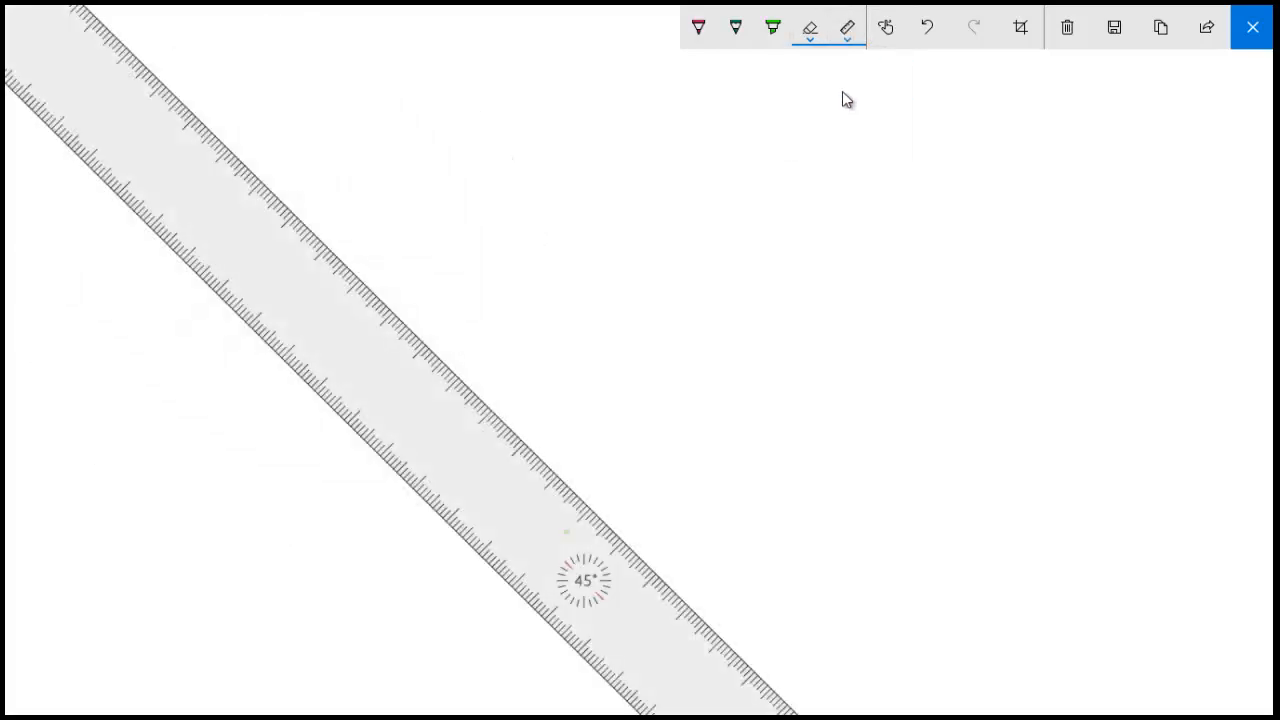
click(844, 28)
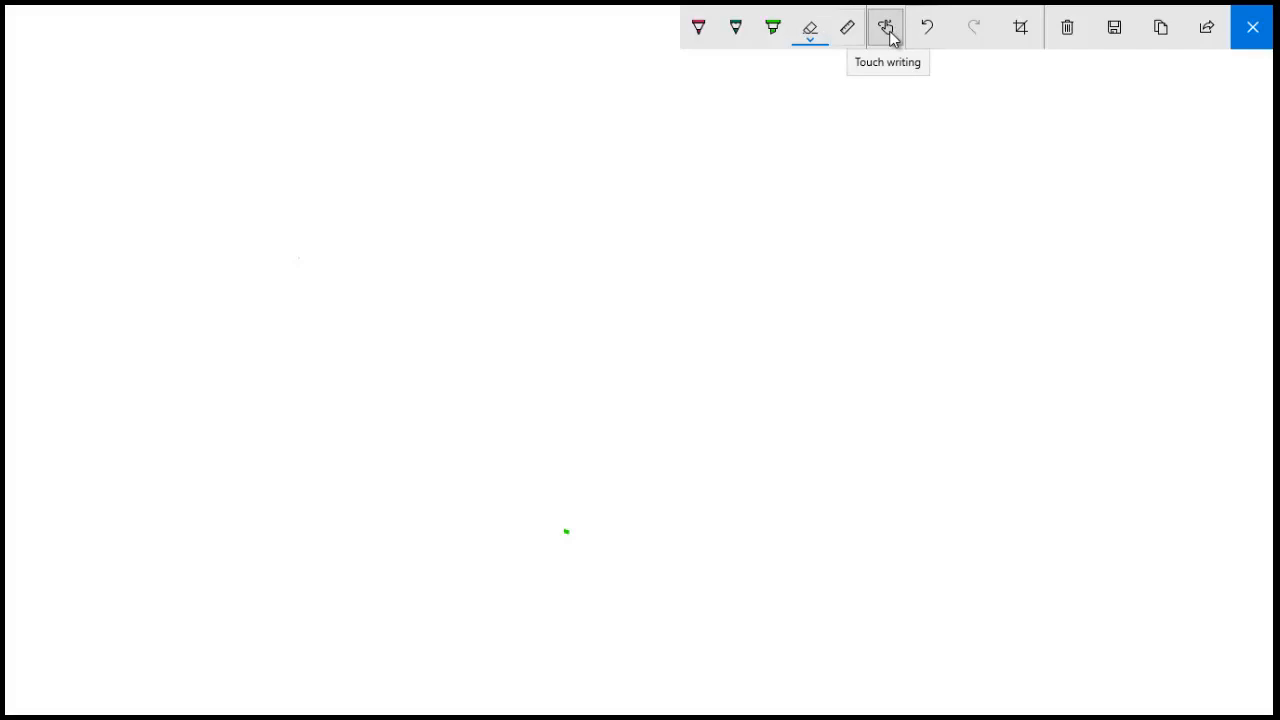
mouse_move(926, 28)
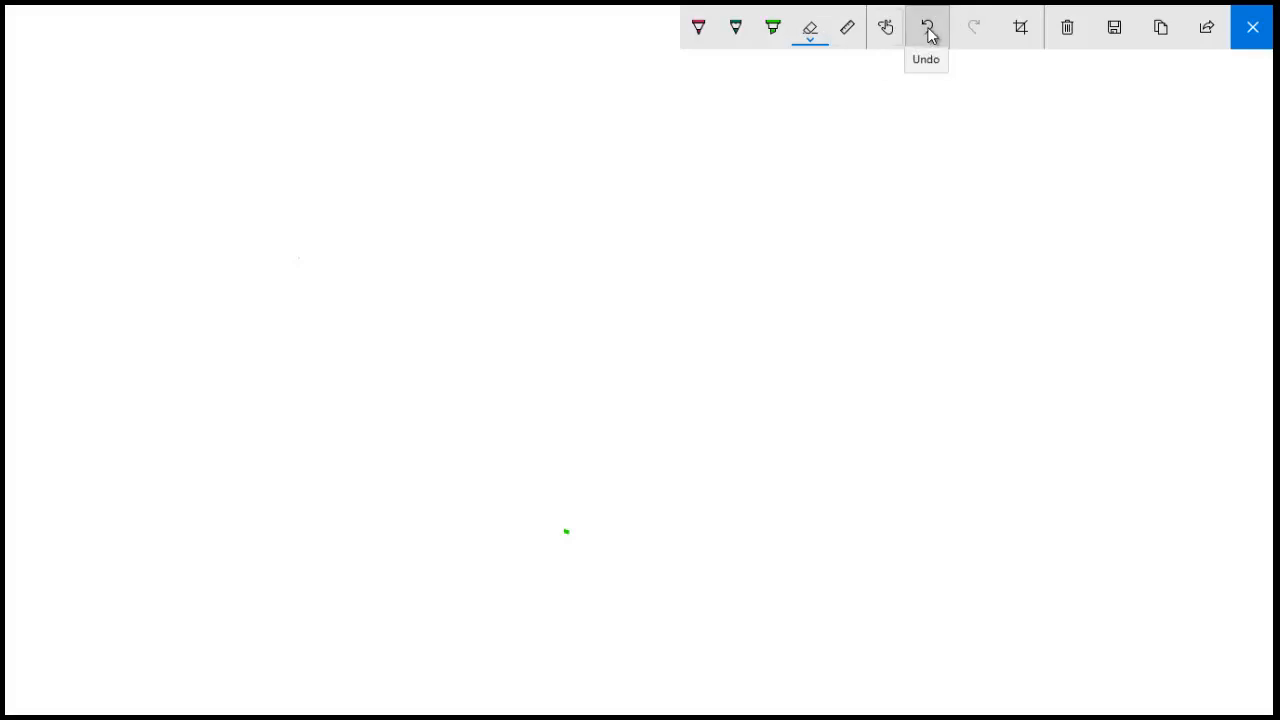
mouse_move(1022, 28)
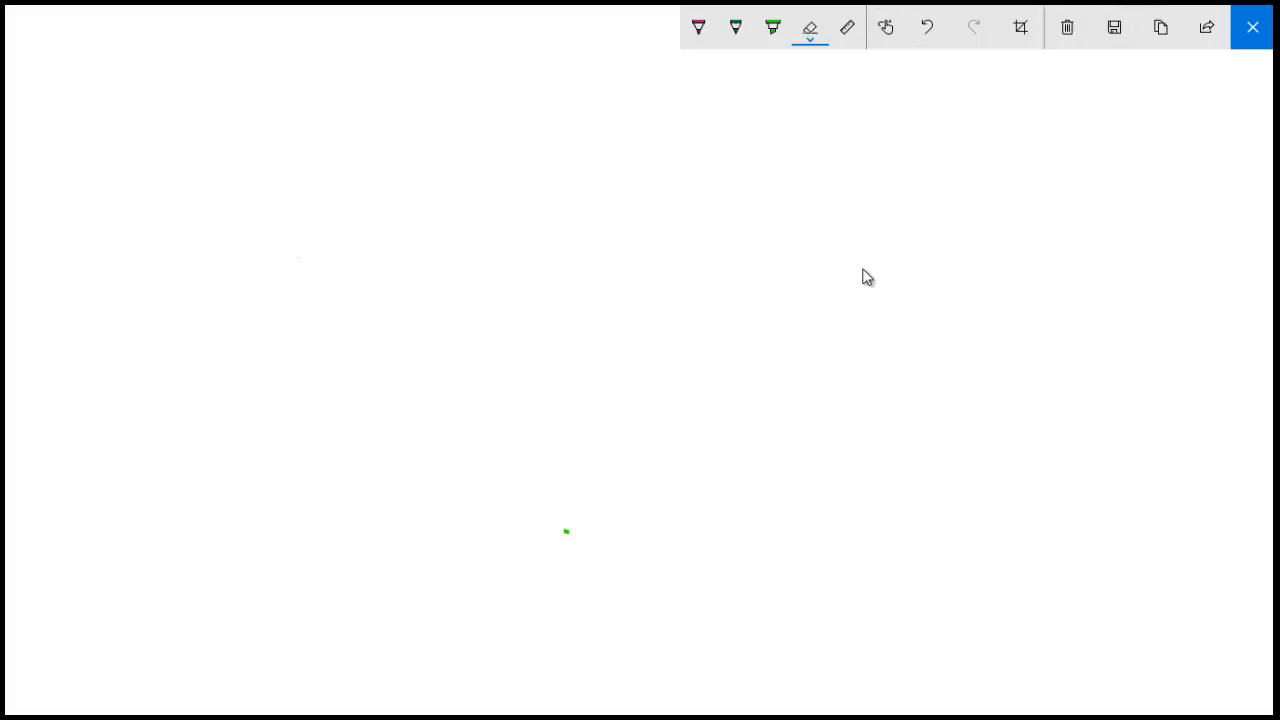
Scribble a thin red pen line across the blank canvas and close Sketchpad.
click(698, 28)
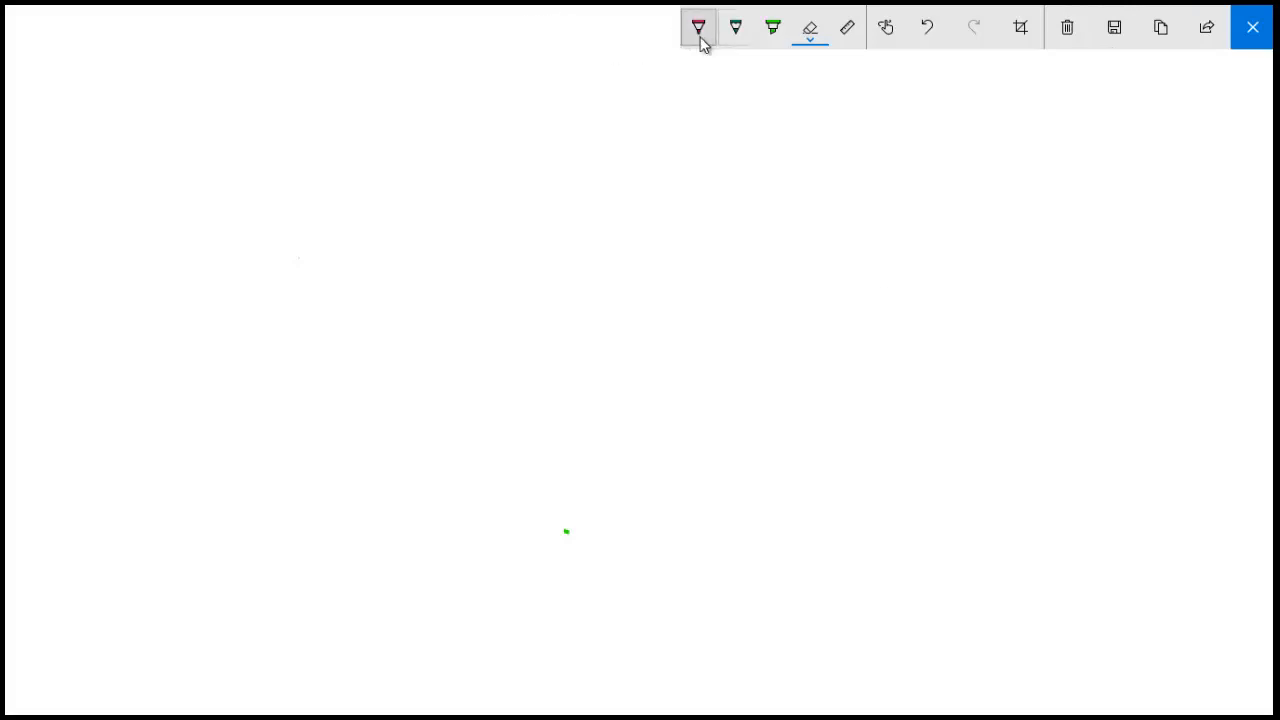
drag(340, 428, 368, 448)
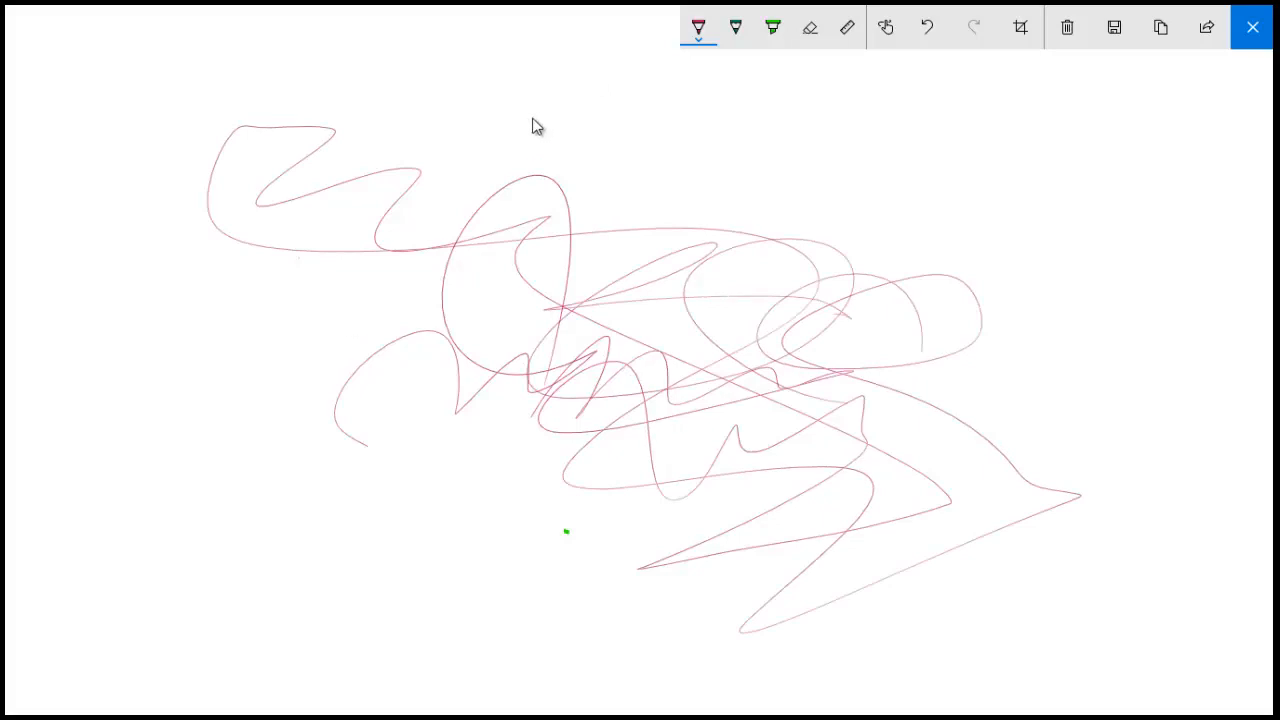
mouse_move(716, 356)
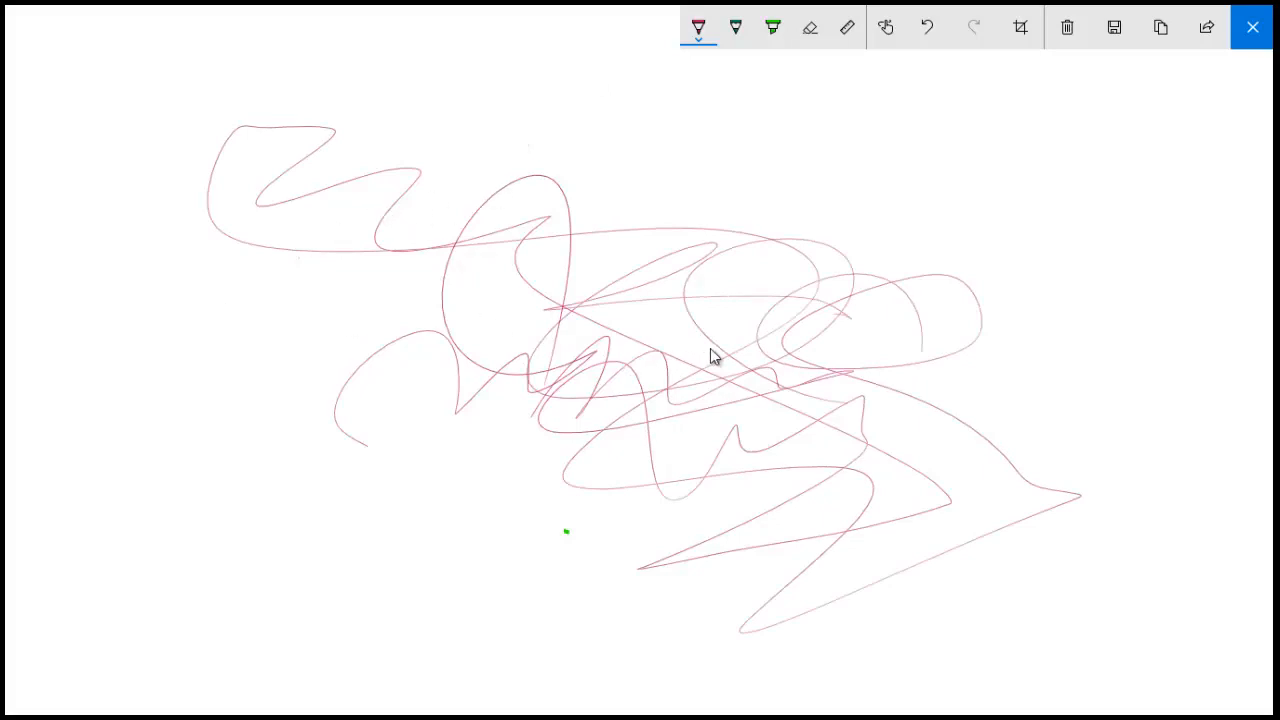
mouse_move(716, 352)
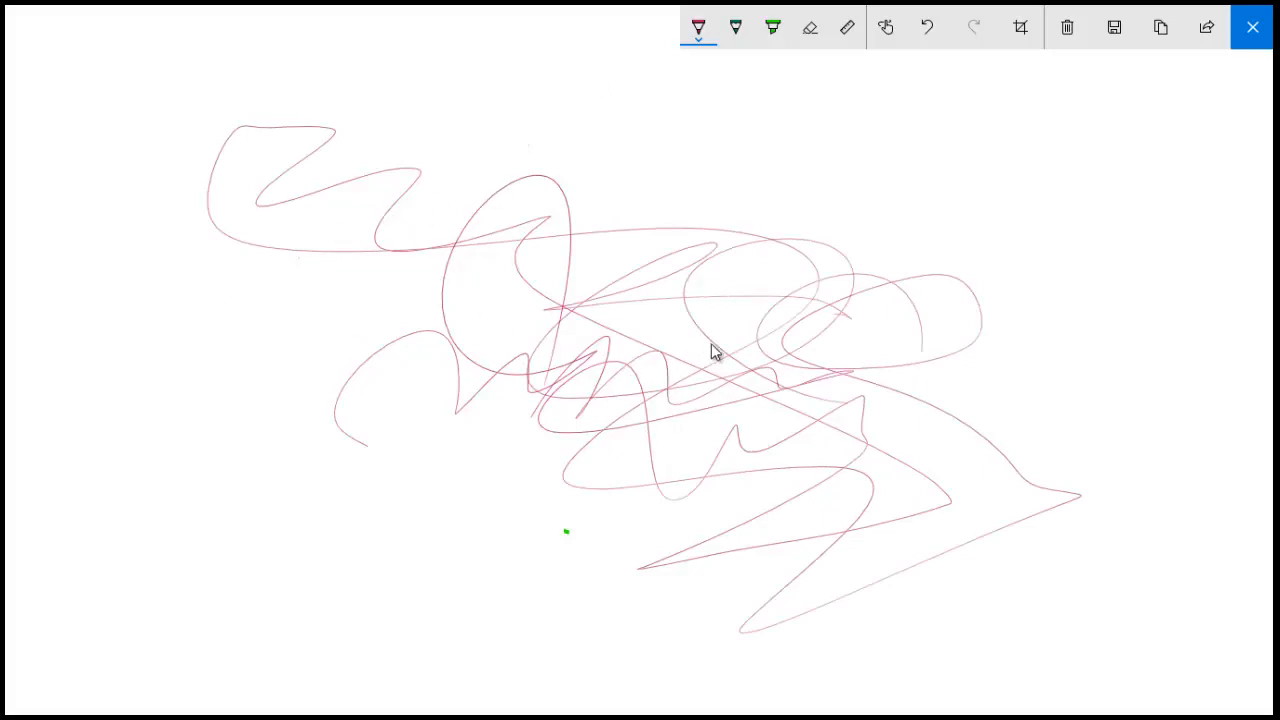
click(1252, 24)
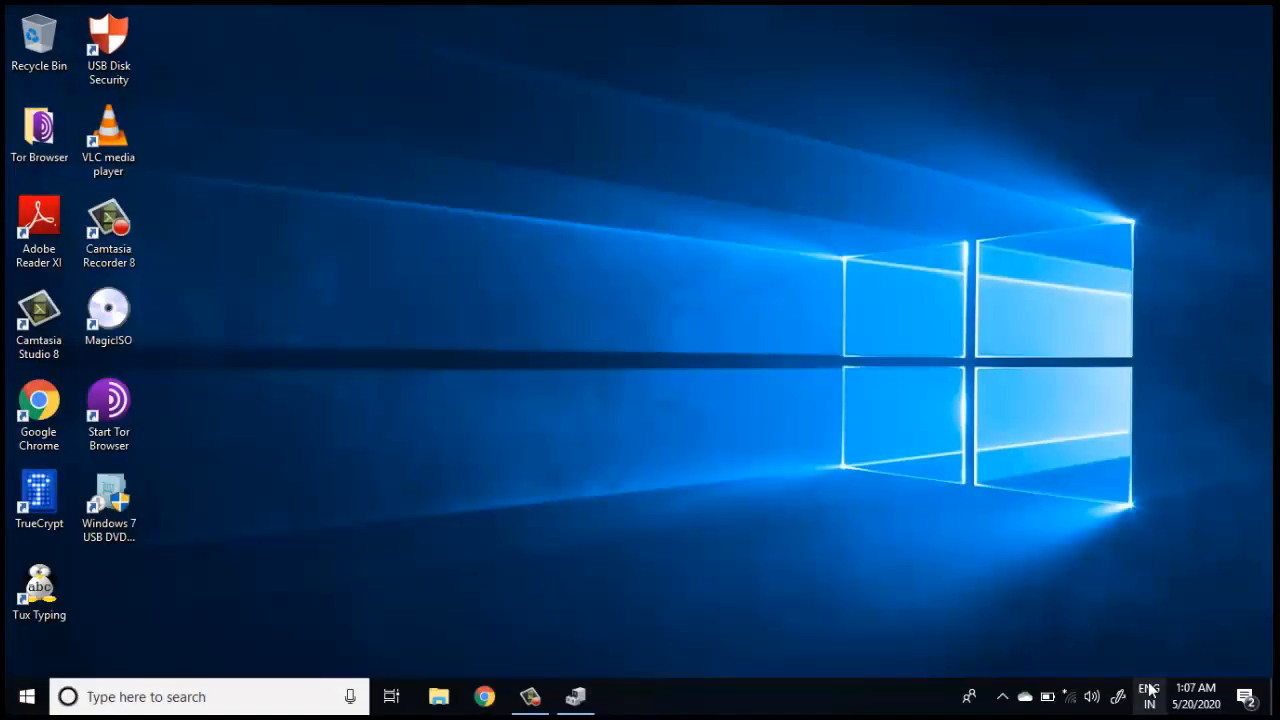
mouse_move(1120, 696)
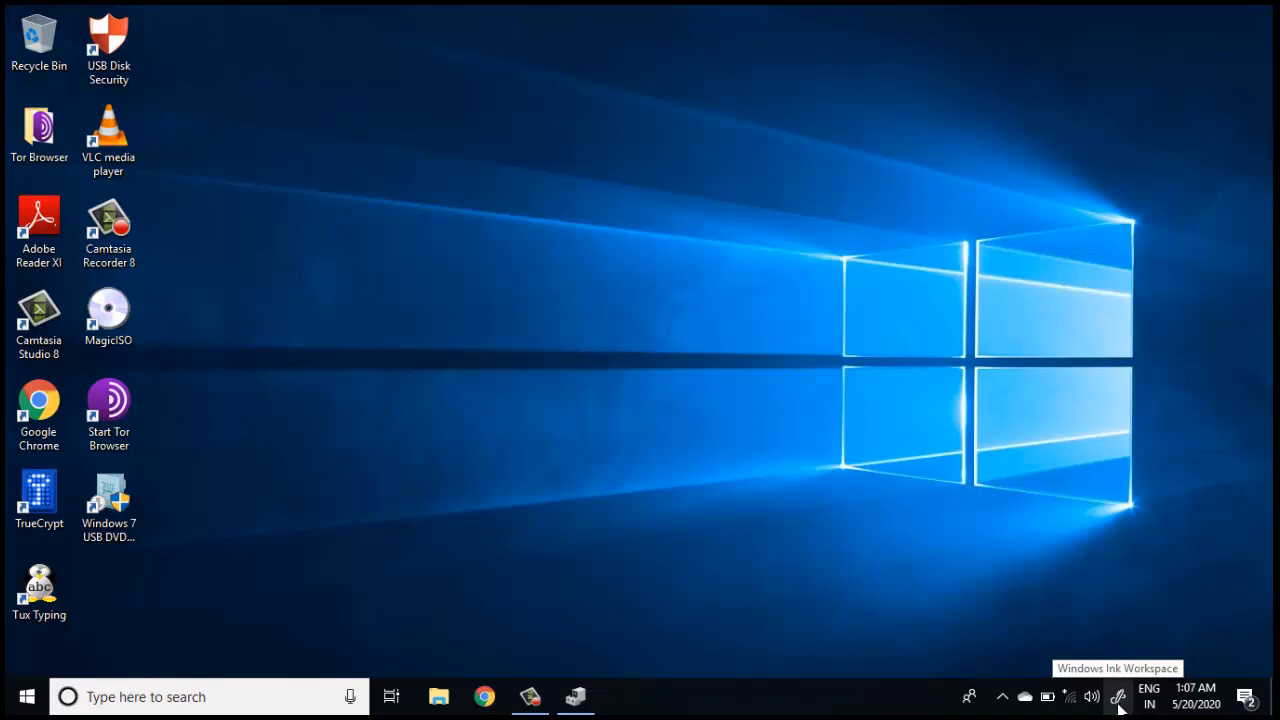
mouse_move(364, 464)
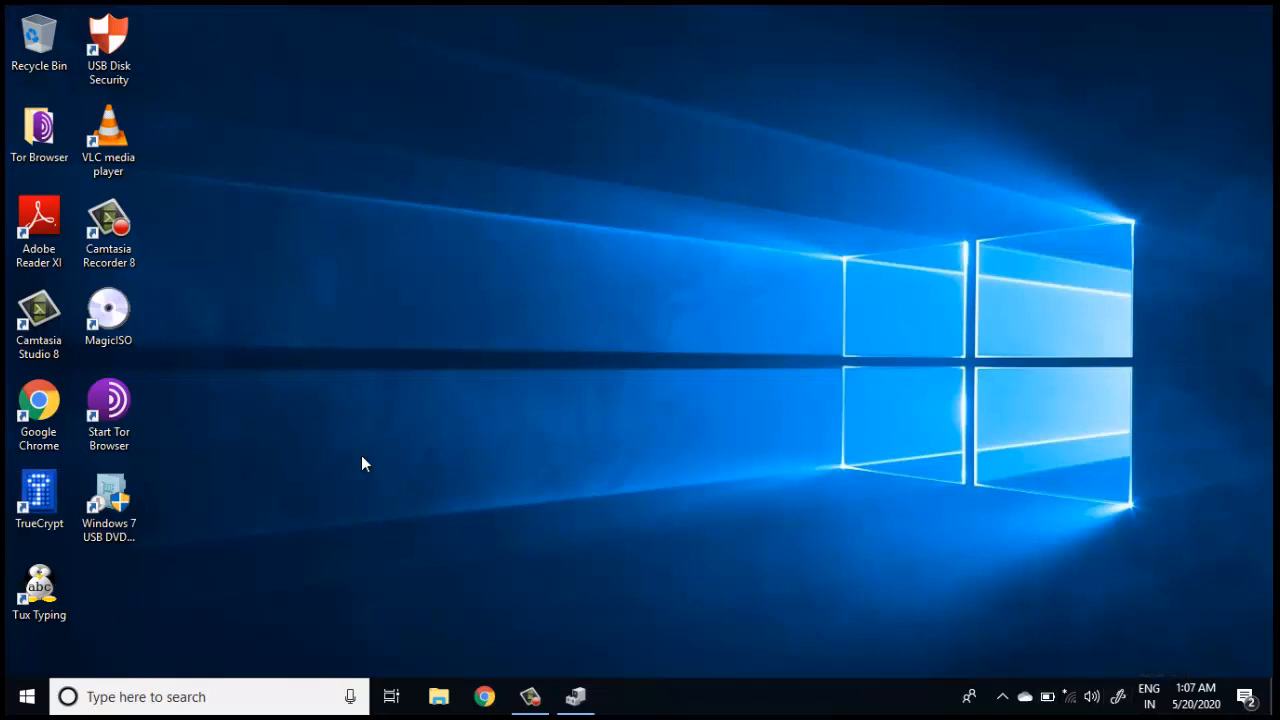
mouse_move(636, 514)
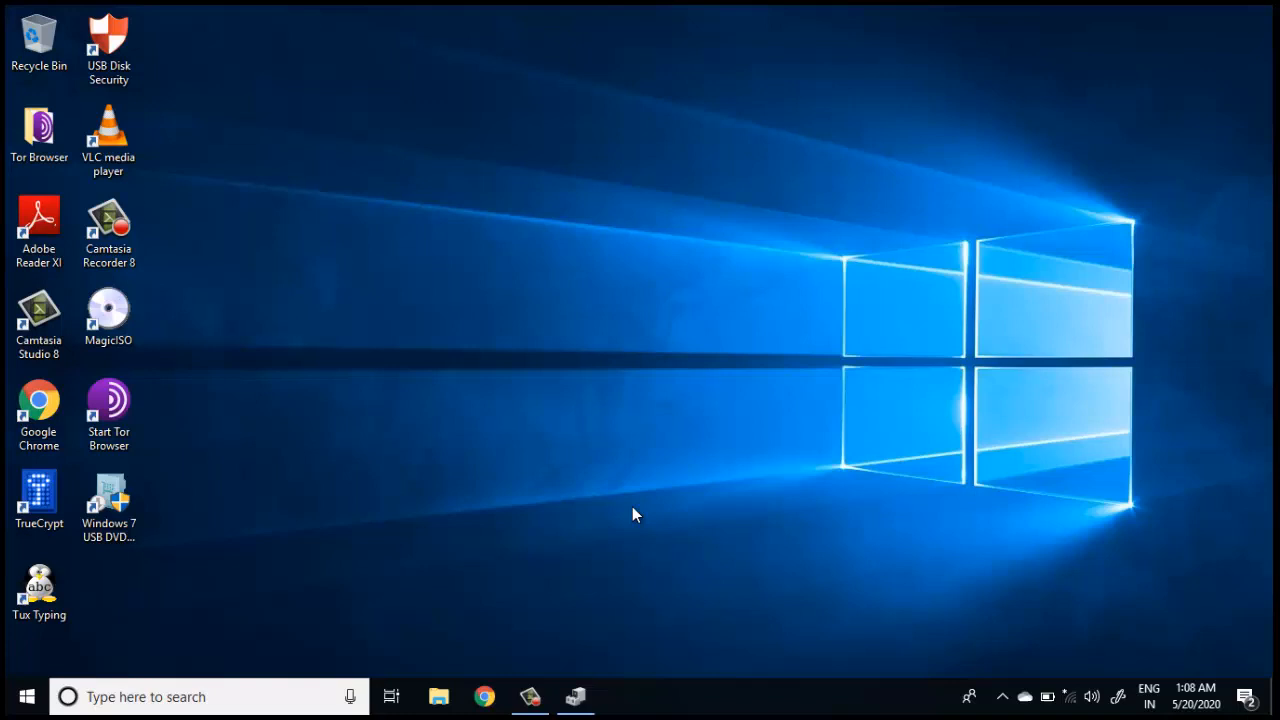
mouse_move(1032, 678)
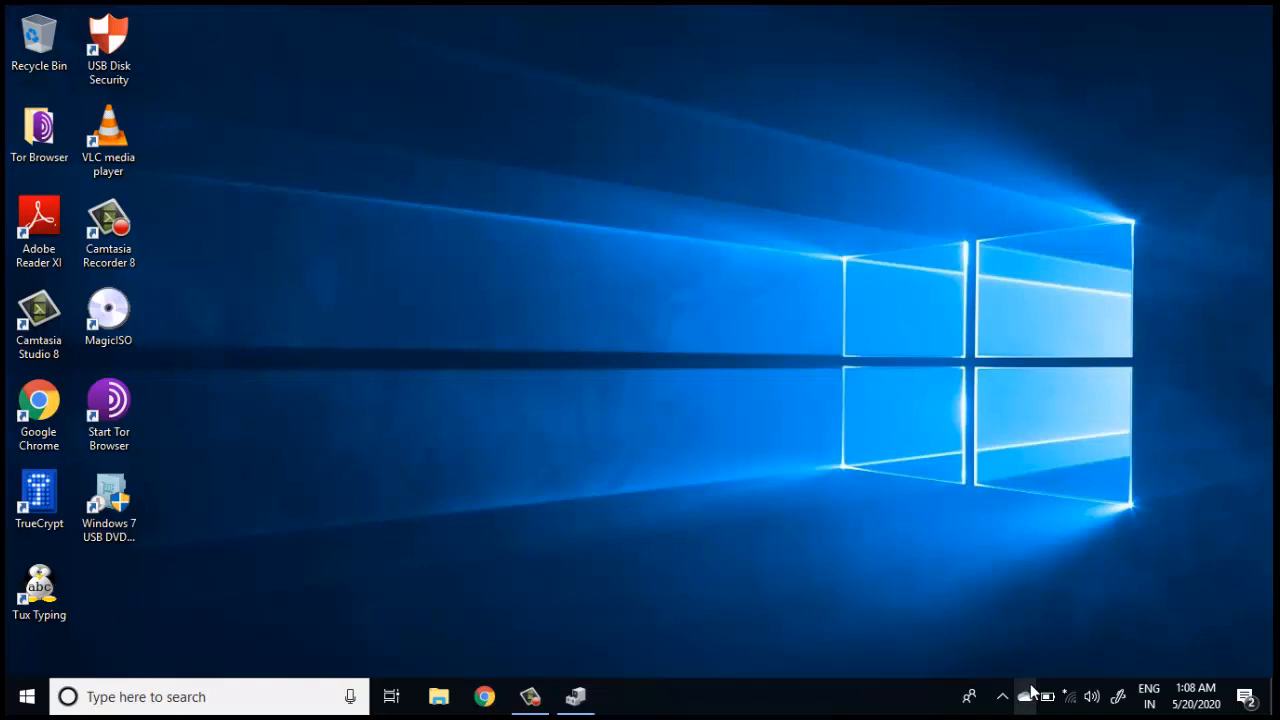
mouse_move(1120, 696)
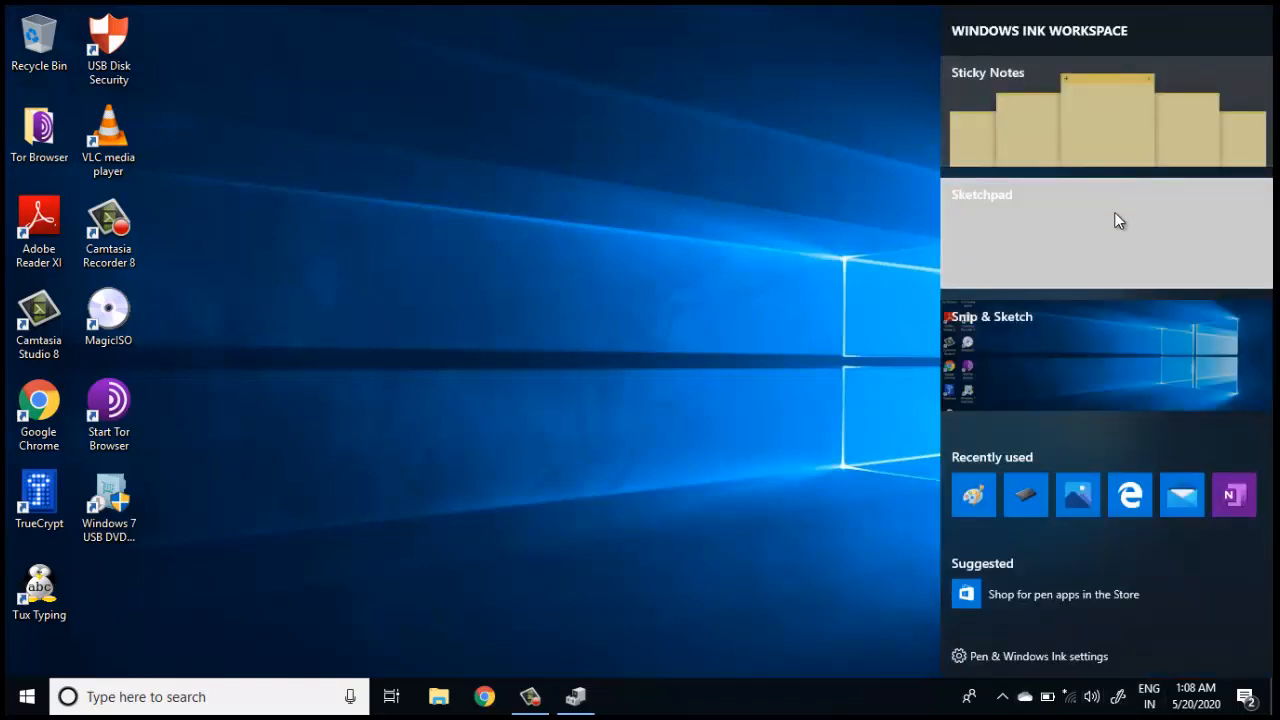
Start a new Sketchpad sketch and slightly thicken the crimson ballpoint pen.
click(1116, 232)
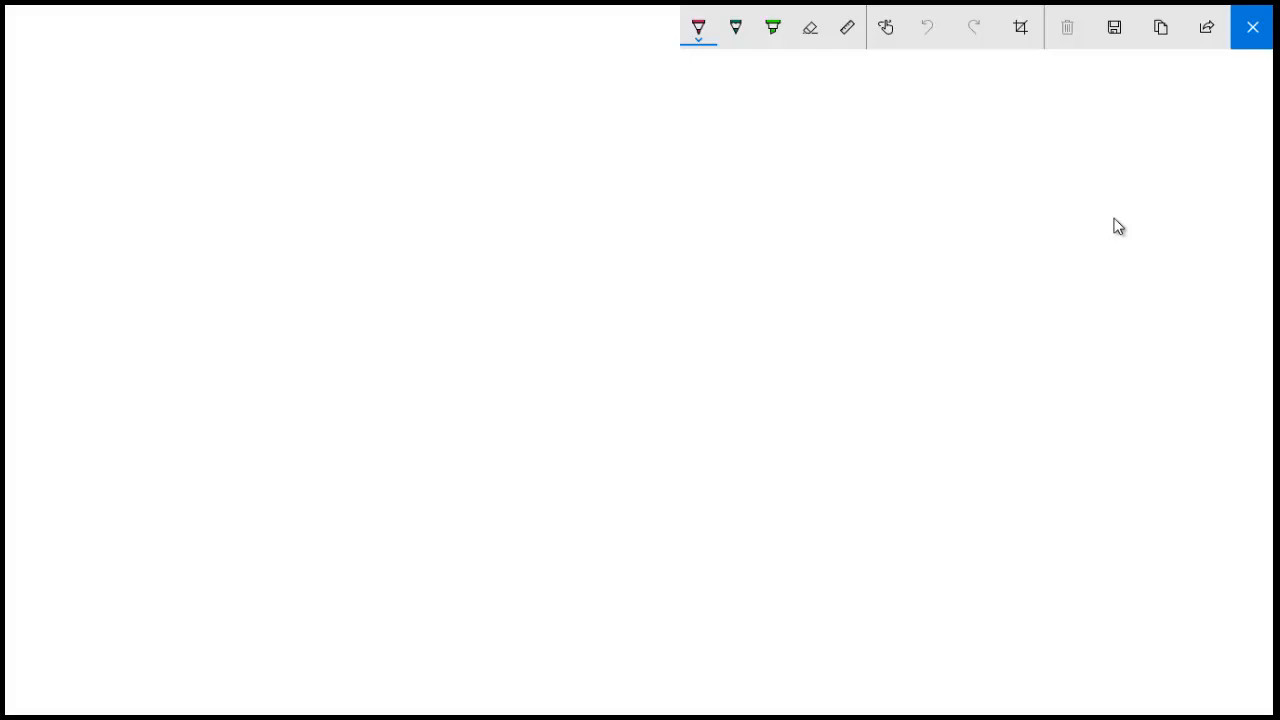
click(700, 28)
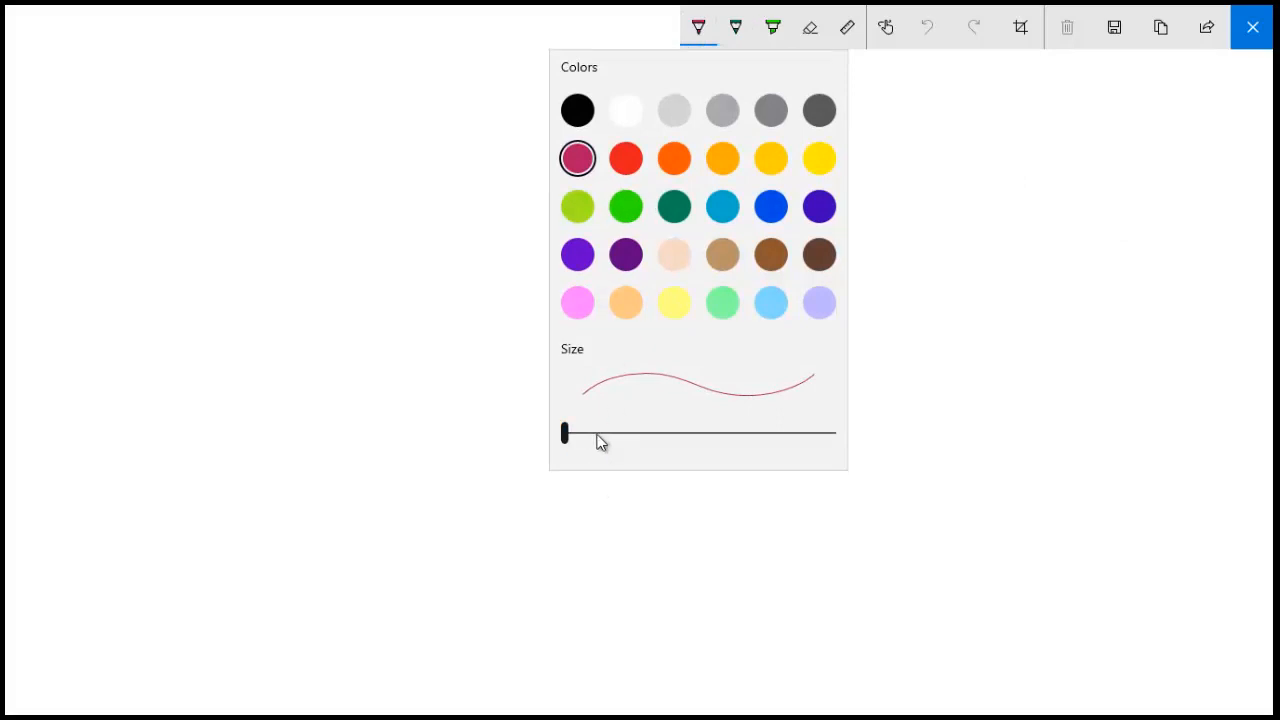
click(702, 28)
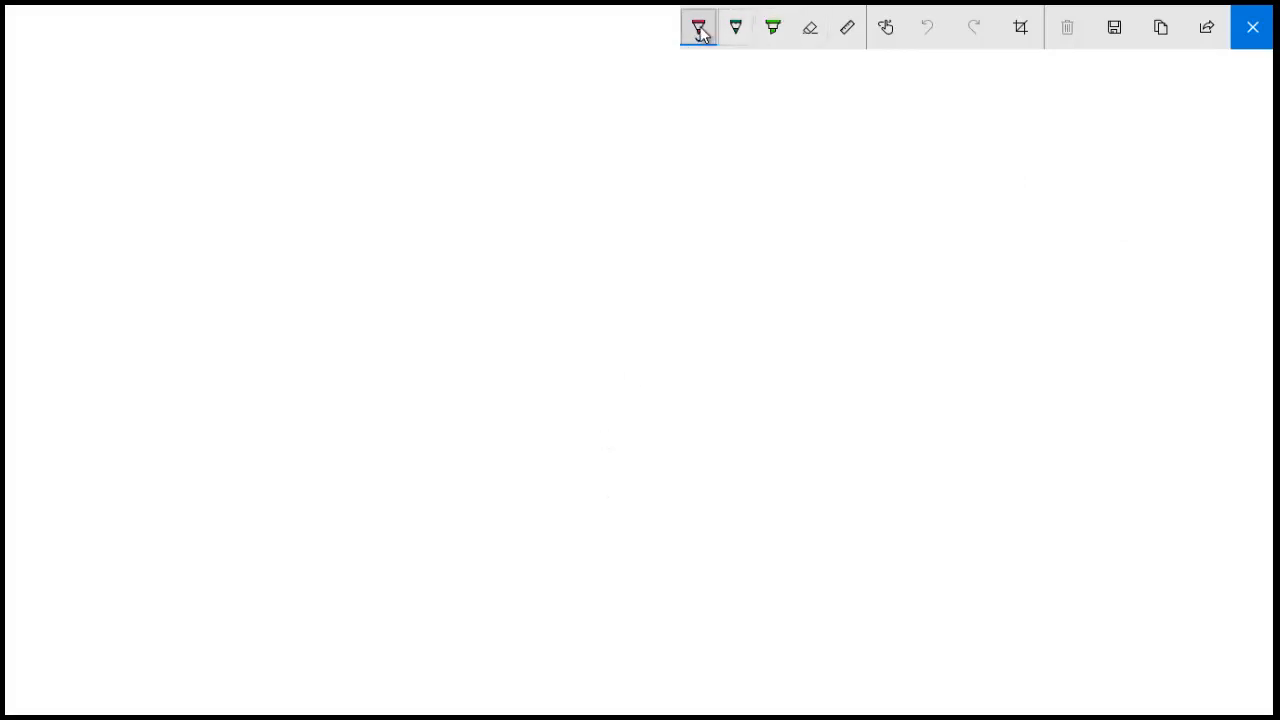
click(698, 28)
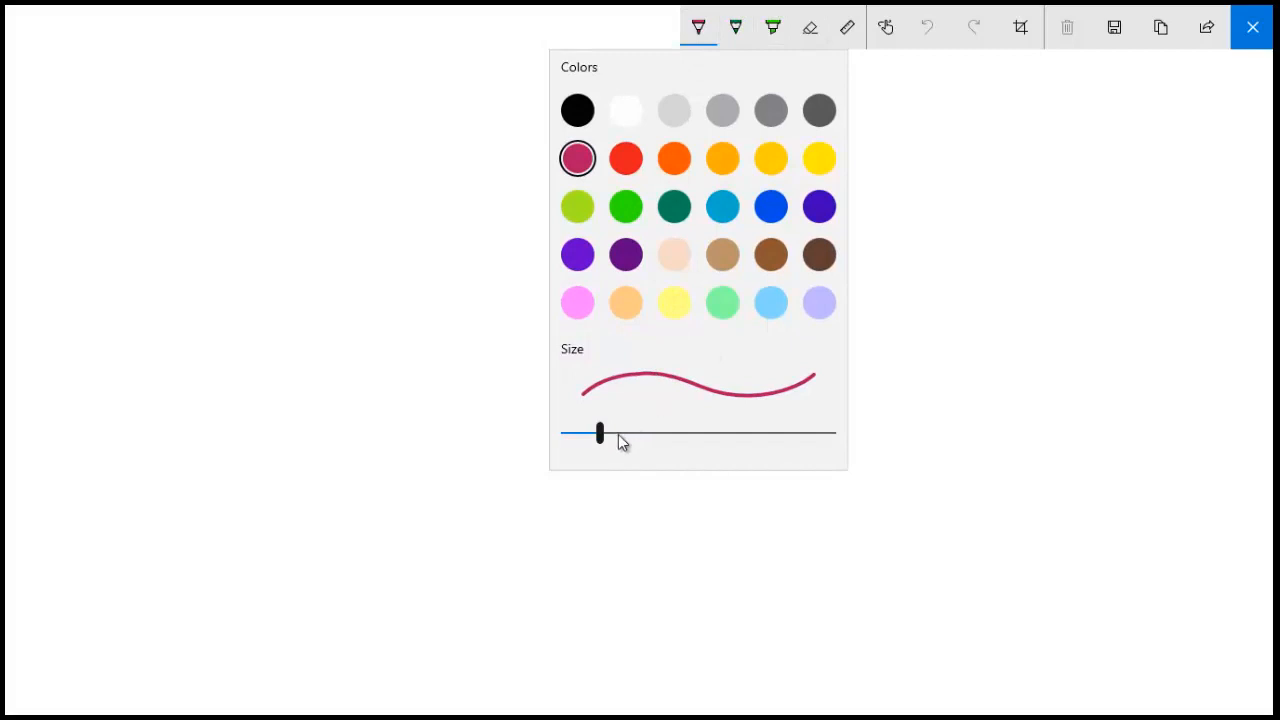
click(700, 28)
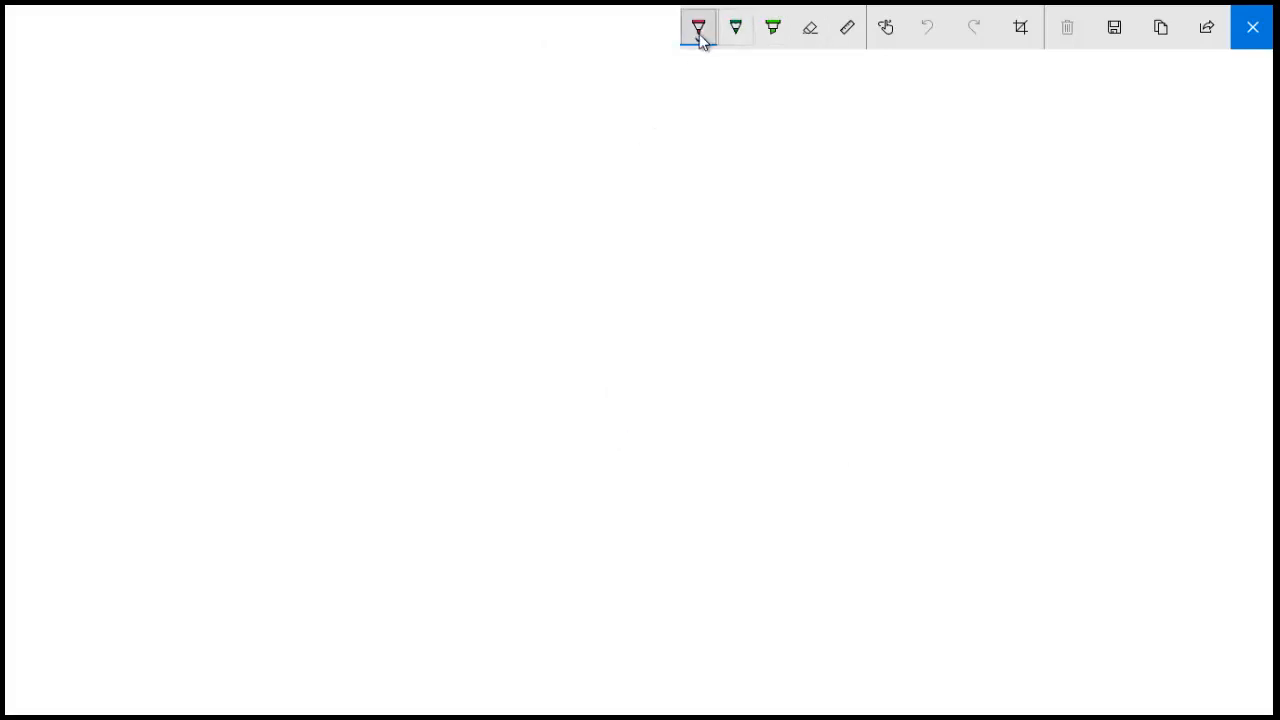
click(700, 28)
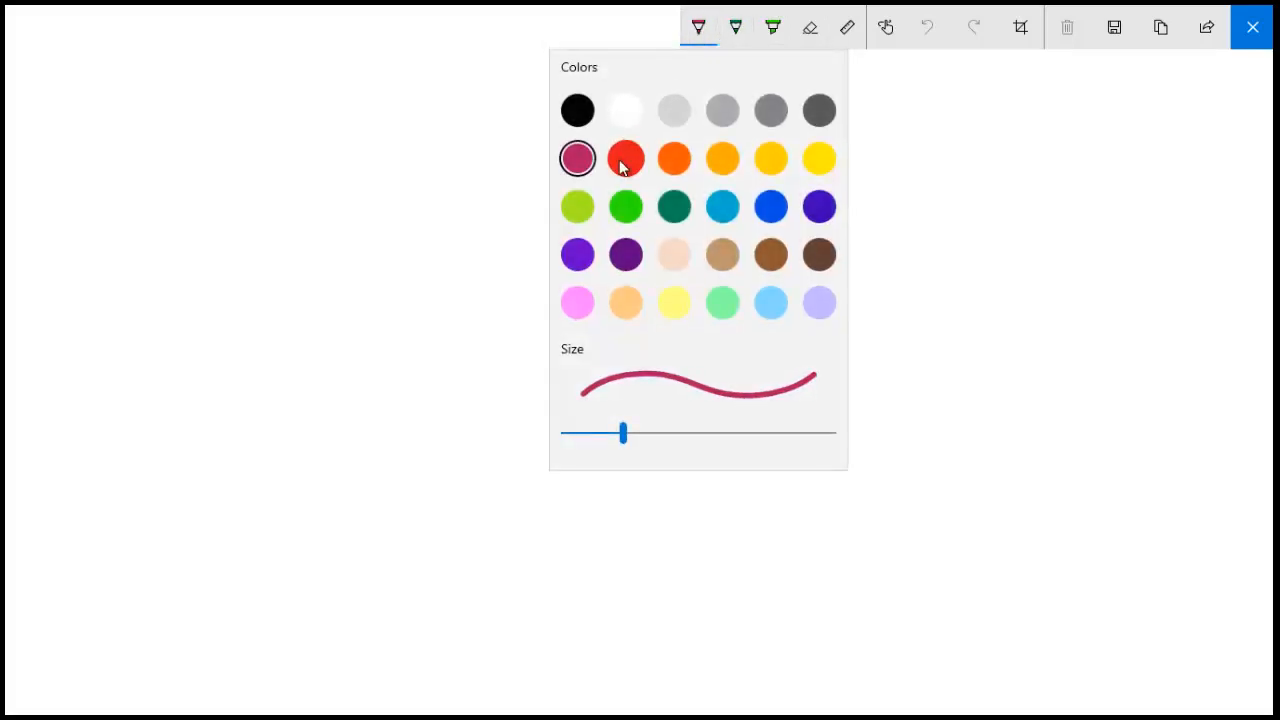
mouse_move(624, 158)
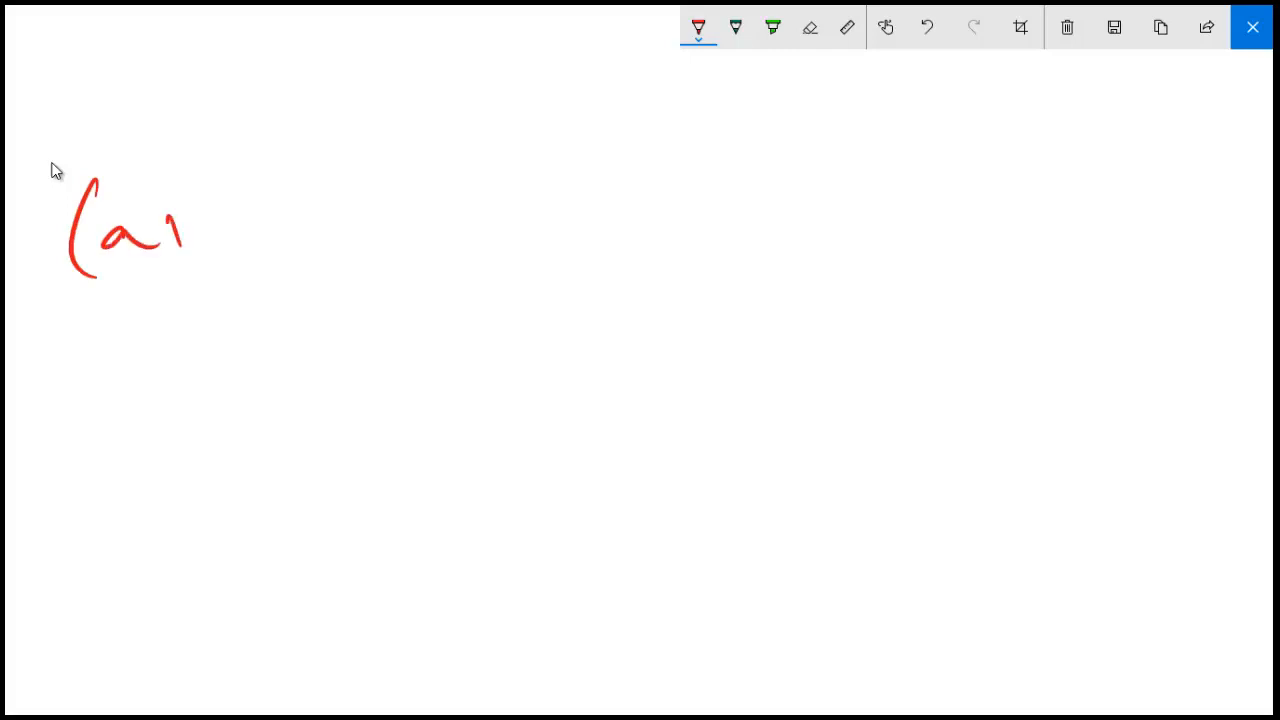
Handwrite (a+b)² = a² + b² + 2ab in red and start the root sign below.
drag(180, 230, 344, 204)
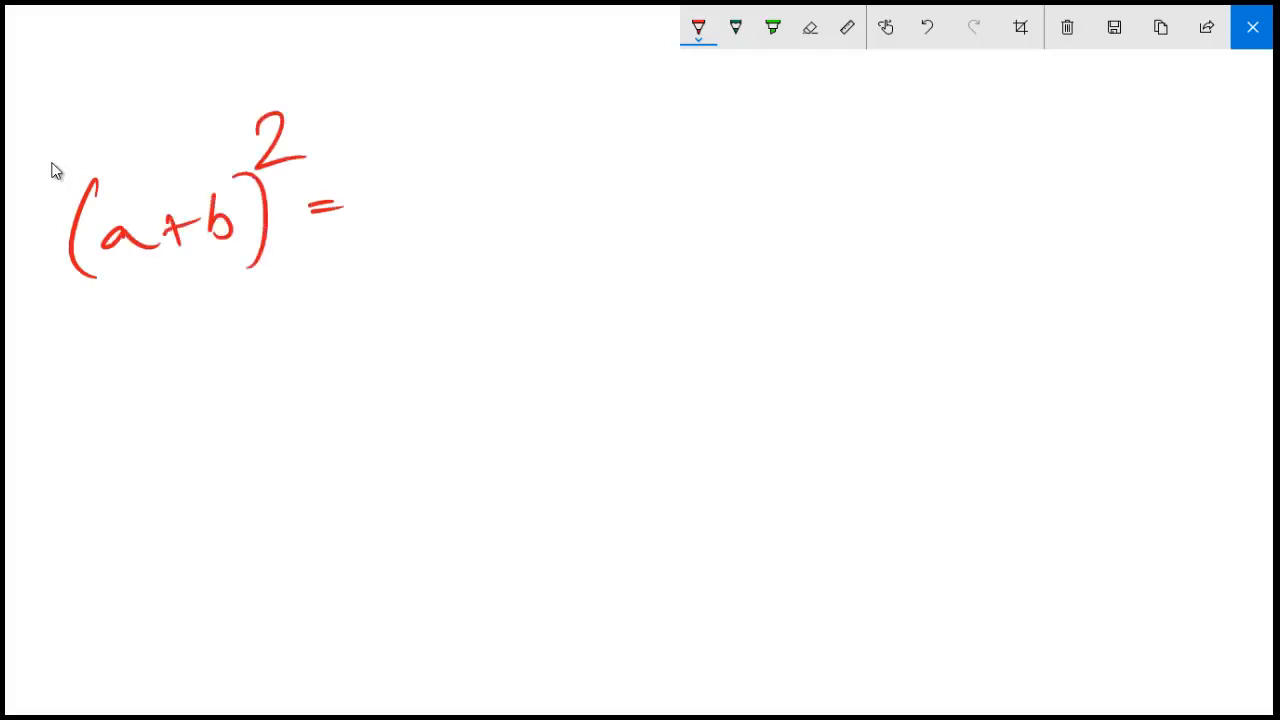
drag(370, 200, 640, 190)
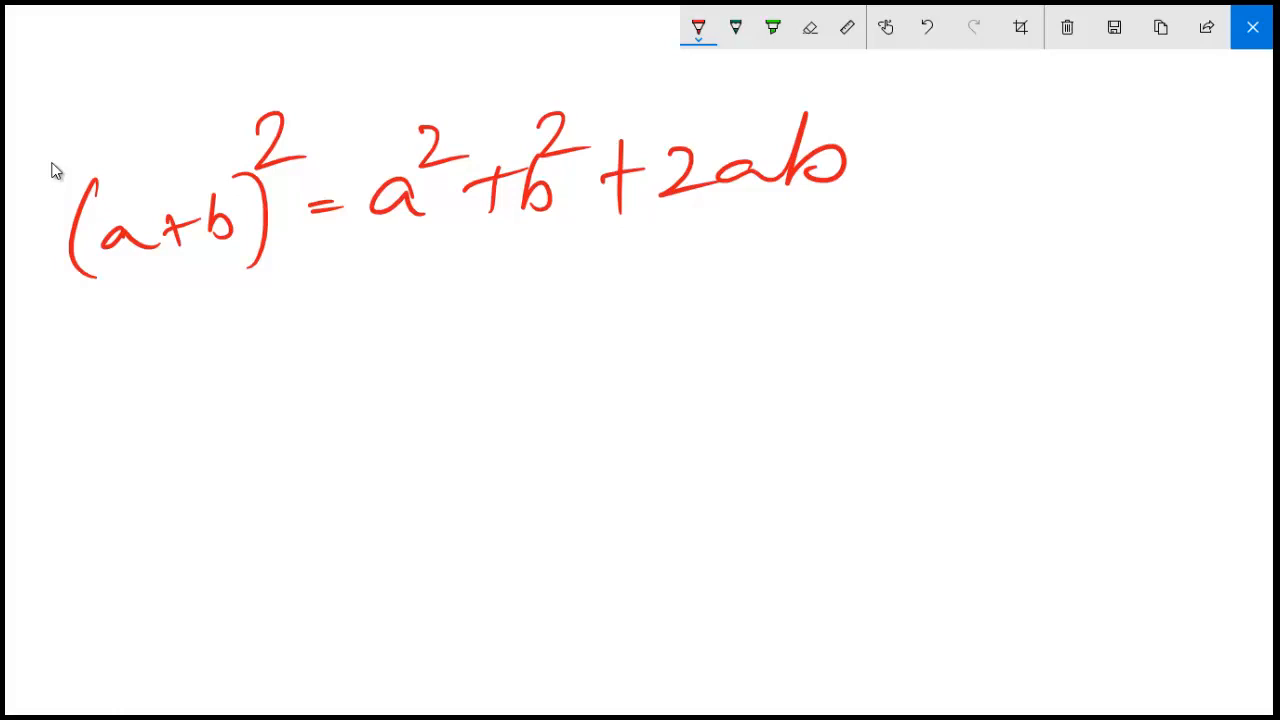
drag(690, 264, 300, 516)
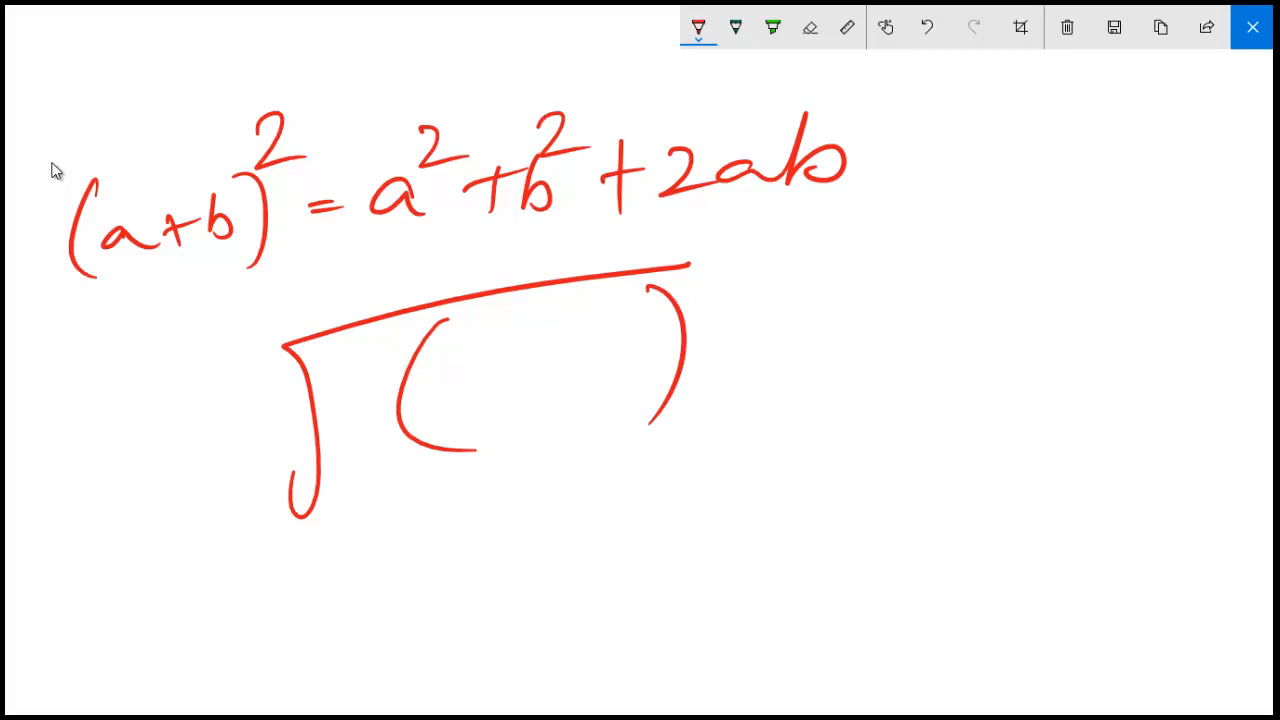
Write (a+b)² over (a-b) inside the square root in red.
drag(460, 376, 584, 368)
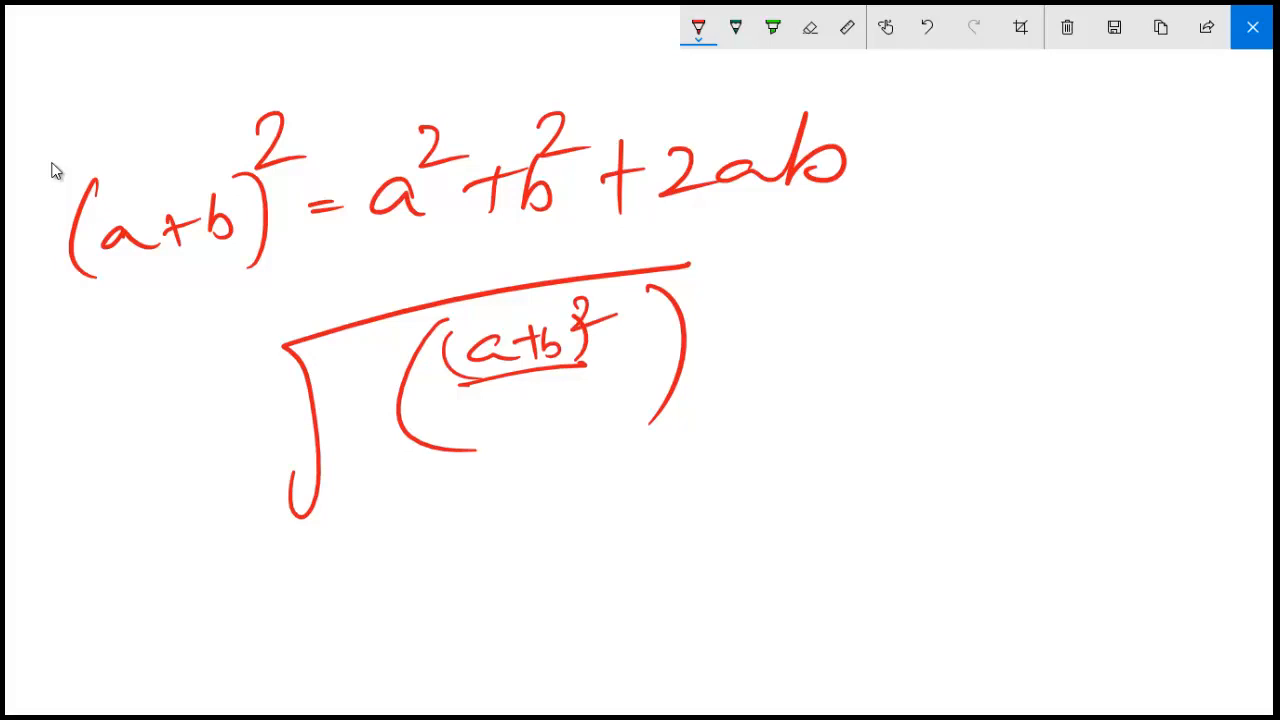
drag(460, 410, 600, 400)
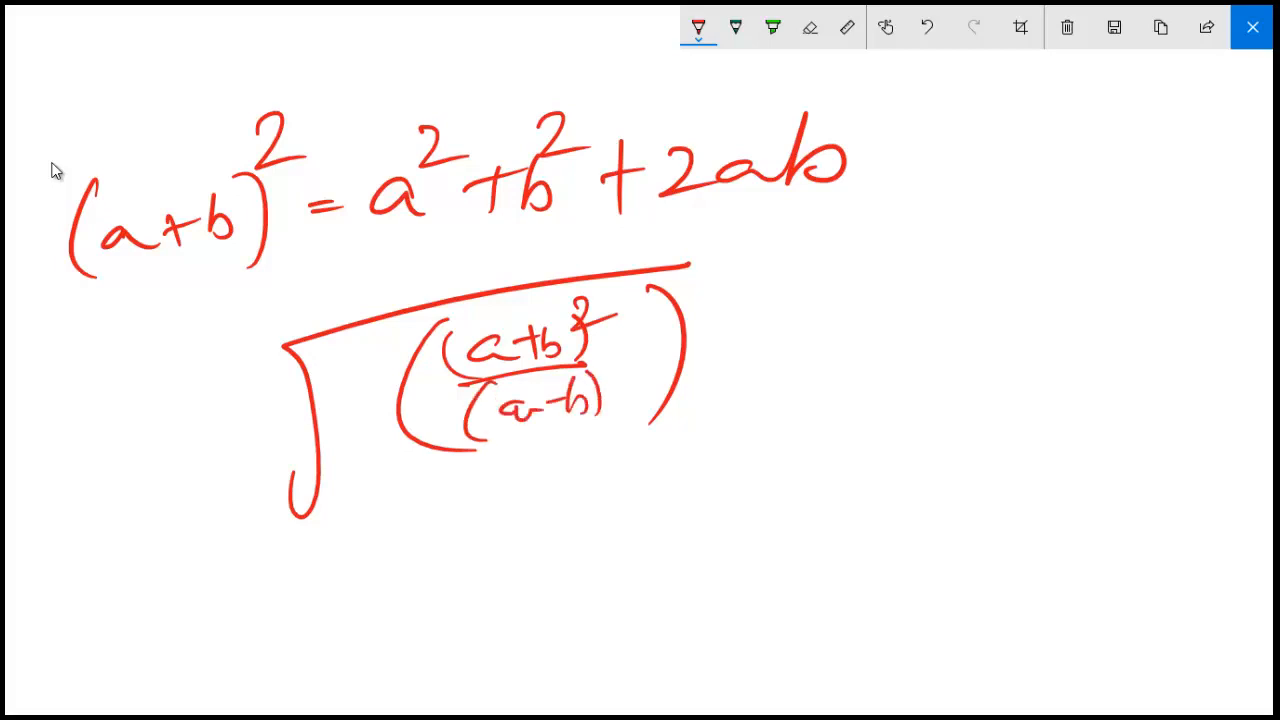
drag(624, 344, 636, 364)
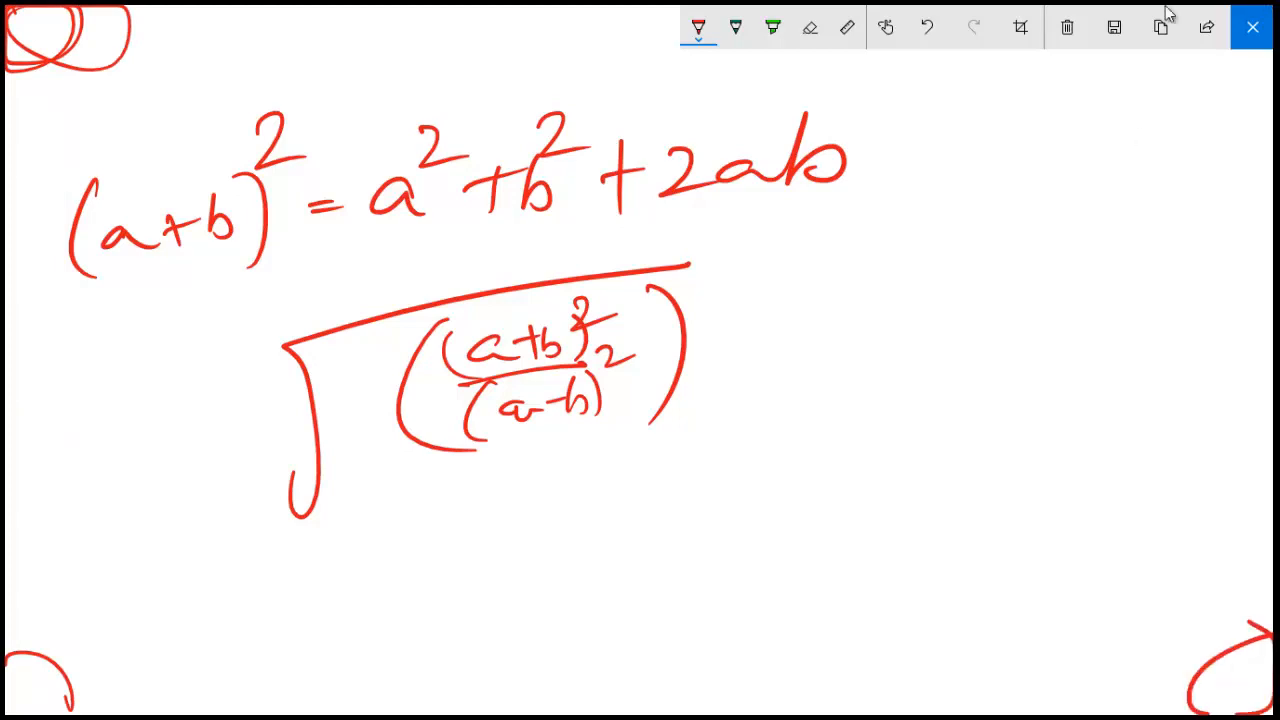
mouse_move(1044, 98)
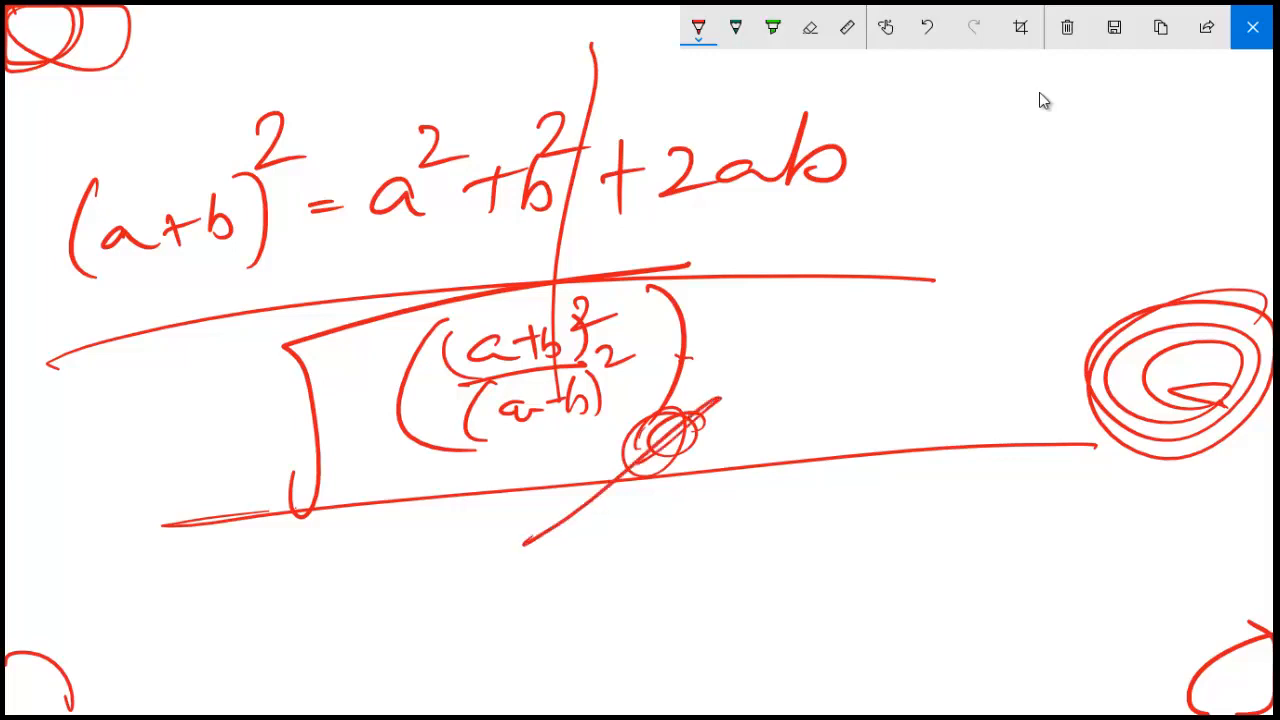
Erase the crossed-out scribble below the fraction and close Sketchpad to the desktop.
drag(620, 430, 620, 520)
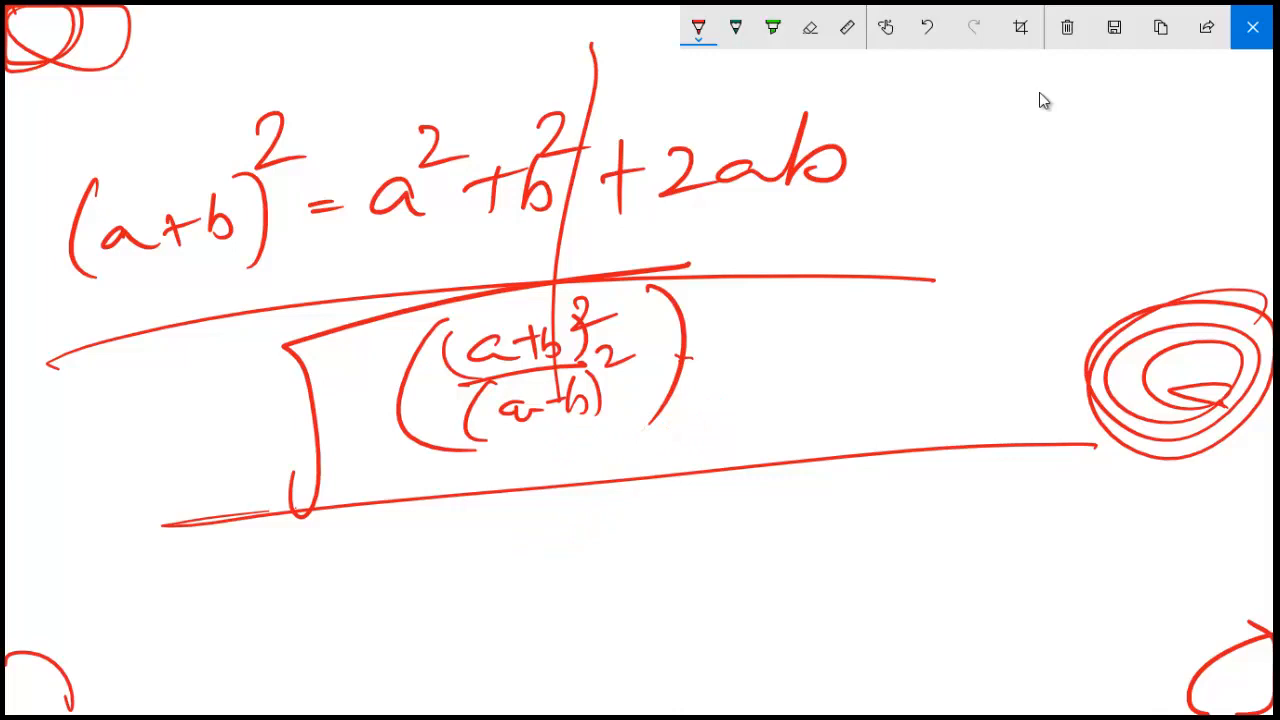
drag(664, 356, 690, 376)
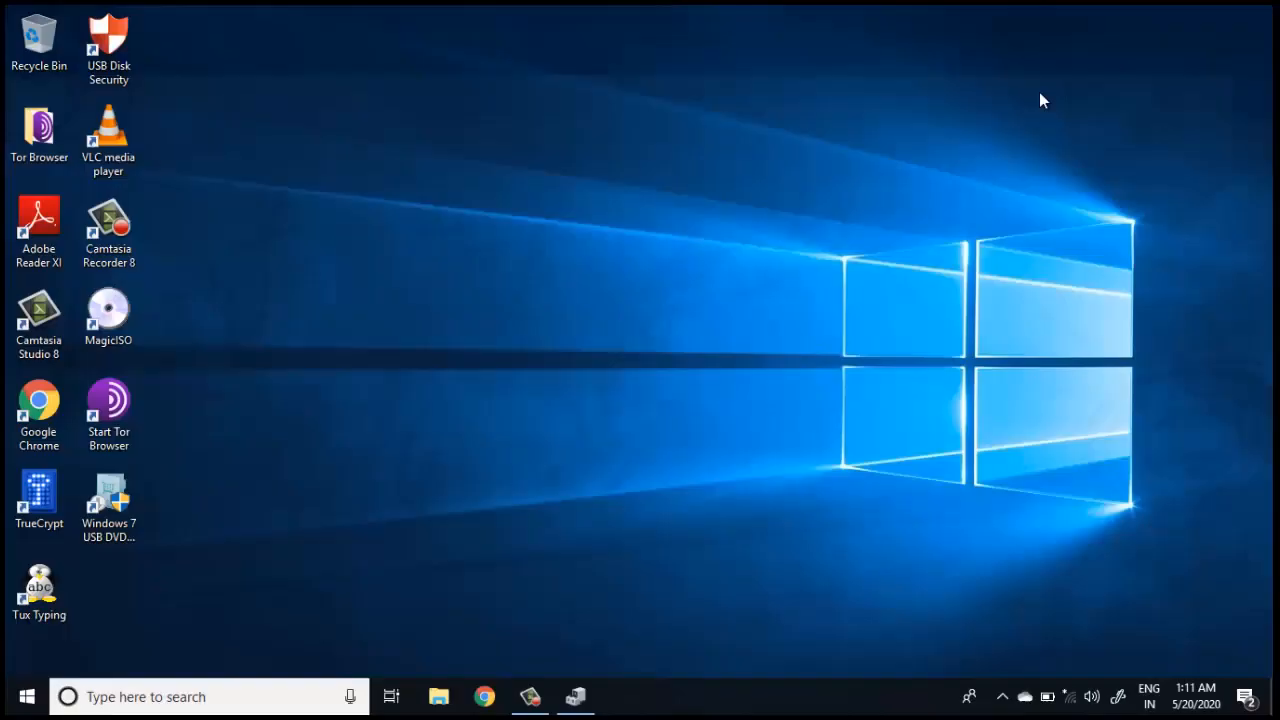
Launch Wacom Tablet Properties from Start by searching 'wa' and view the Pen settings.
click(26, 692)
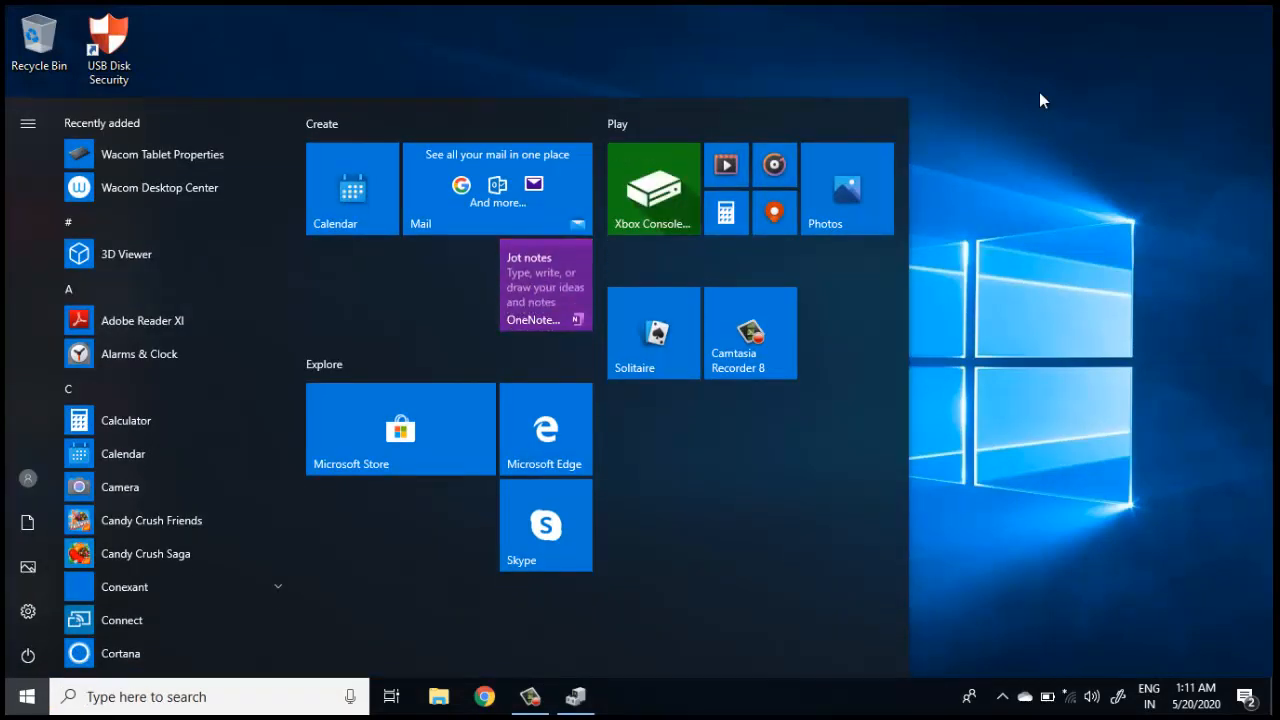
text(wa)
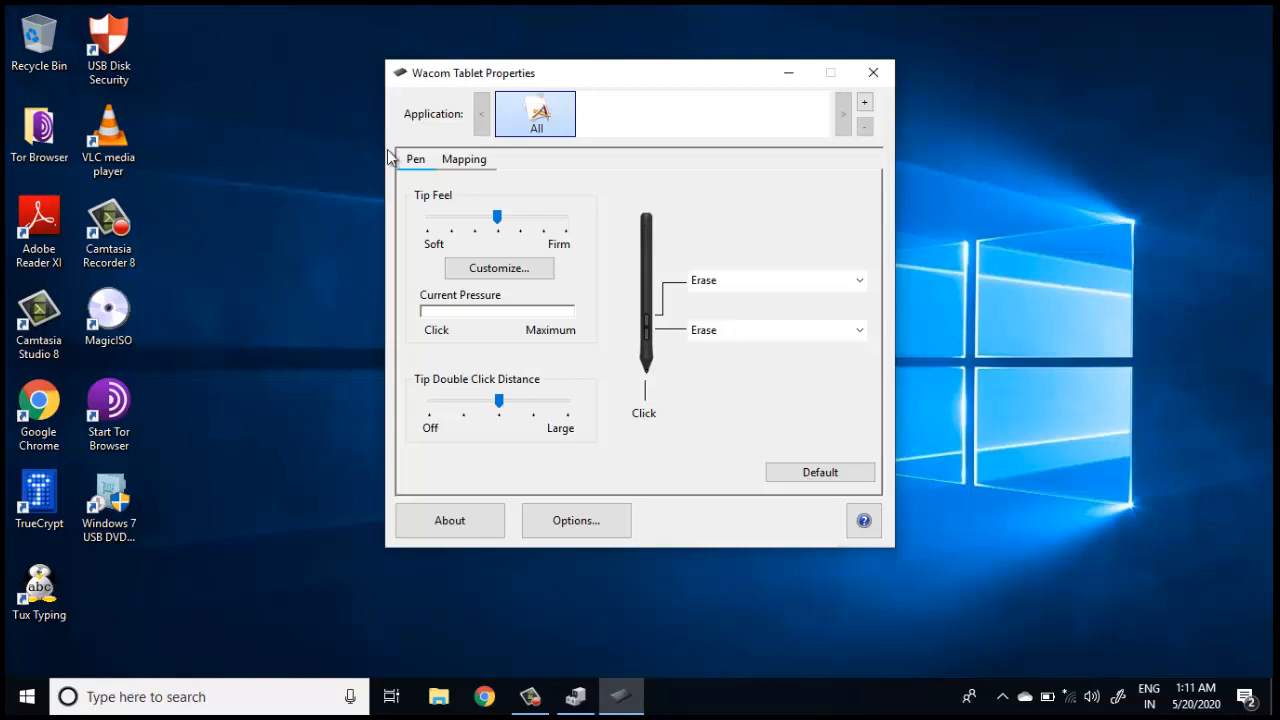
mouse_move(776, 276)
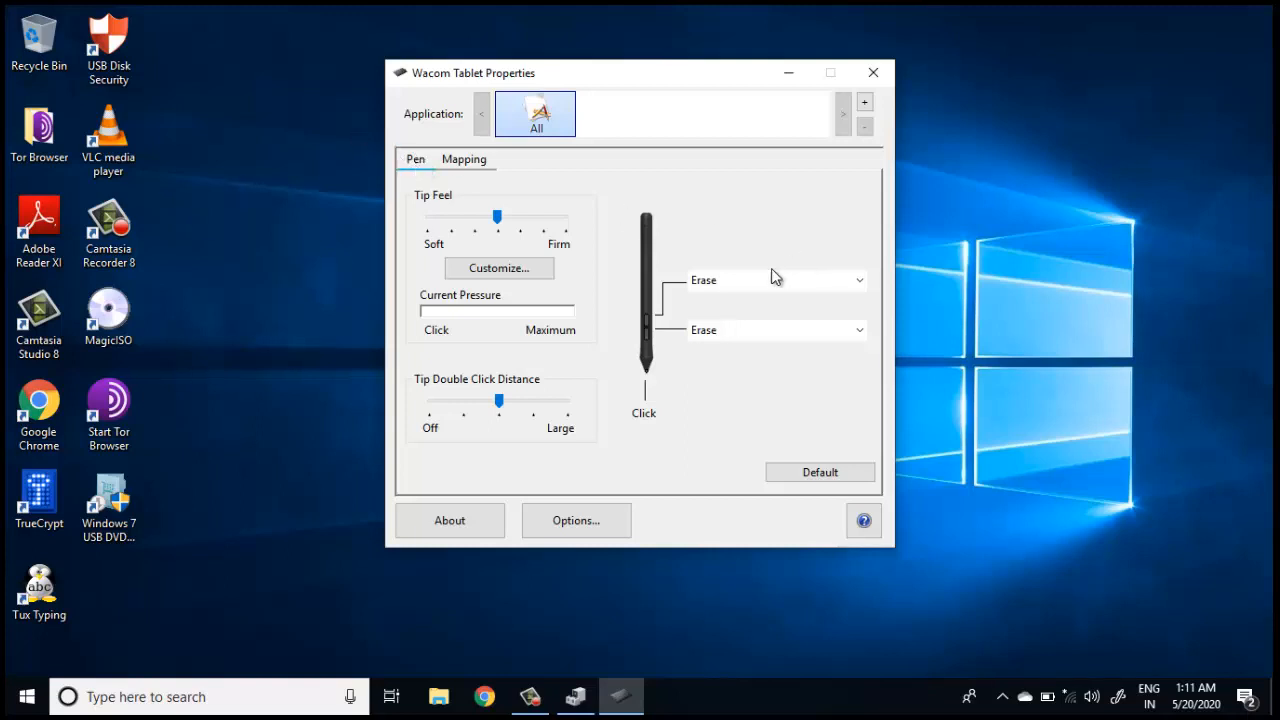
click(776, 280)
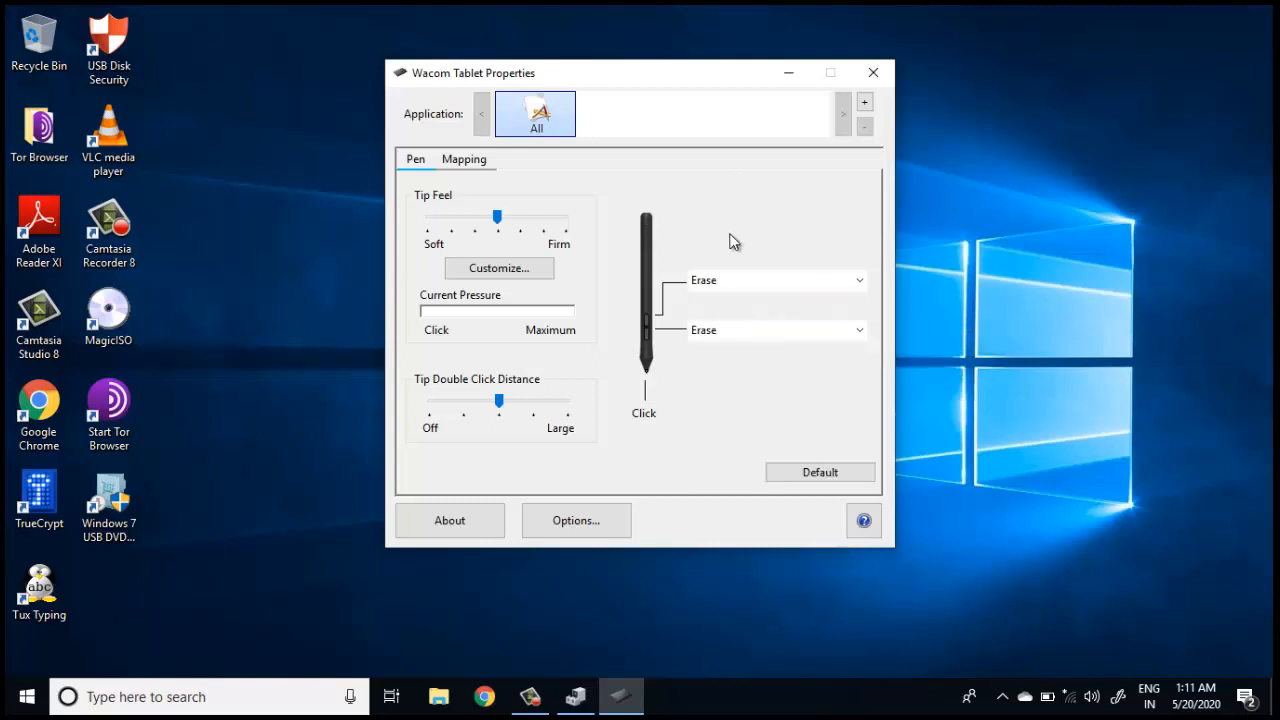
mouse_move(658, 330)
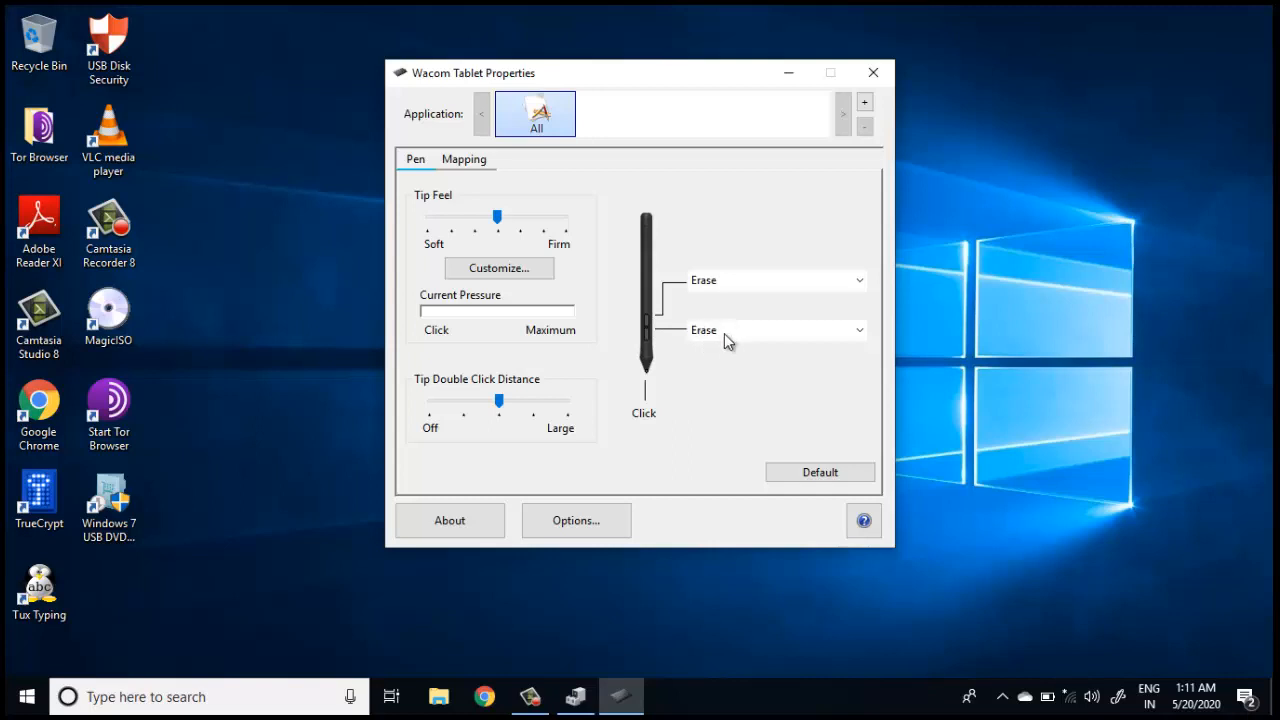
mouse_move(728, 340)
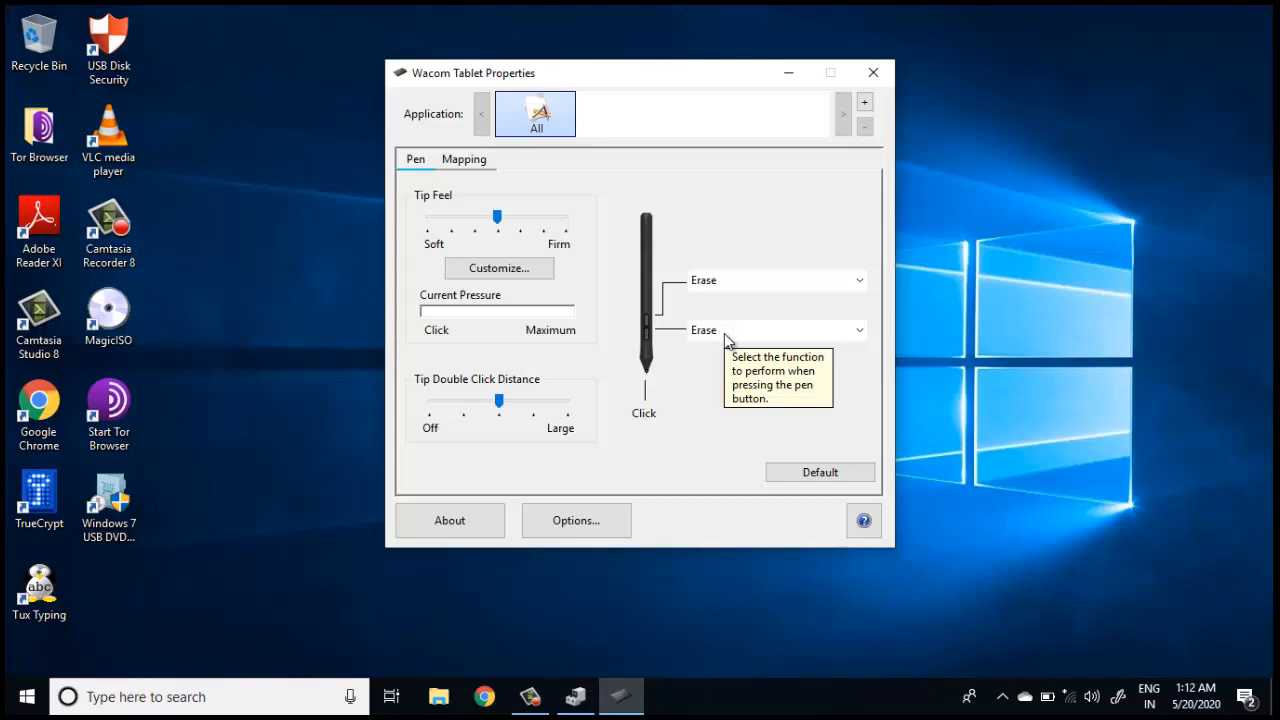
mouse_move(866, 100)
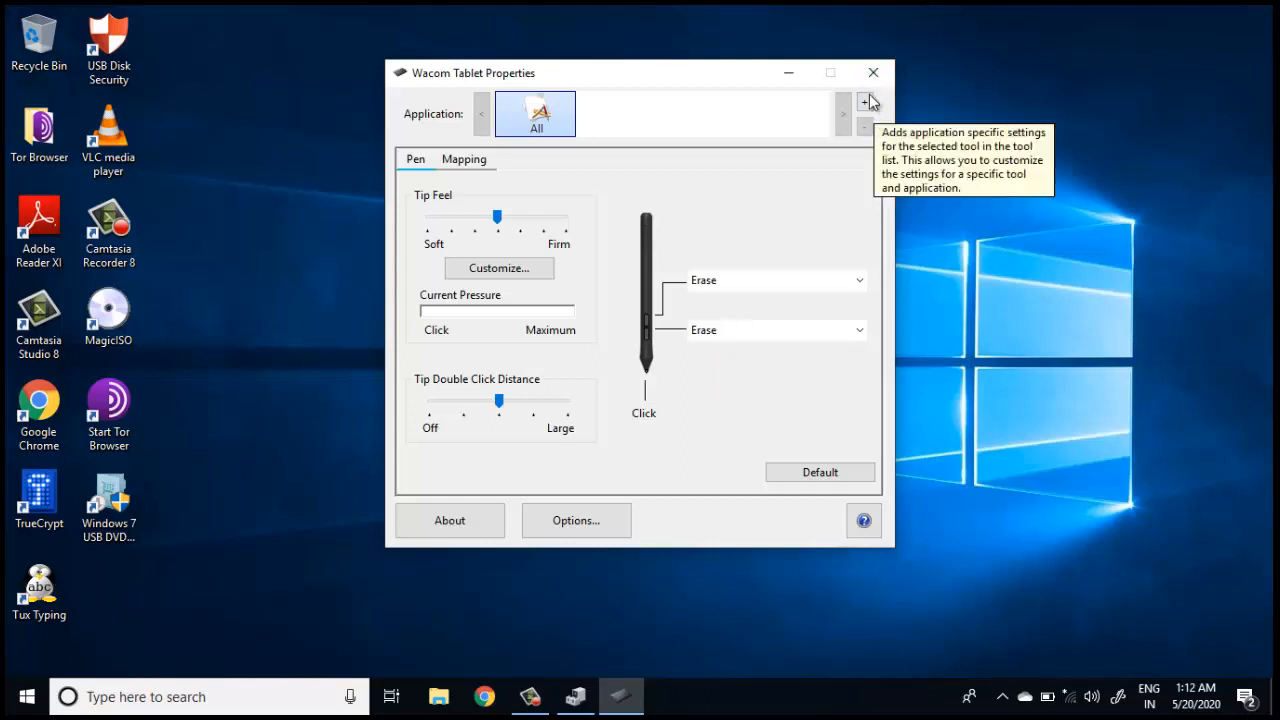
mouse_move(458, 200)
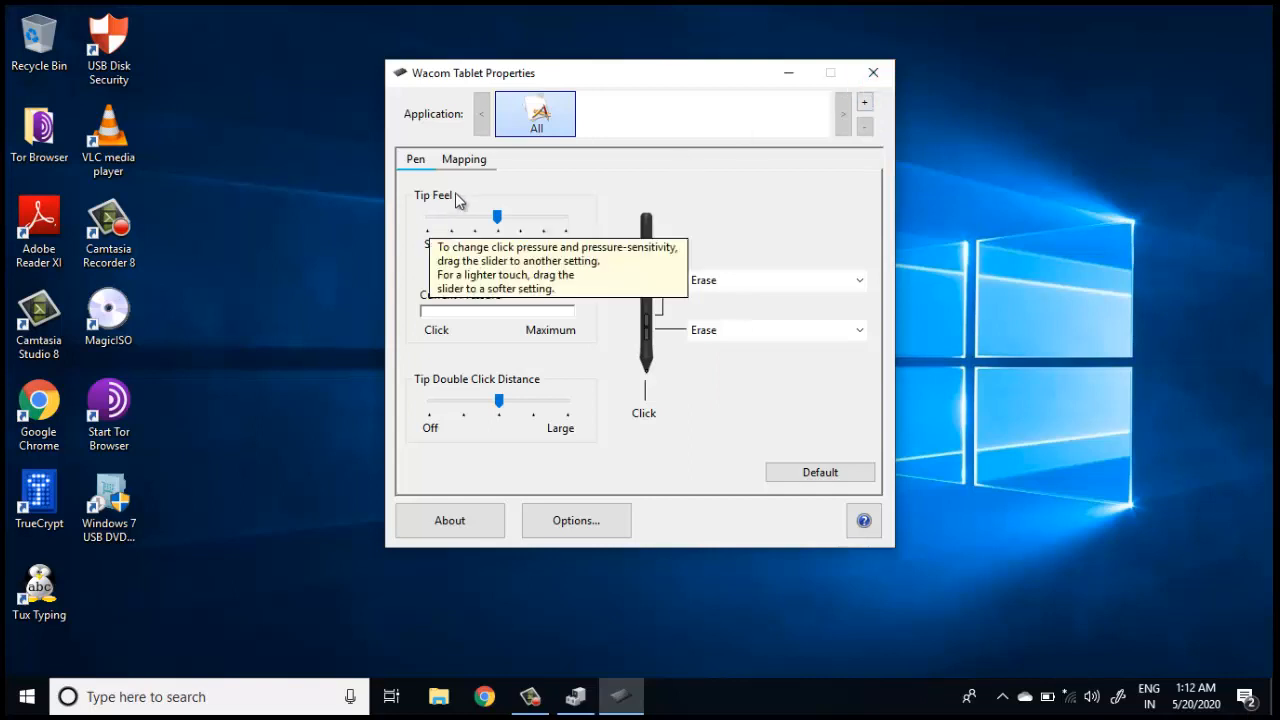
On Mapping, try Portion... for Screen Area, then cancel to keep it at Full.
click(464, 160)
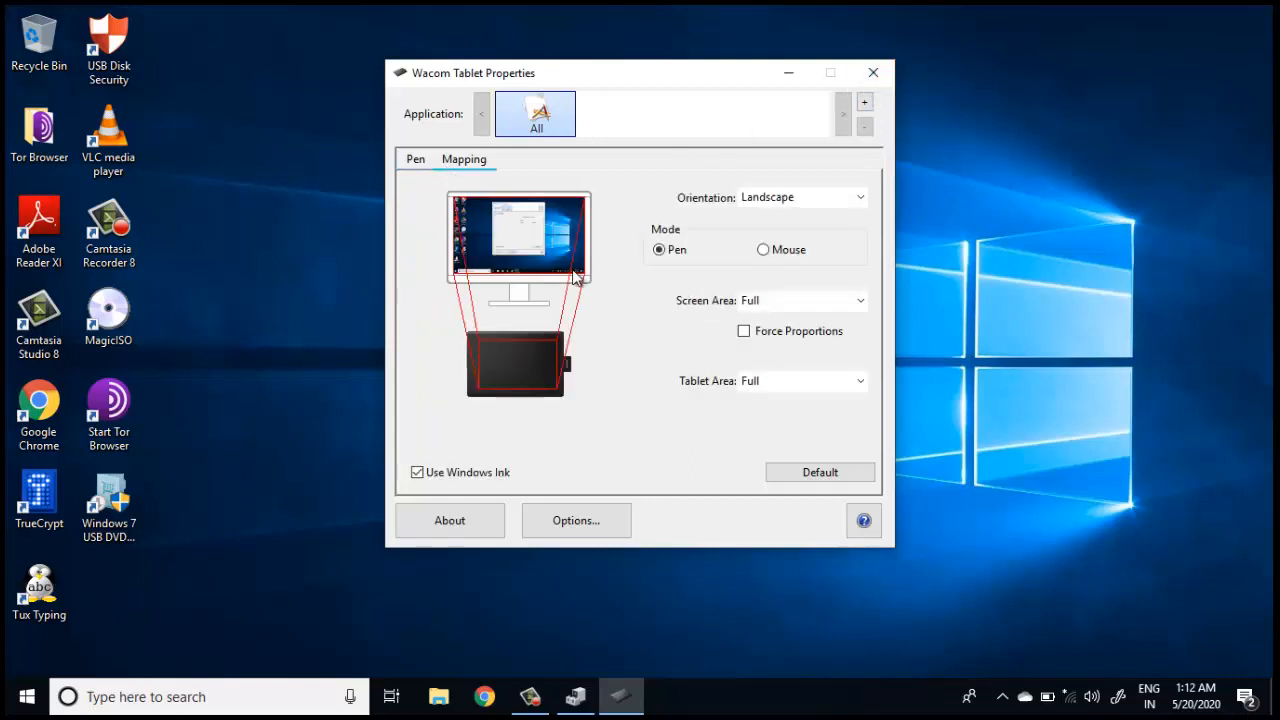
mouse_move(528, 330)
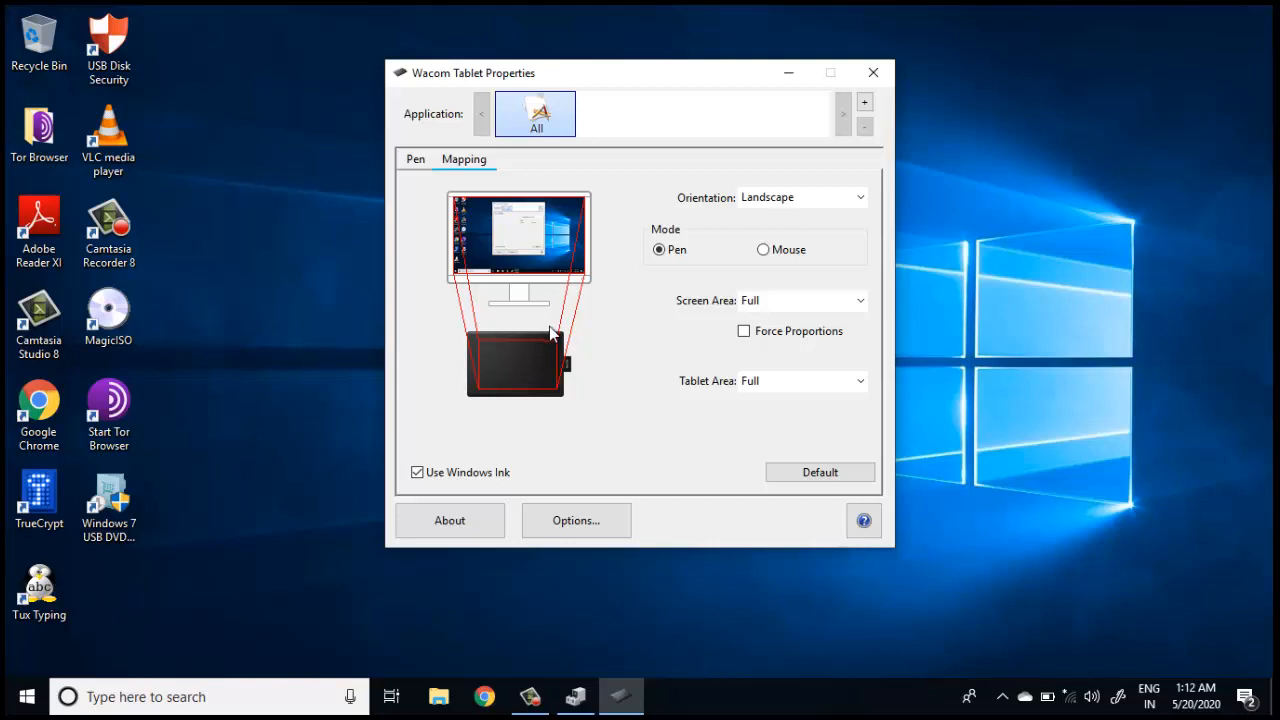
mouse_move(778, 396)
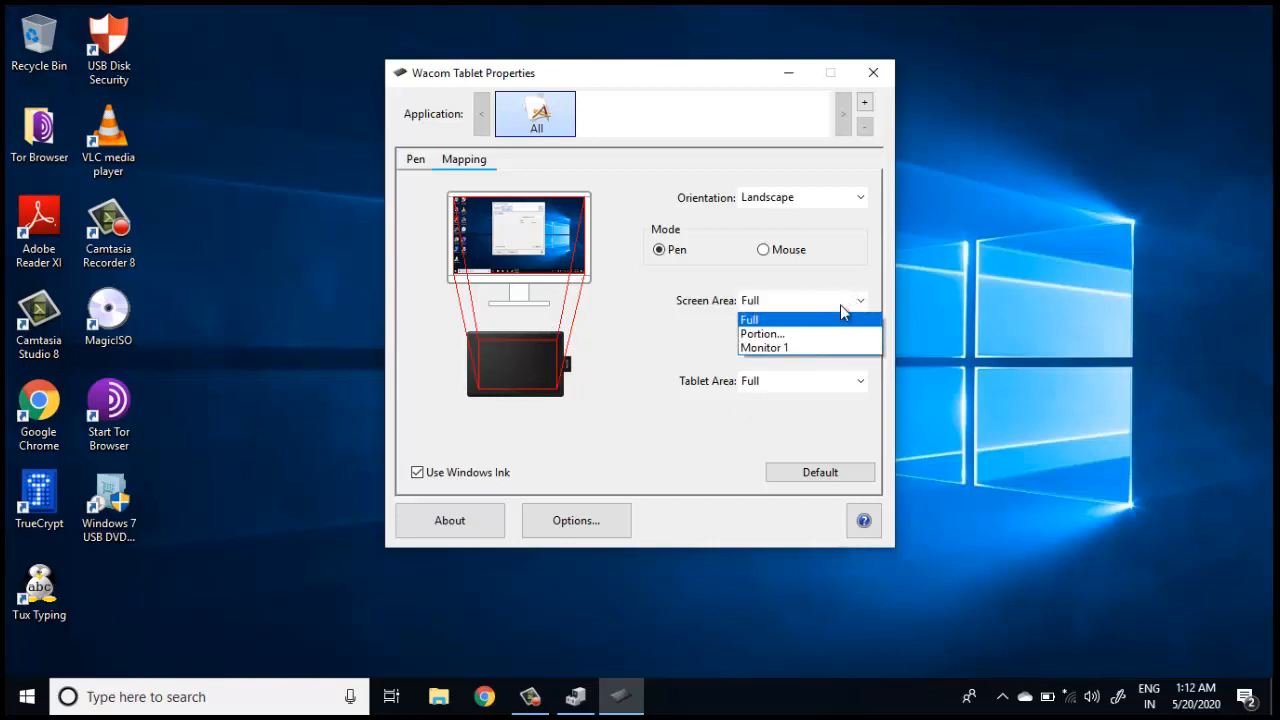
click(762, 332)
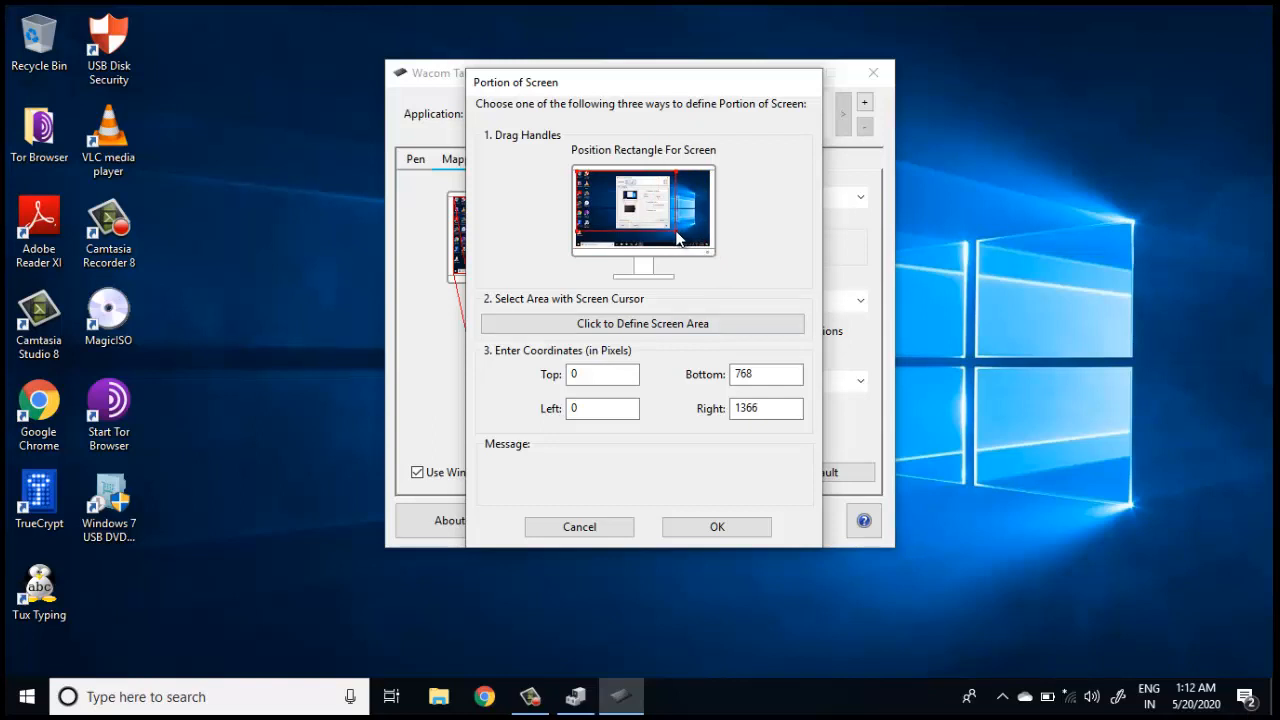
mouse_move(720, 262)
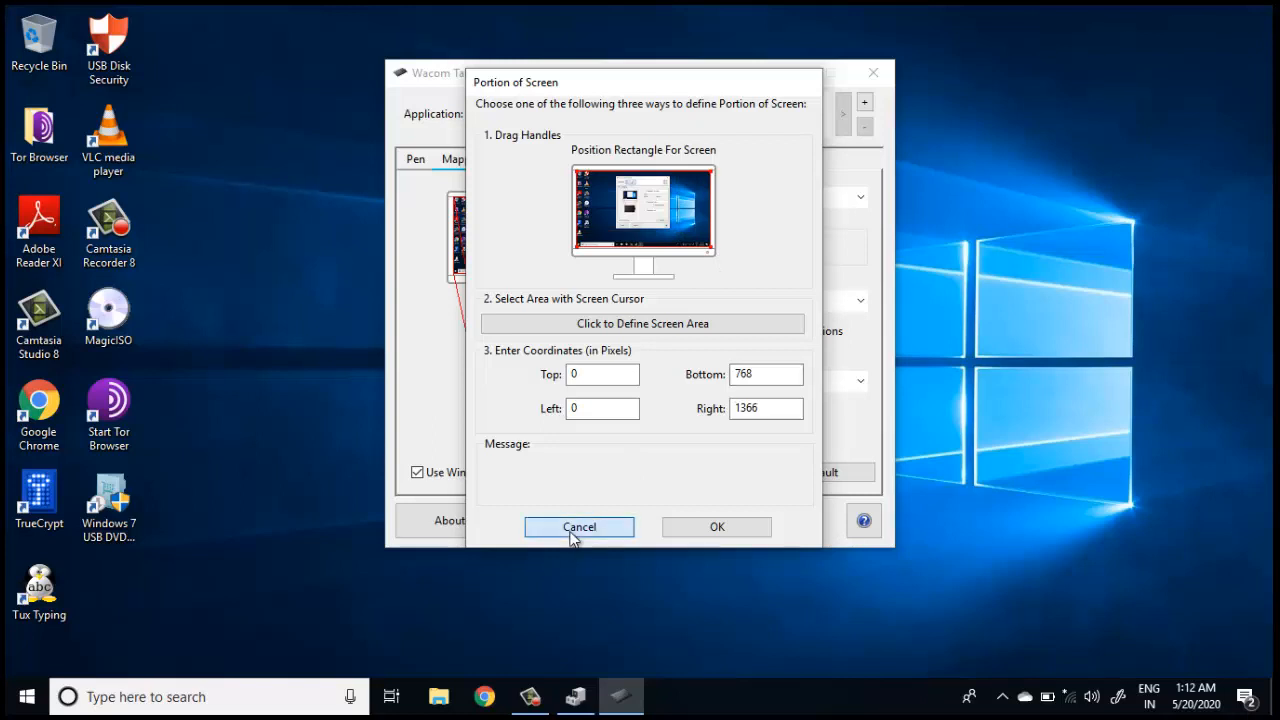
click(580, 528)
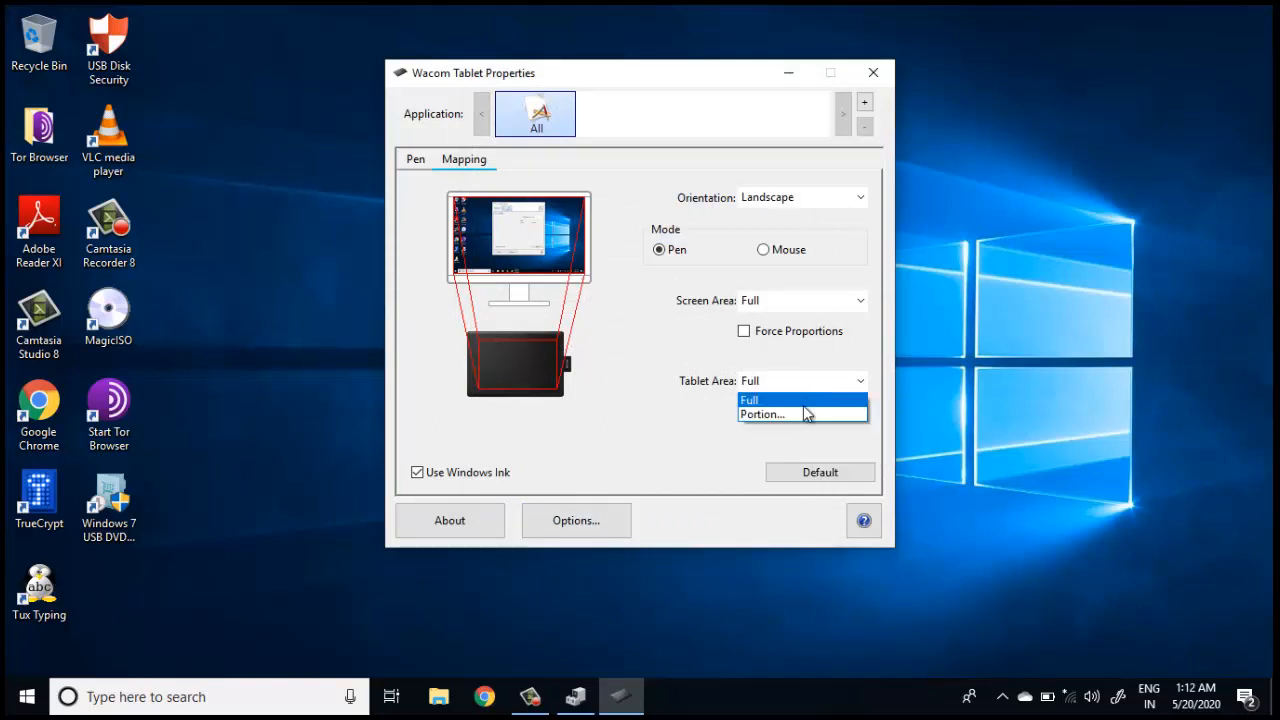
Try Portion... for Tablet Area, then dismiss it to keep Full.
click(768, 412)
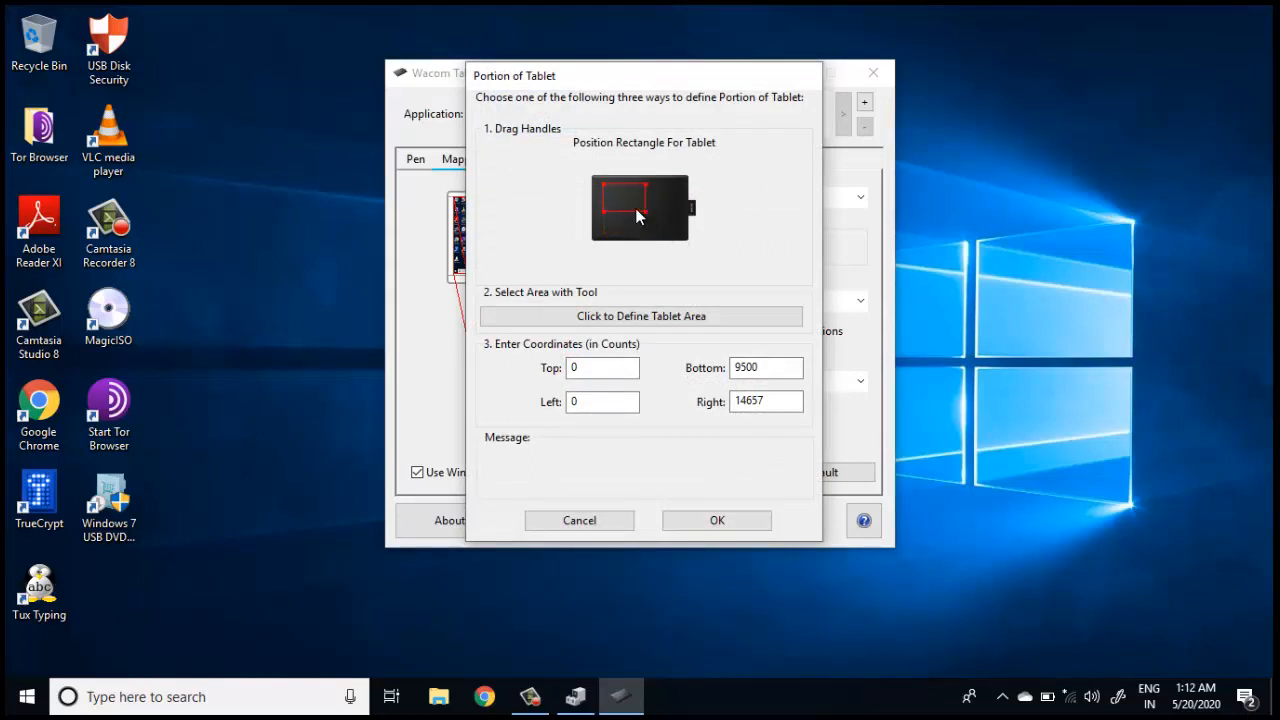
mouse_move(644, 218)
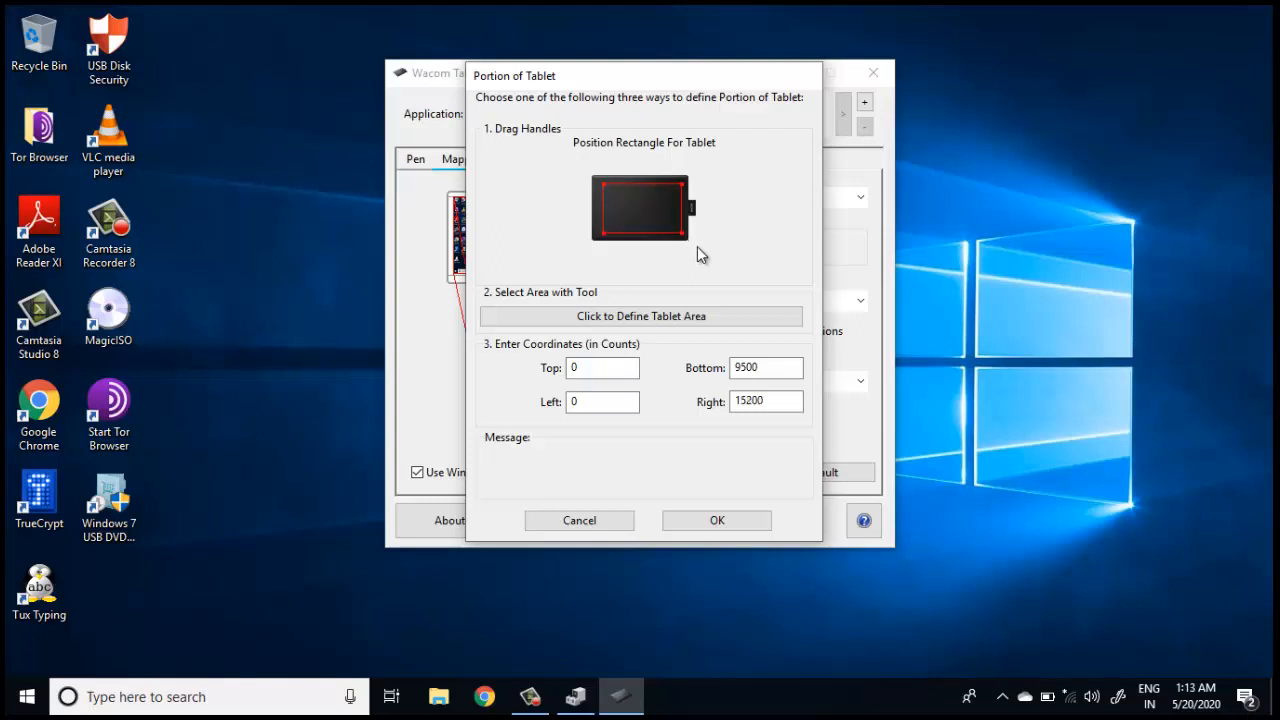
click(580, 520)
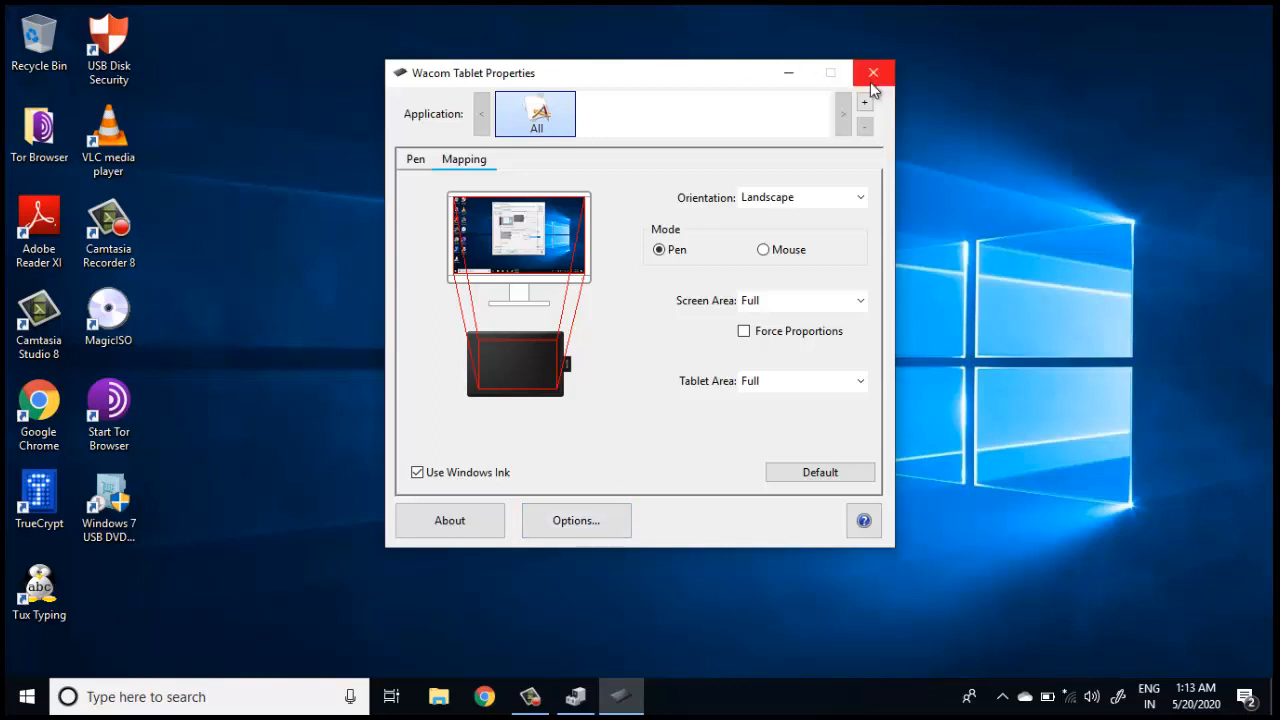
Close Wacom Tablet Properties and bring up the Windows Ink Workspace panel.
click(868, 72)
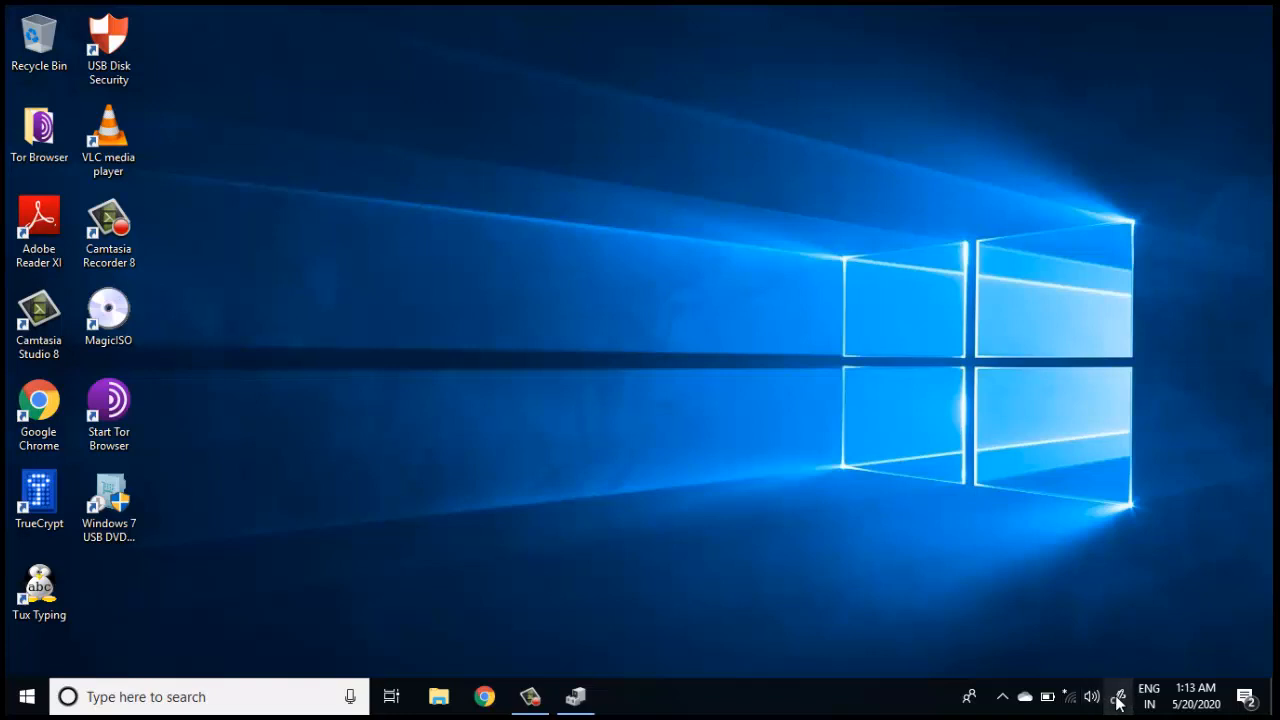
click(1122, 694)
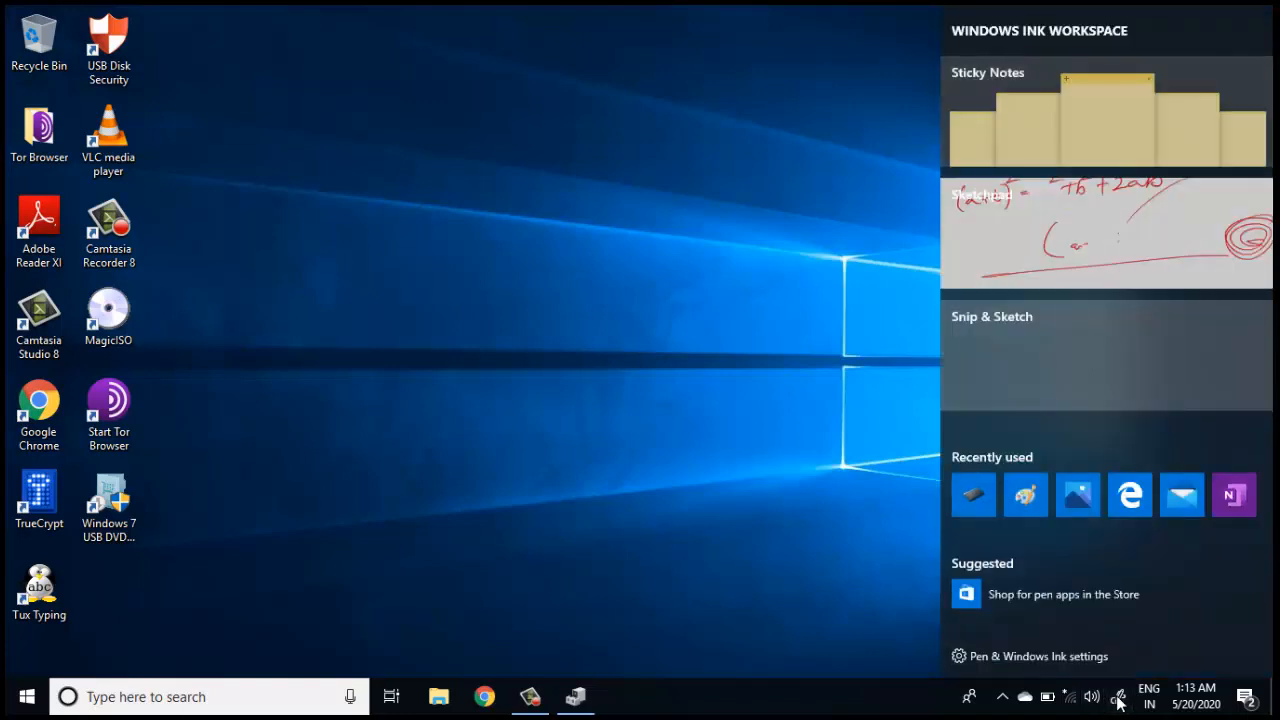